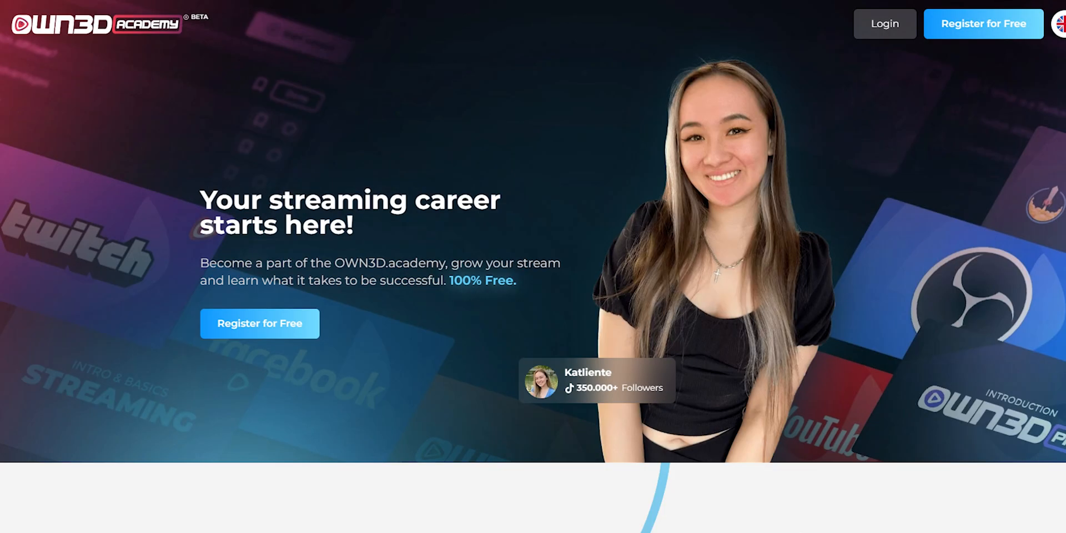
- Return to the dashboard home with the Hey You! track still playing in the player widget
{"action": "scroll", "scroll_direction": "down", "scroll_amount": 3}
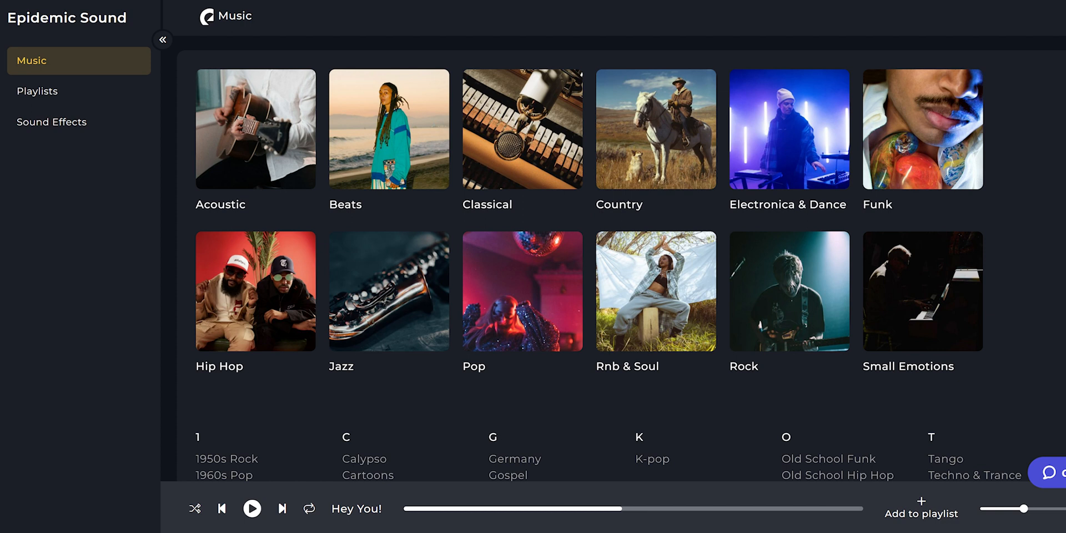
{"action": "left_click", "coordinate": [52, 122]}
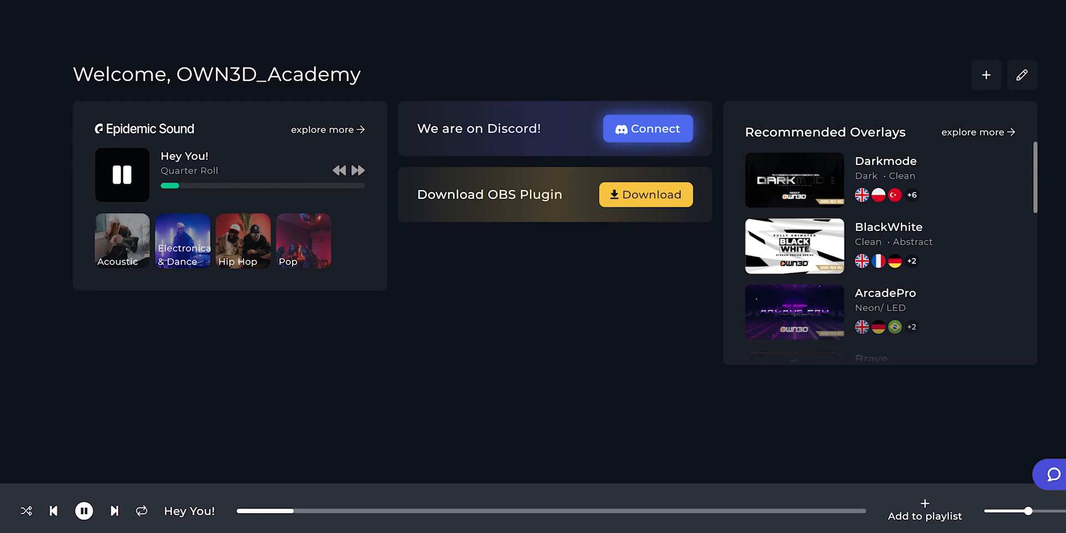
{"action": "left_click", "coordinate": [327, 129]}
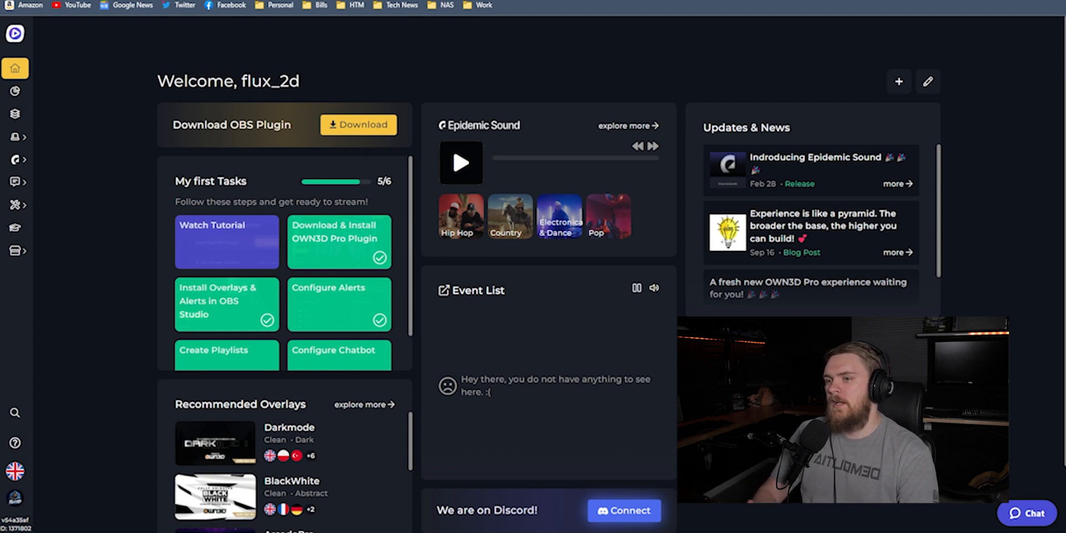
{"action": "scroll", "scroll_direction": "down", "scroll_amount": 3}
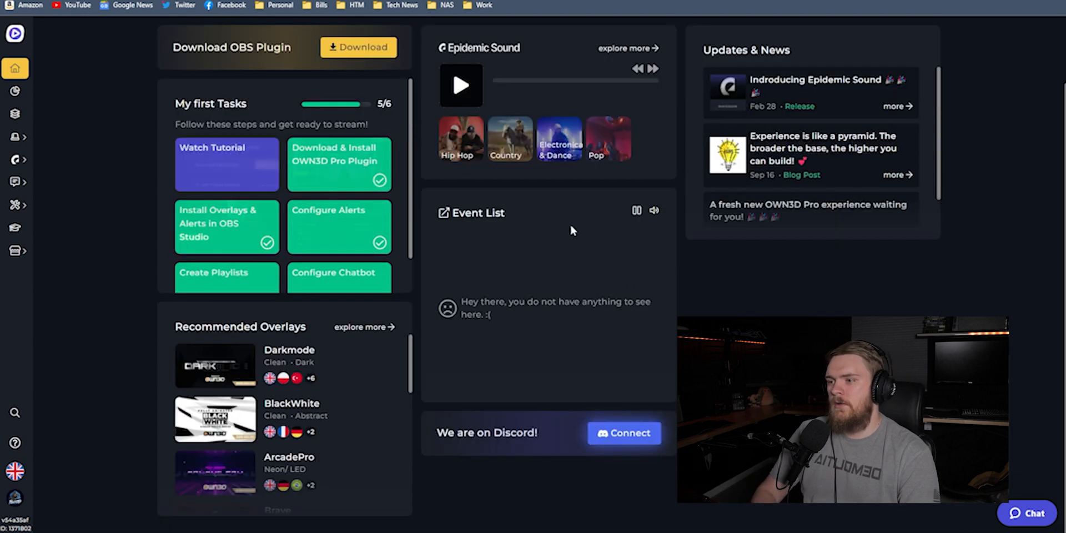
{"action": "scroll", "scroll_direction": "up", "scroll_amount": 3}
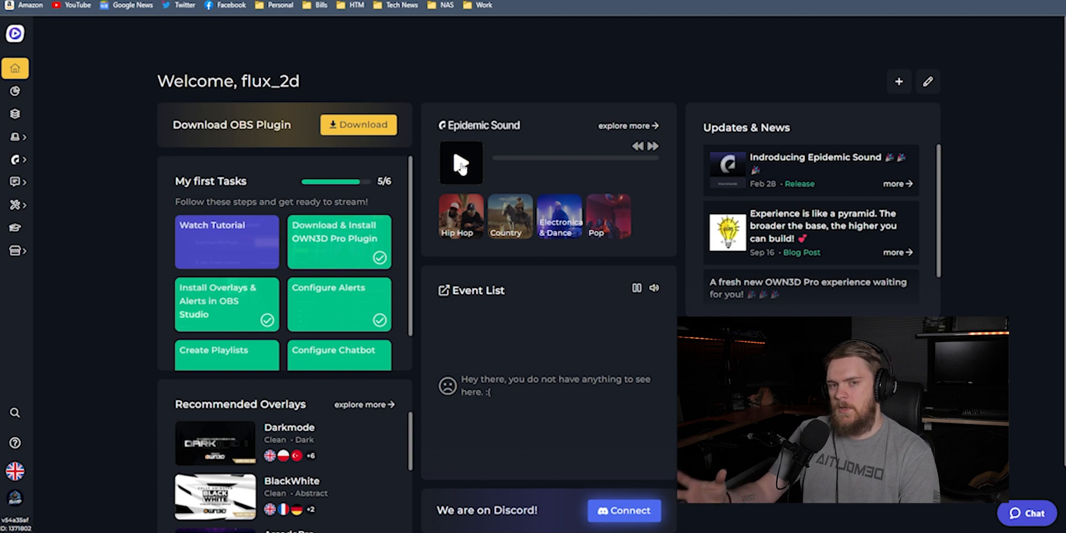
{"action": "mouse_move", "coordinate": [847, 202]}
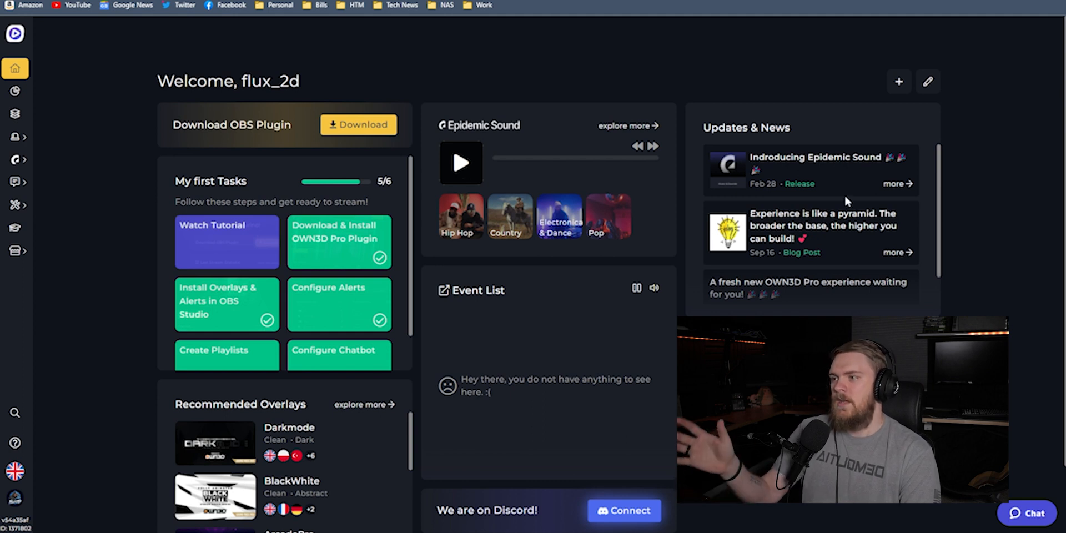
{"action": "scroll", "scroll_direction": "down", "scroll_amount": 3}
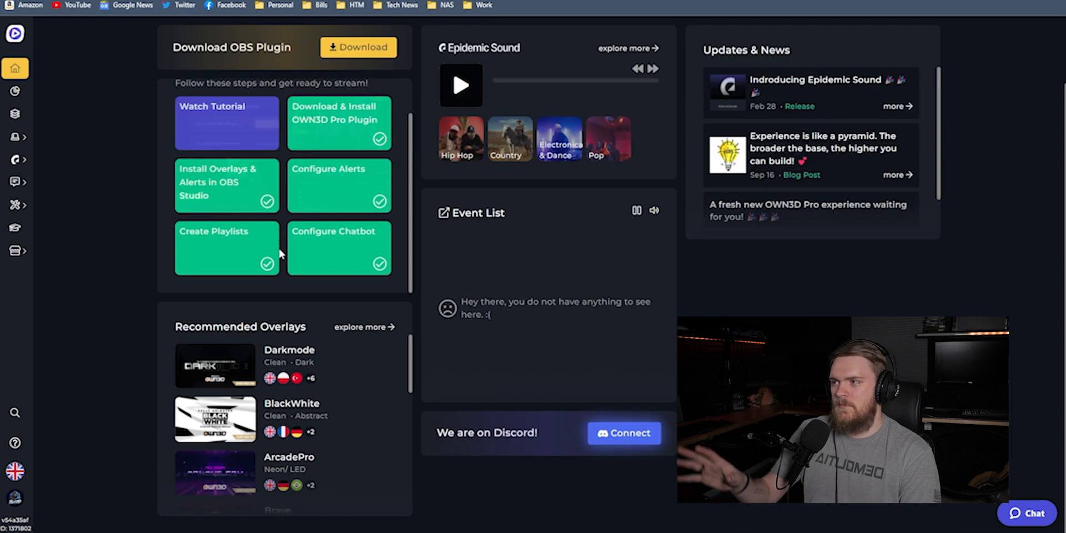
{"action": "mouse_move", "coordinate": [483, 365]}
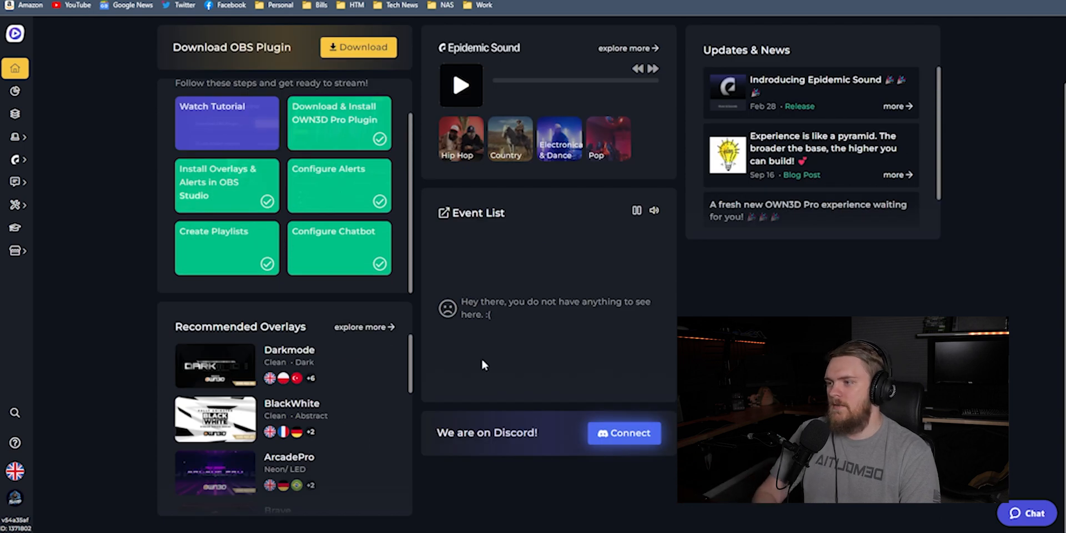
{"action": "scroll", "scroll_direction": "up", "scroll_amount": 3}
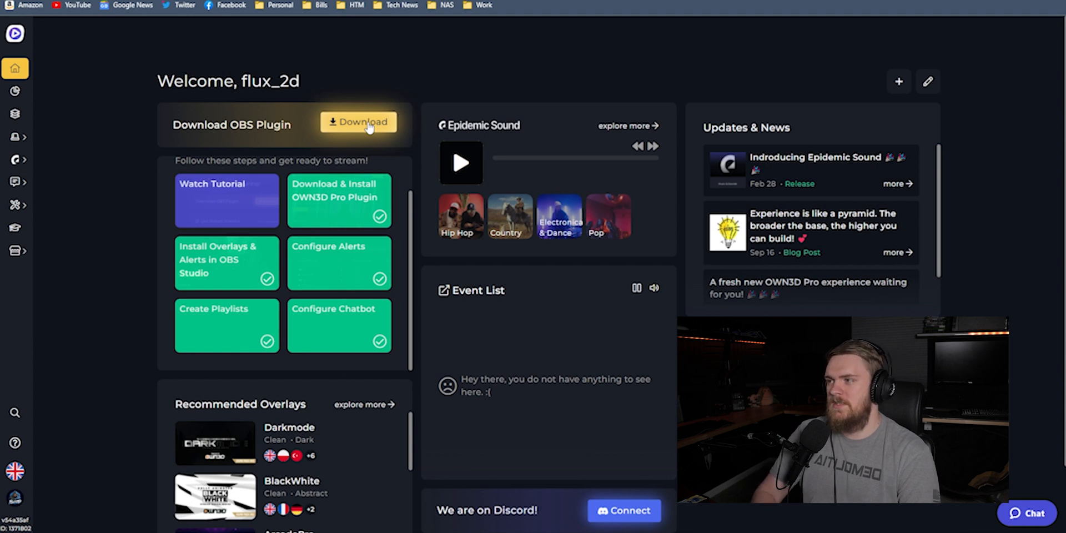
{"action": "mouse_move", "coordinate": [622, 496]}
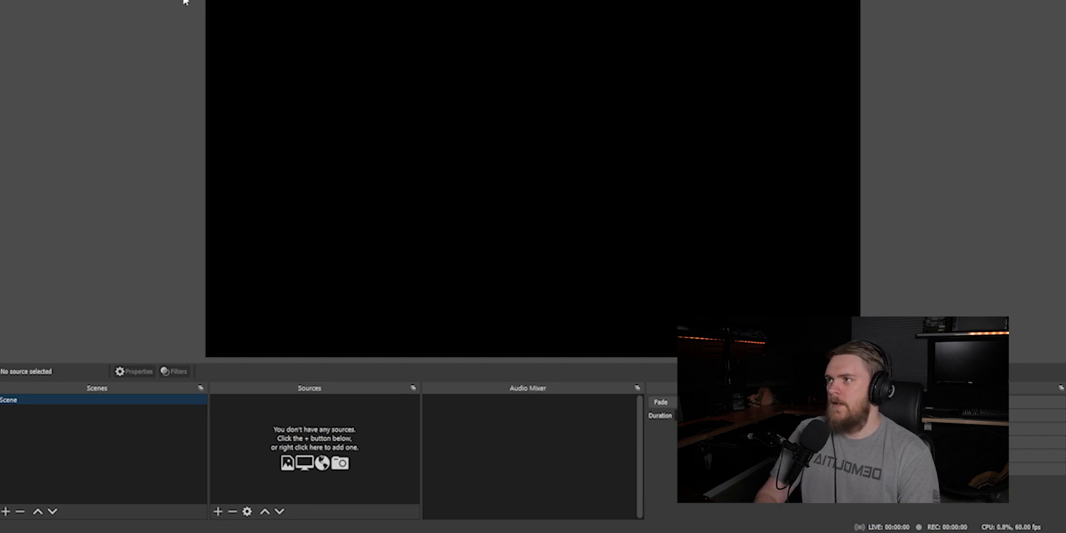
- Open the OWN3D Pro plugin in OBS, check My Installs, then go back to the dashboard
{"action": "left_click", "coordinate": [184, 16]}
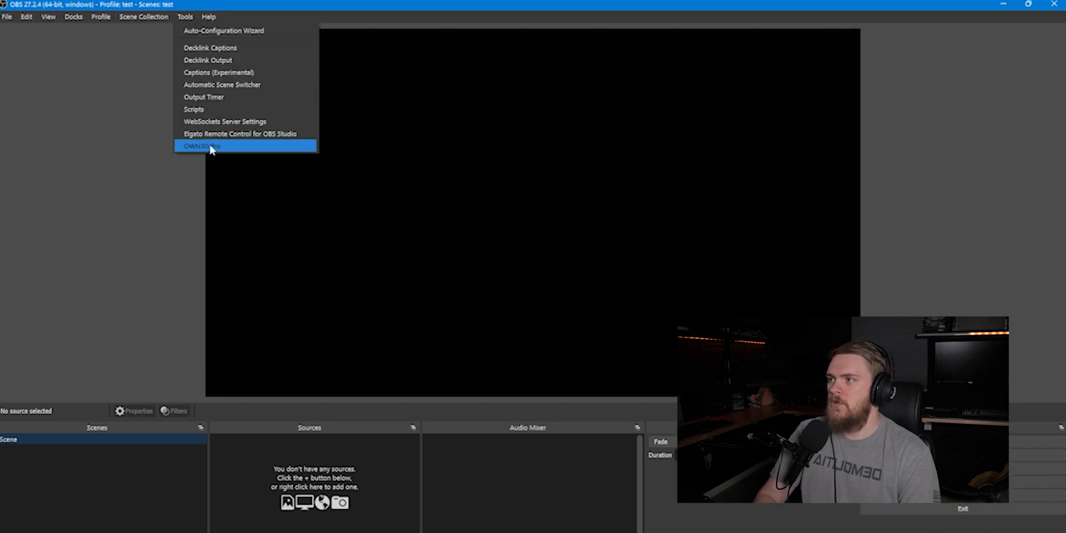
{"action": "left_click", "coordinate": [201, 146]}
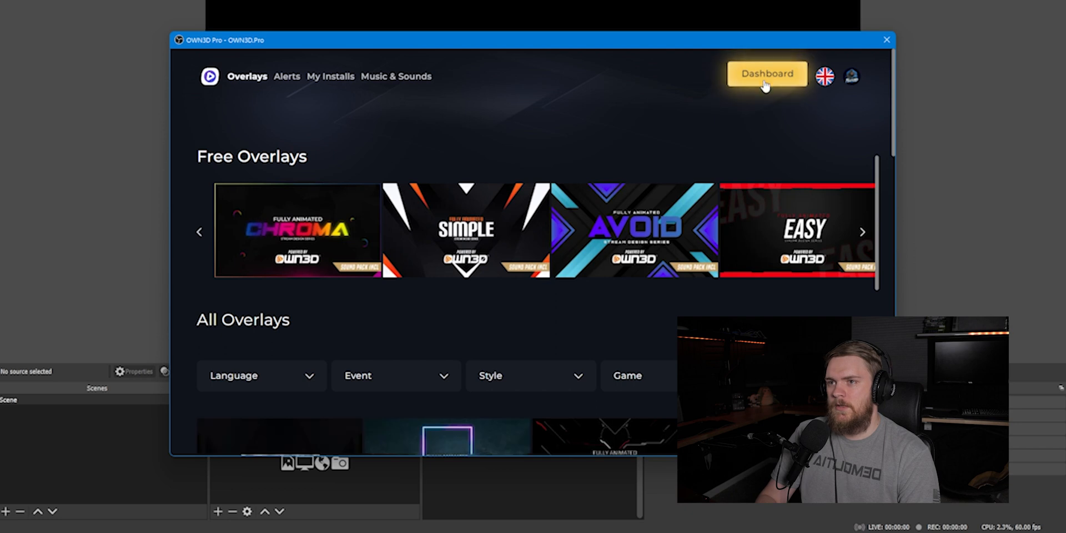
{"action": "mouse_move", "coordinate": [266, 83]}
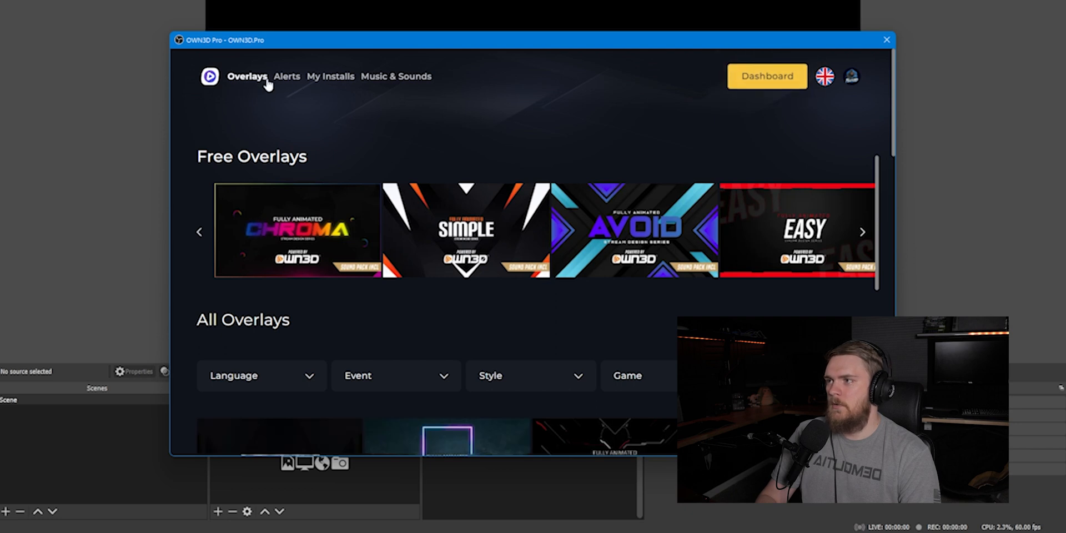
{"action": "mouse_move", "coordinate": [330, 76]}
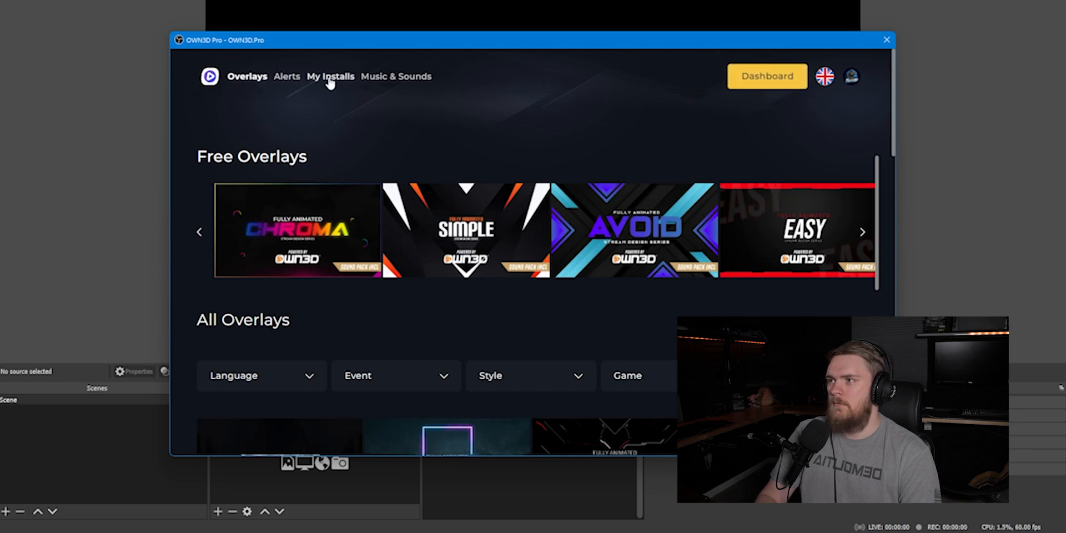
{"action": "left_click", "coordinate": [330, 76]}
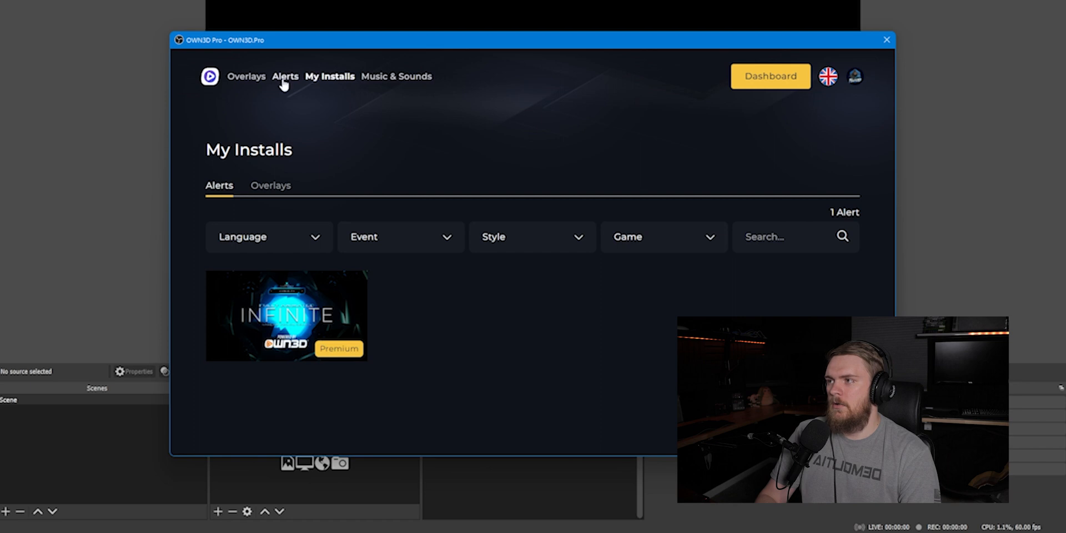
{"action": "left_click", "coordinate": [247, 76]}
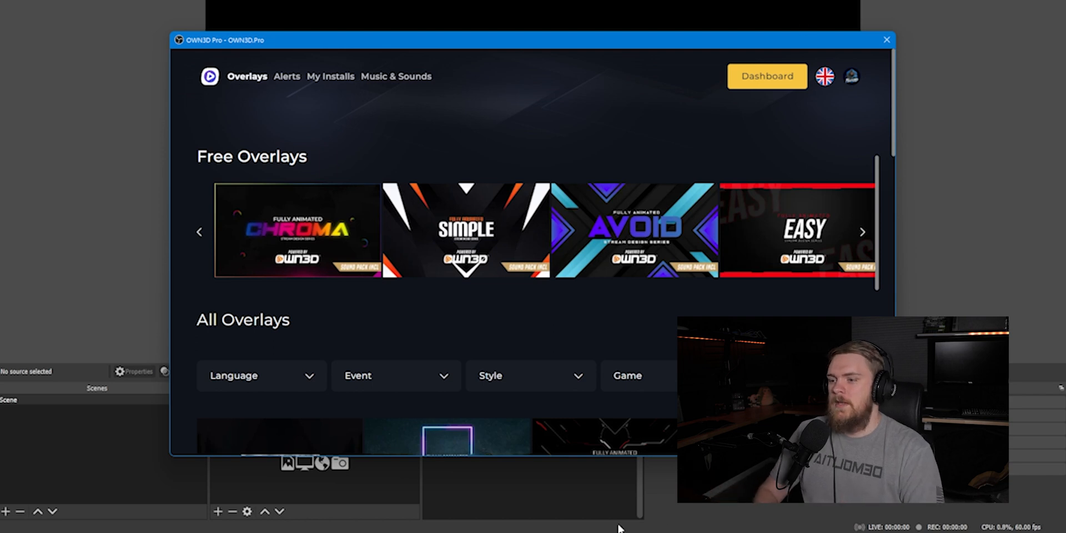
{"action": "left_click", "coordinate": [767, 75]}
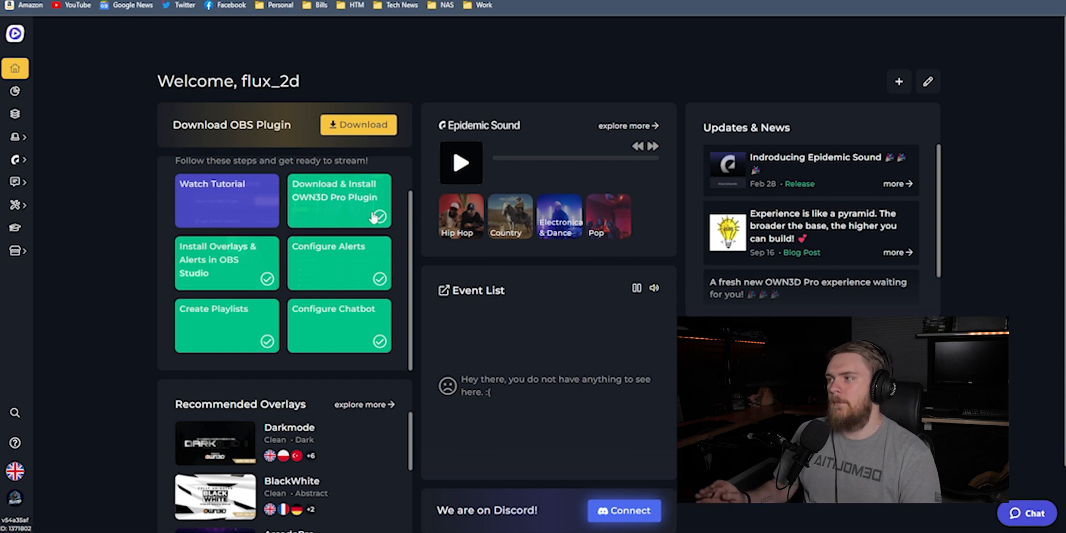
{"action": "mouse_move", "coordinate": [28, 172]}
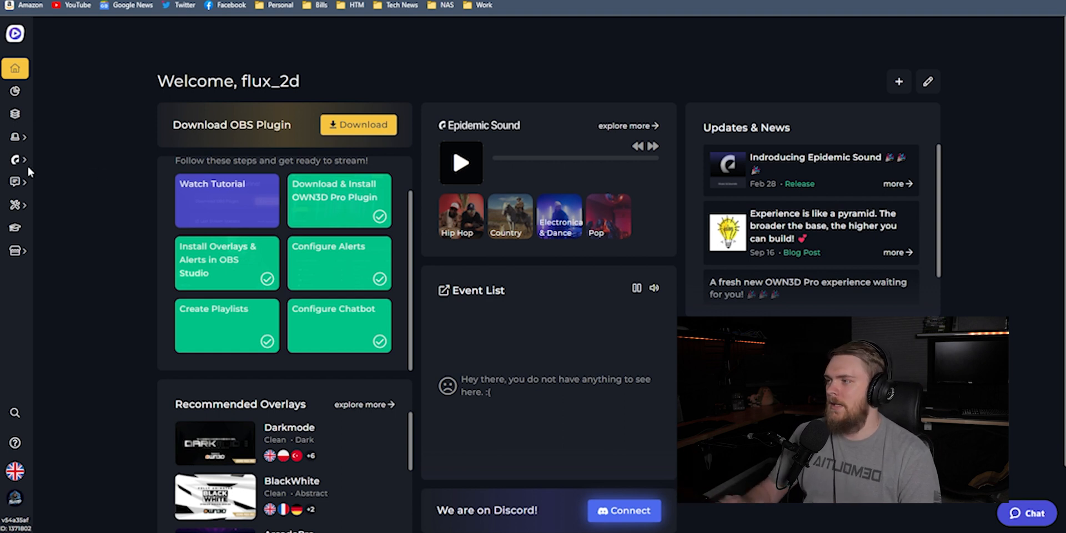
{"action": "mouse_move", "coordinate": [15, 159]}
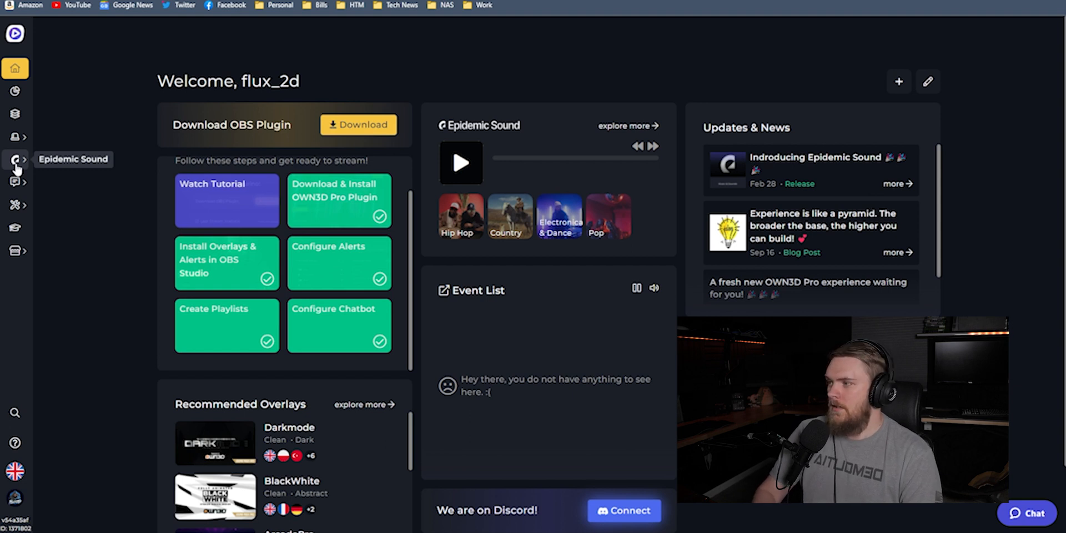
- Browse Epidemic Sound sound effects and music, then open Stream Playlist 1 from Playlists
{"action": "left_click", "coordinate": [15, 160]}
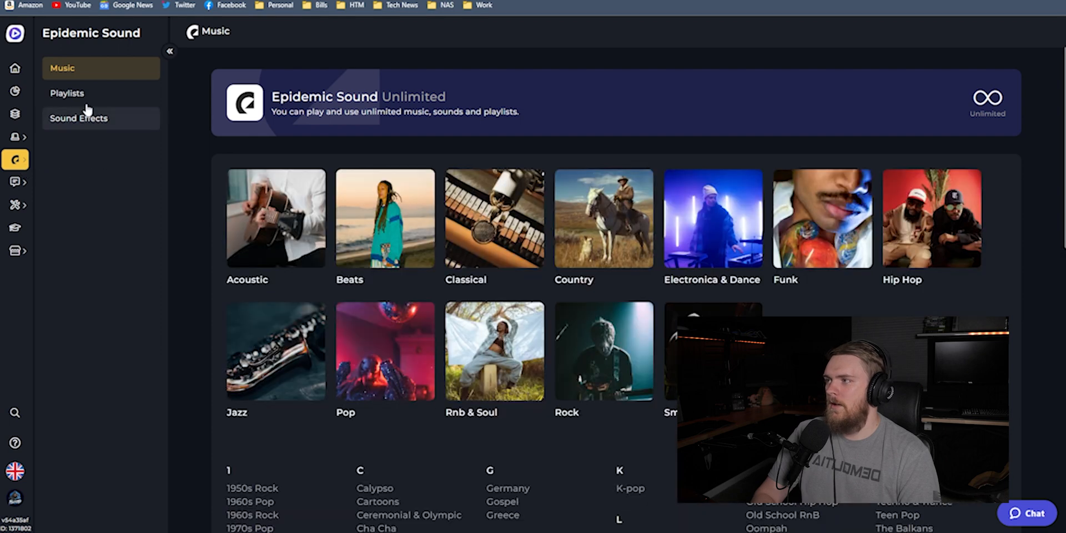
{"action": "left_click", "coordinate": [79, 118]}
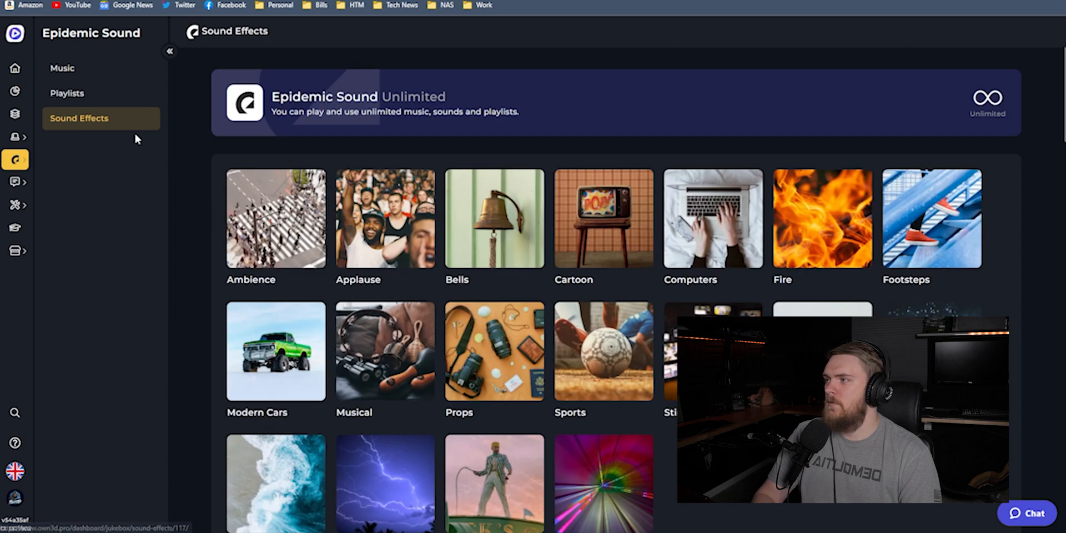
{"action": "left_click", "coordinate": [62, 67]}
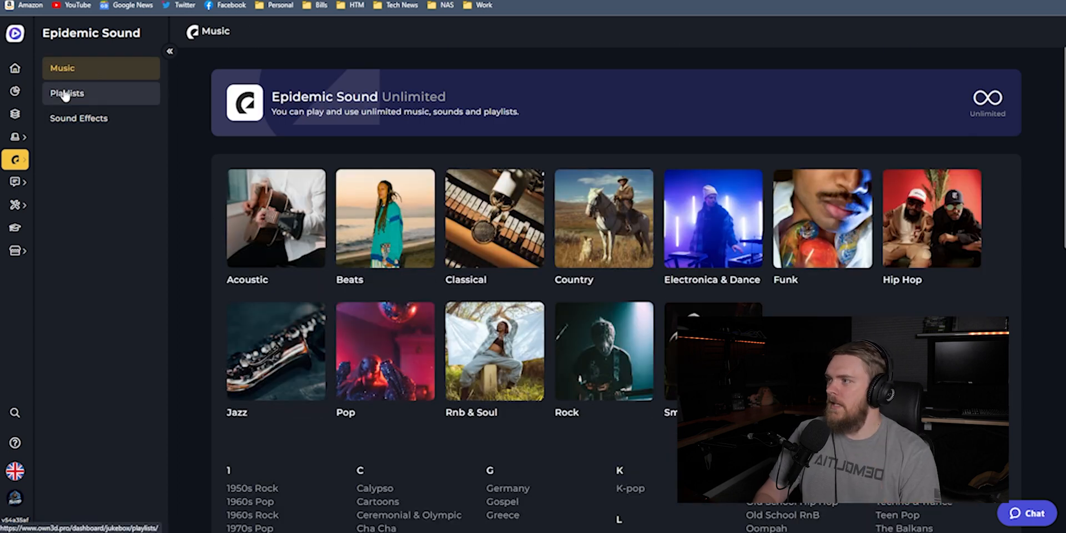
{"action": "left_click", "coordinate": [67, 94]}
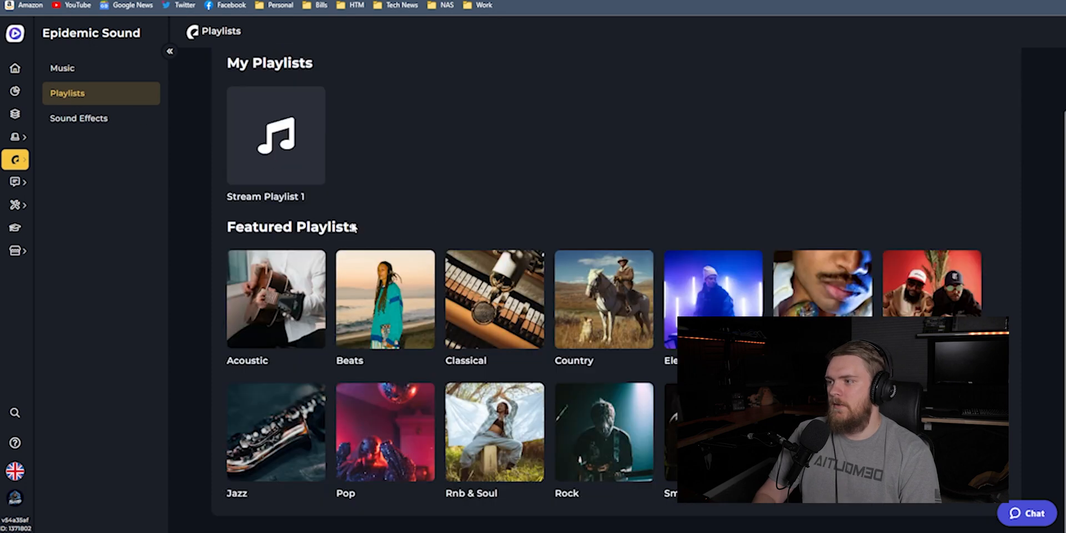
{"action": "left_click", "coordinate": [275, 134]}
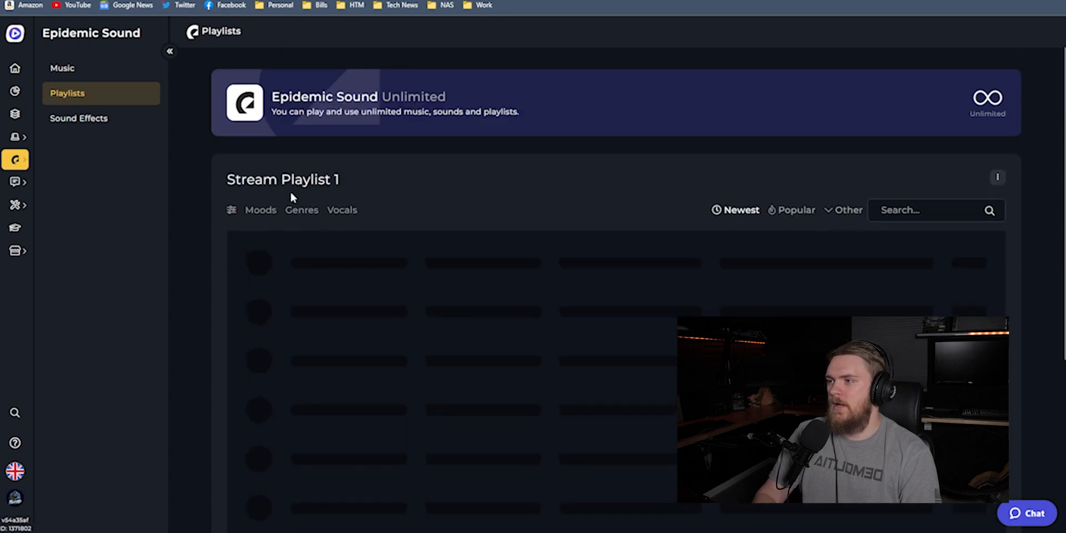
{"action": "left_click", "coordinate": [62, 68]}
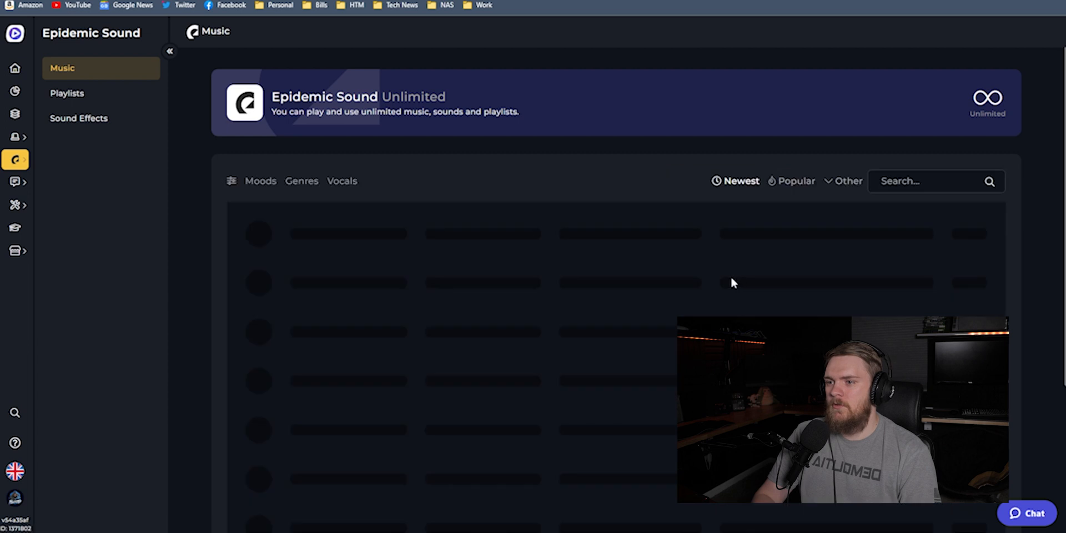
{"action": "mouse_move", "coordinate": [269, 234]}
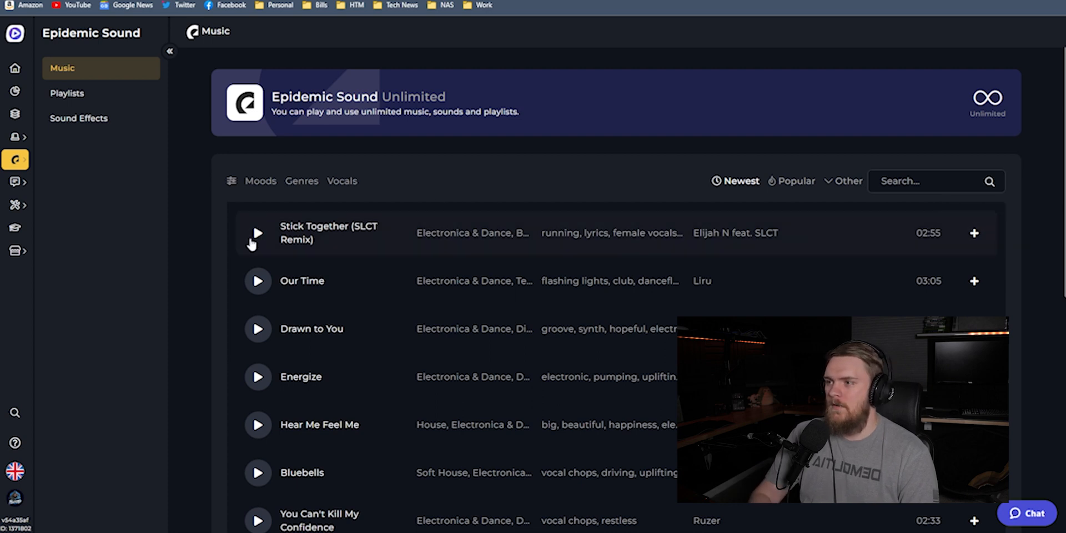
- Filter Epidemic Sound music to the Smooth mood and play Not Leaving without You
{"action": "left_click", "coordinate": [257, 232]}
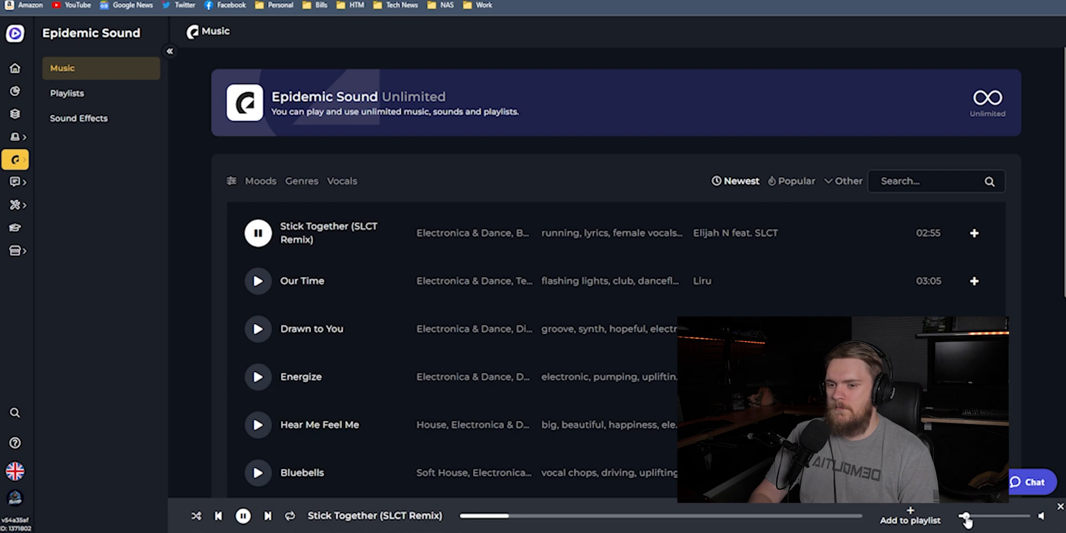
{"action": "mouse_move", "coordinate": [326, 275]}
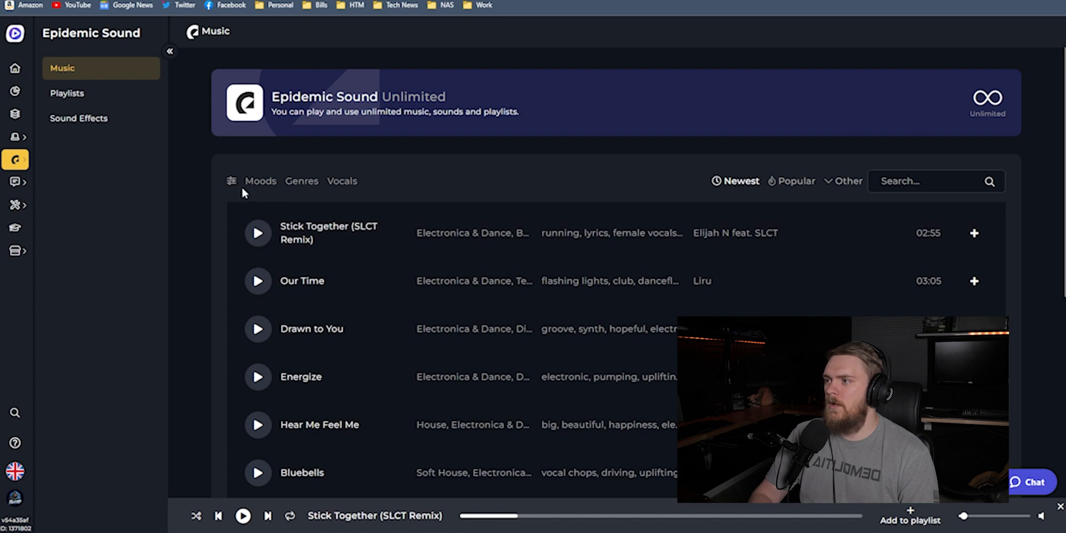
{"action": "left_click", "coordinate": [259, 181]}
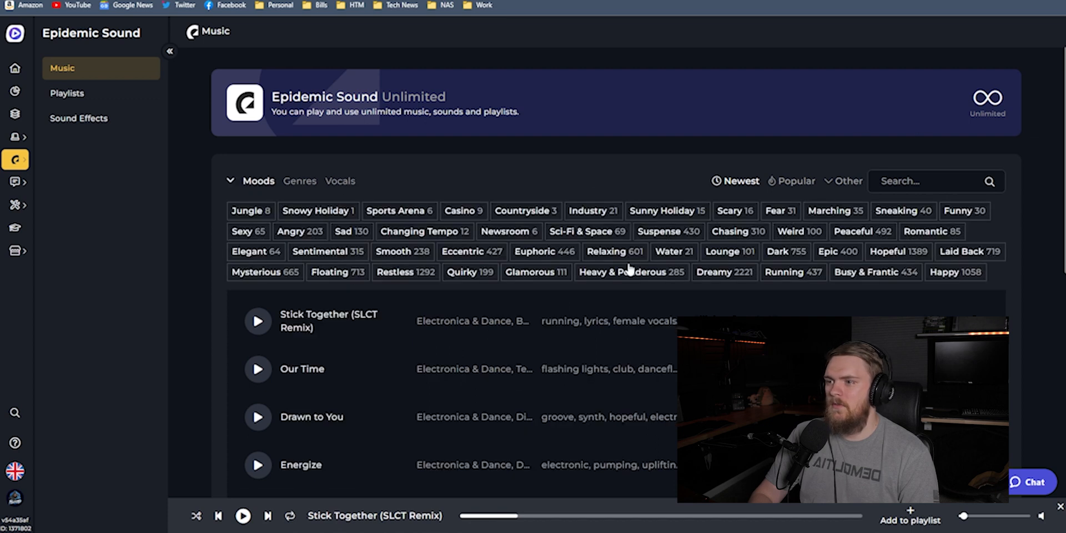
{"action": "mouse_move", "coordinate": [738, 175]}
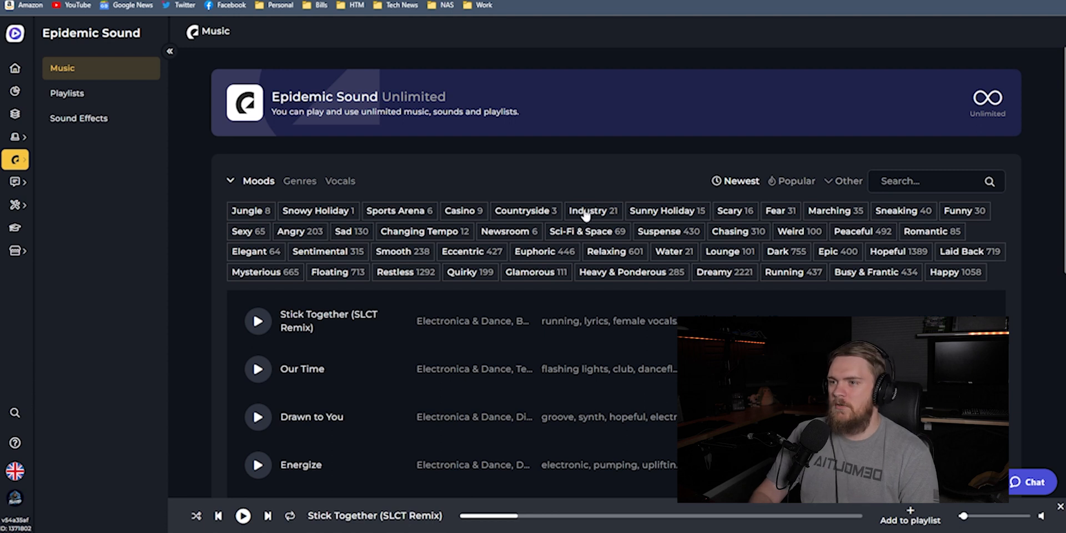
{"action": "mouse_move", "coordinate": [532, 279]}
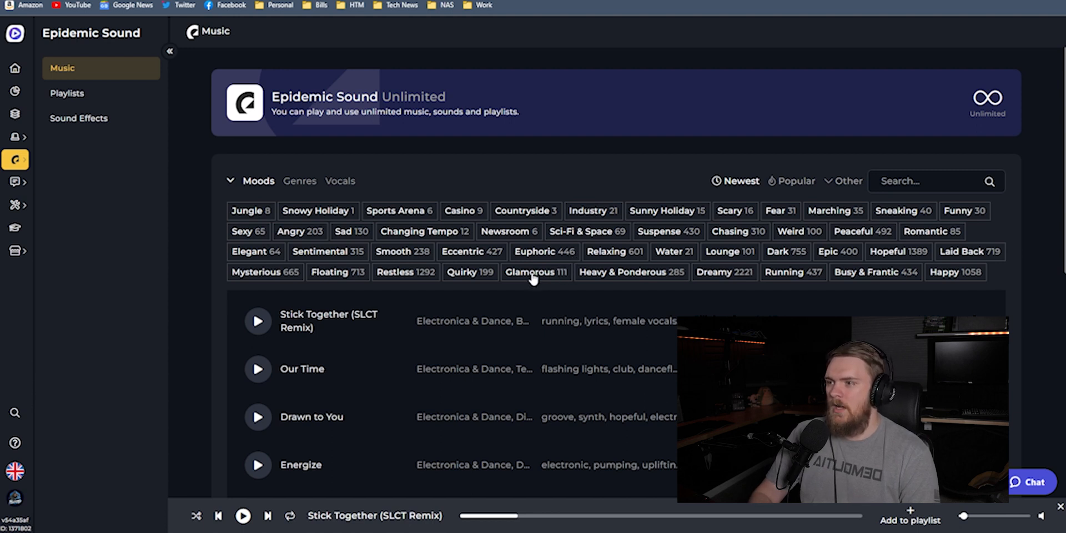
{"action": "left_click", "coordinate": [402, 251]}
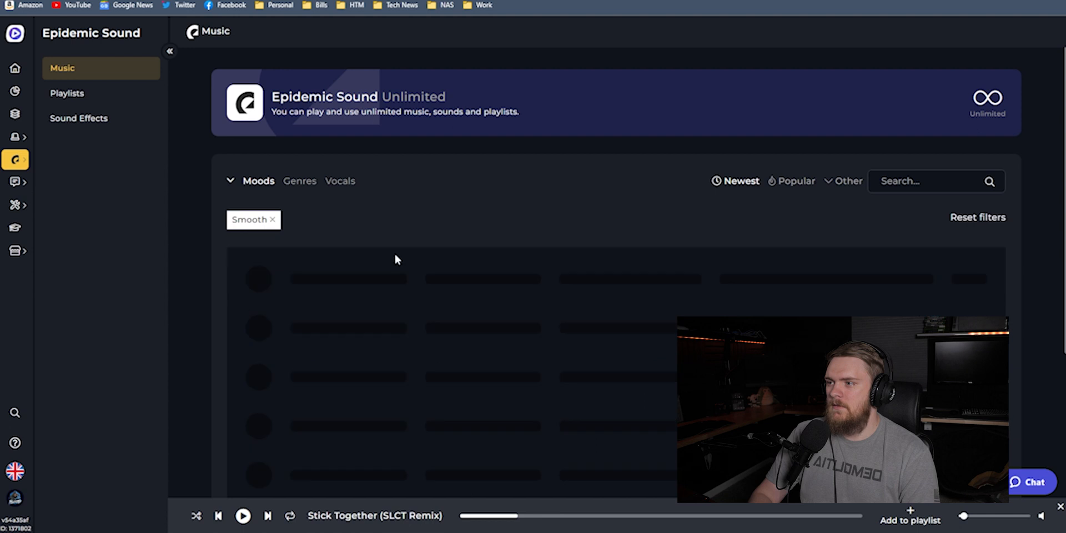
{"action": "left_click", "coordinate": [230, 181]}
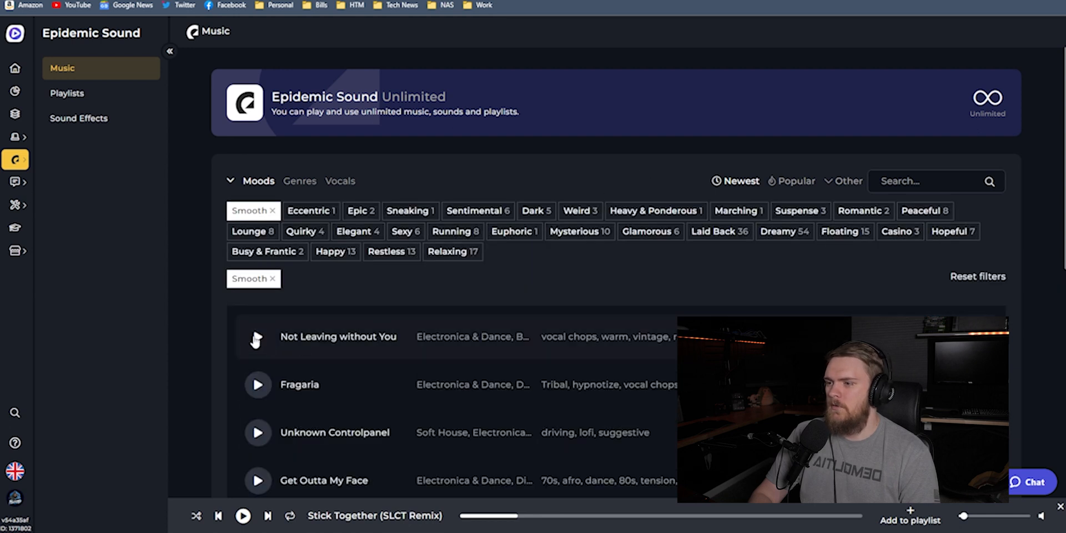
{"action": "left_click", "coordinate": [257, 337]}
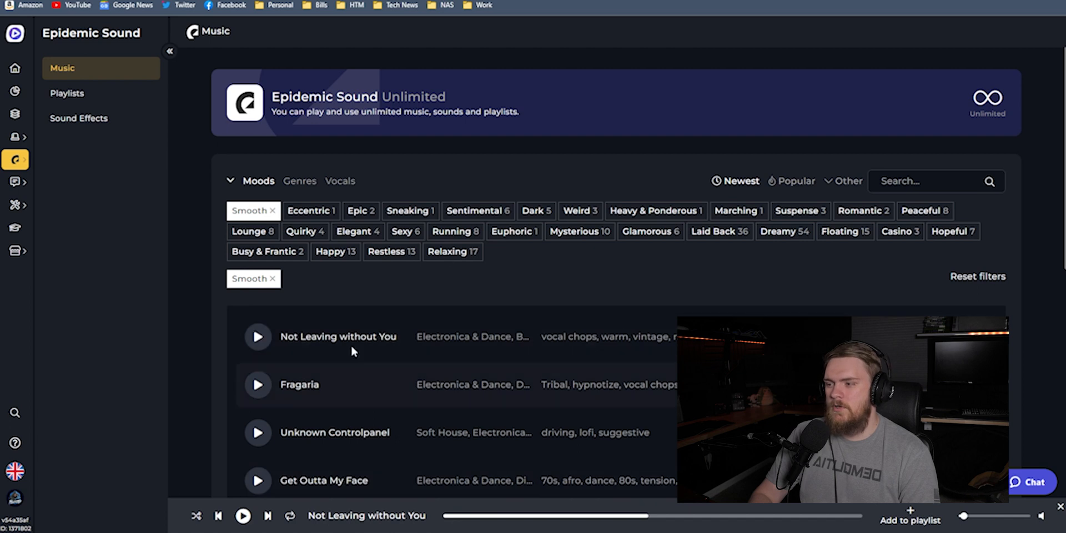
- Add Not Leaving without You to Stream Playlist 1, then open that playlist
{"action": "left_click", "coordinate": [909, 520]}
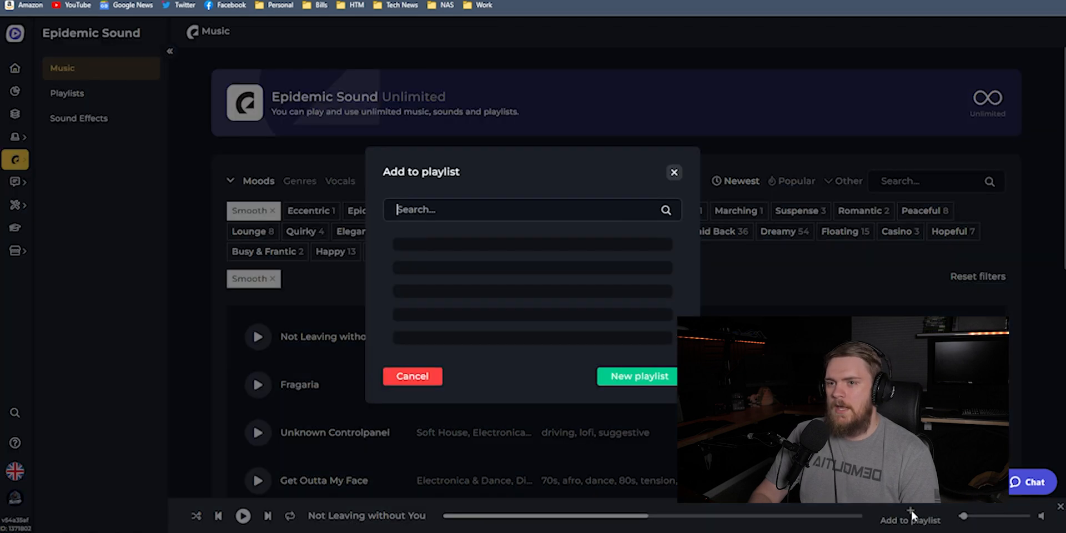
{"action": "left_click", "coordinate": [673, 172]}
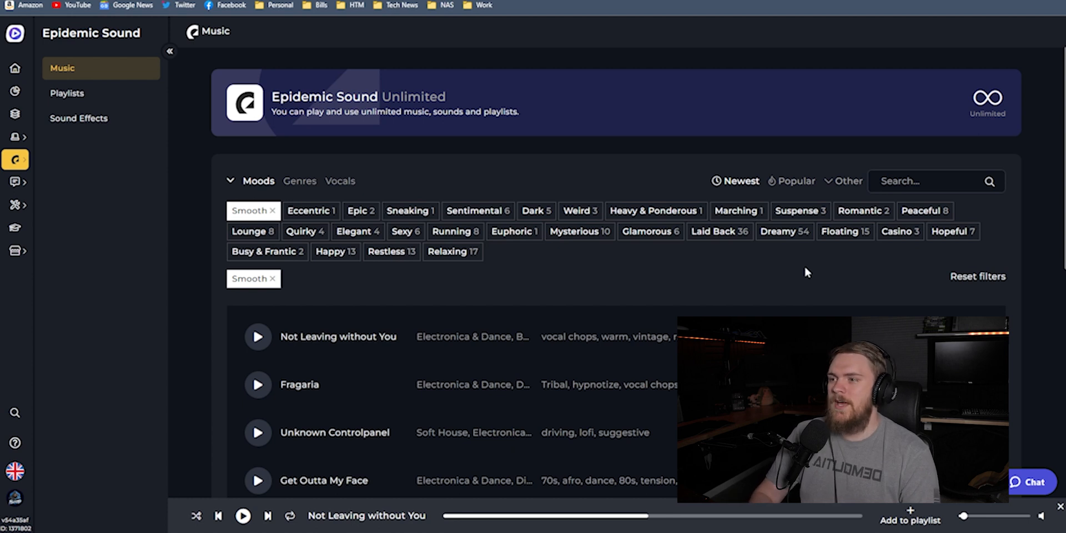
{"action": "mouse_move", "coordinate": [802, 276]}
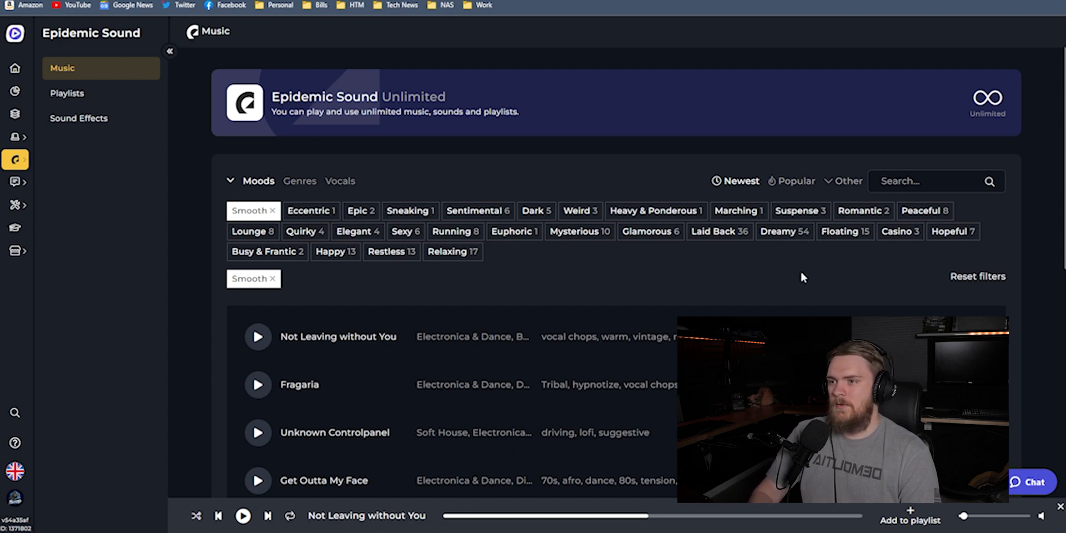
{"action": "mouse_move", "coordinate": [683, 221]}
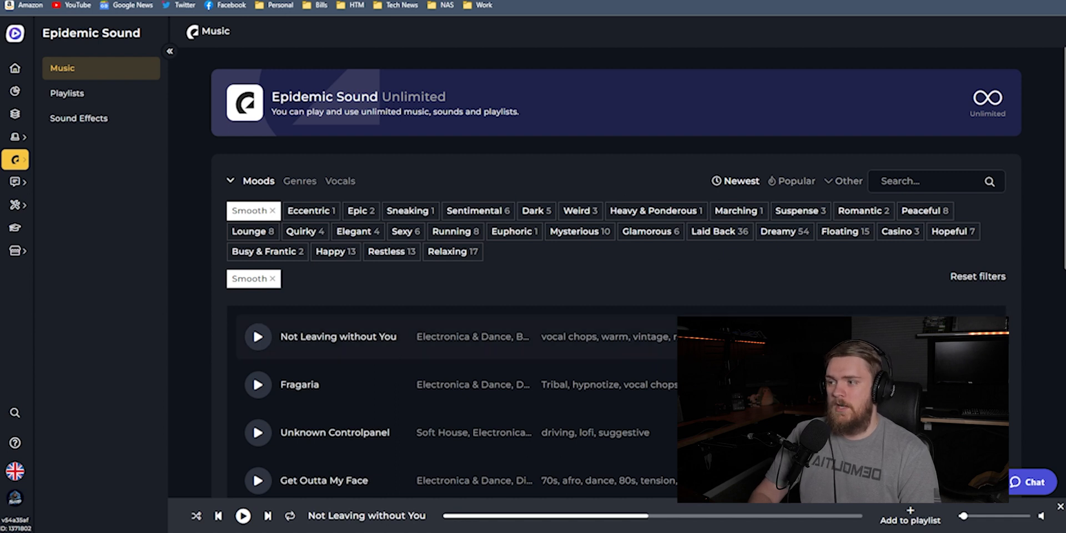
{"action": "mouse_move", "coordinate": [475, 171]}
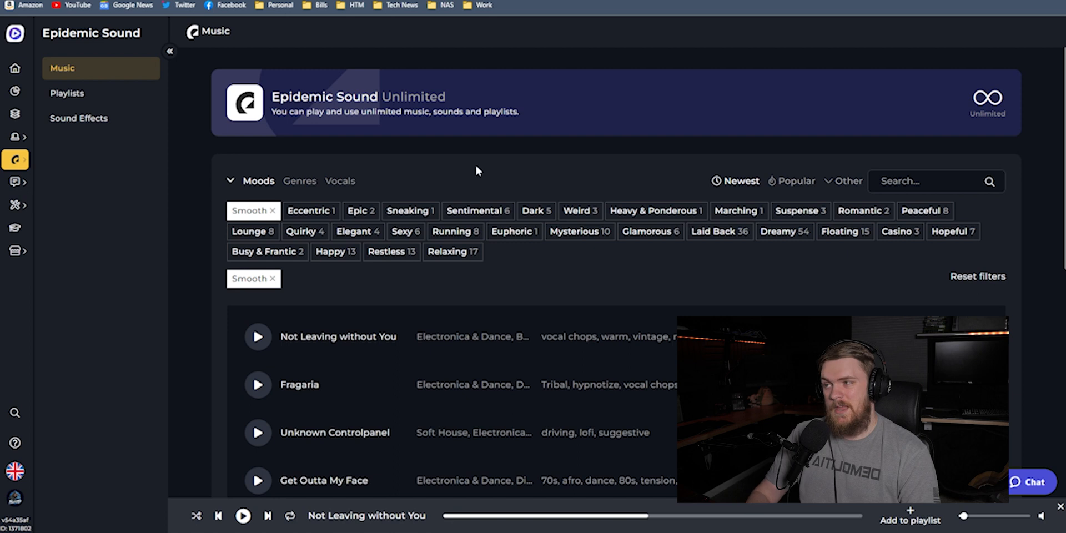
{"action": "left_click", "coordinate": [66, 93]}
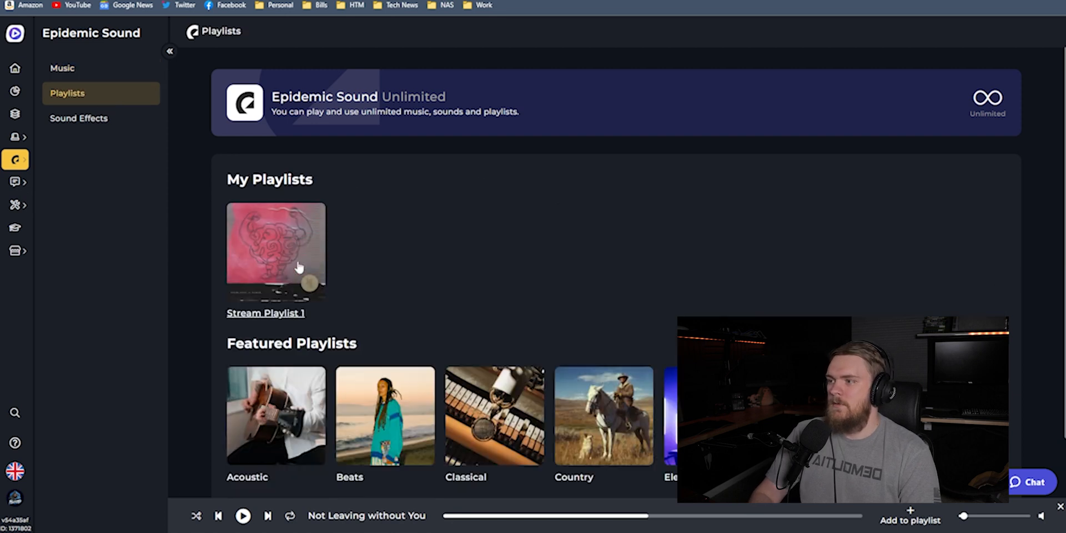
{"action": "left_click", "coordinate": [275, 251]}
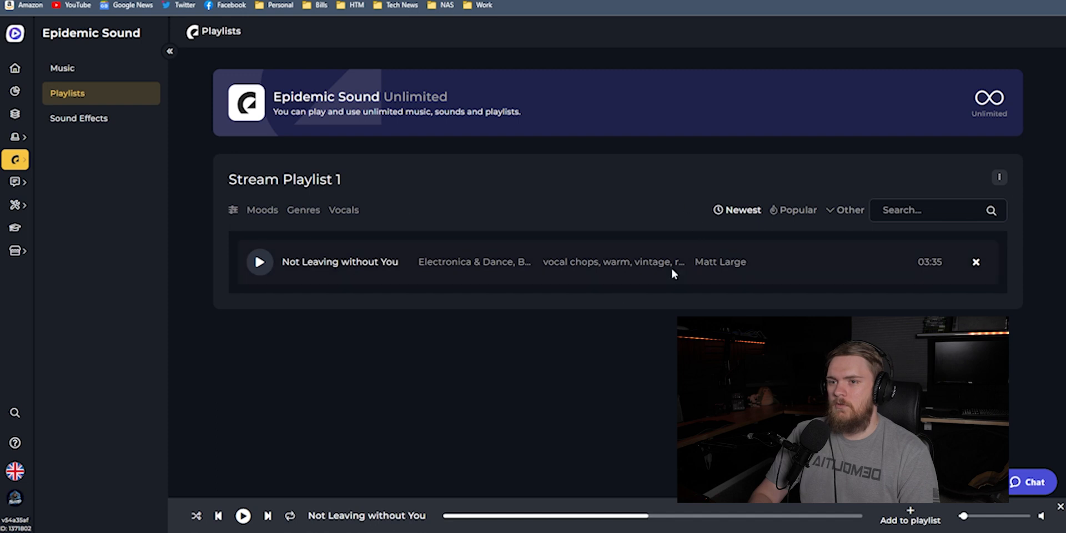
{"action": "mouse_move", "coordinate": [238, 311]}
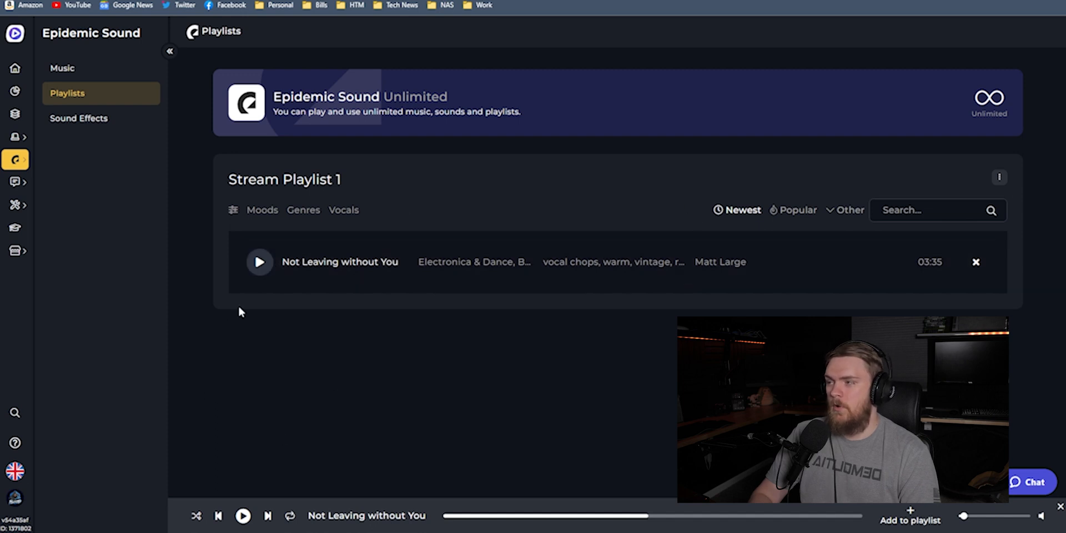
{"action": "mouse_move", "coordinate": [353, 307]}
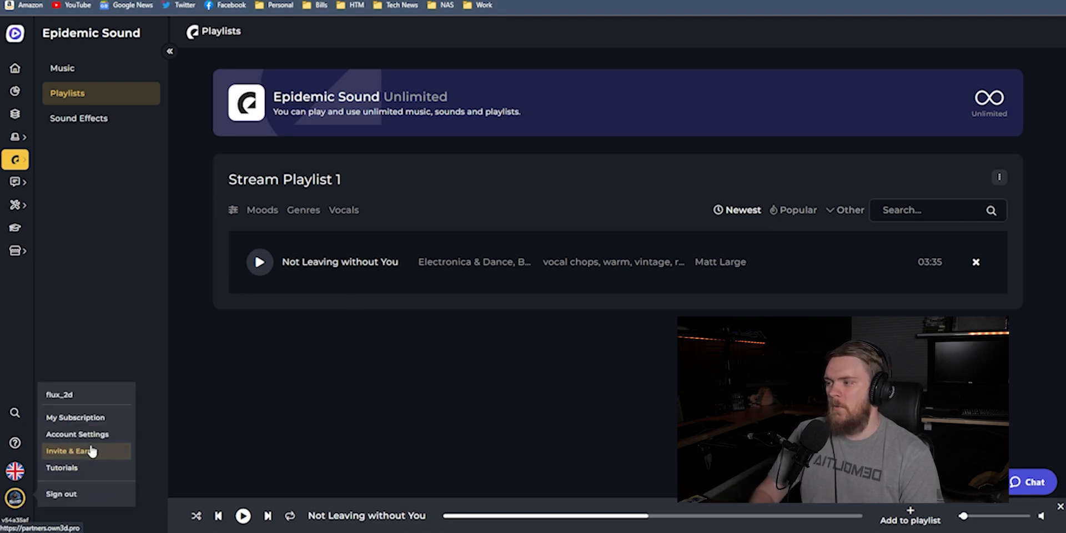
- Choose Account Settings from the profile avatar menu at the bottom left
{"action": "left_click", "coordinate": [76, 434]}
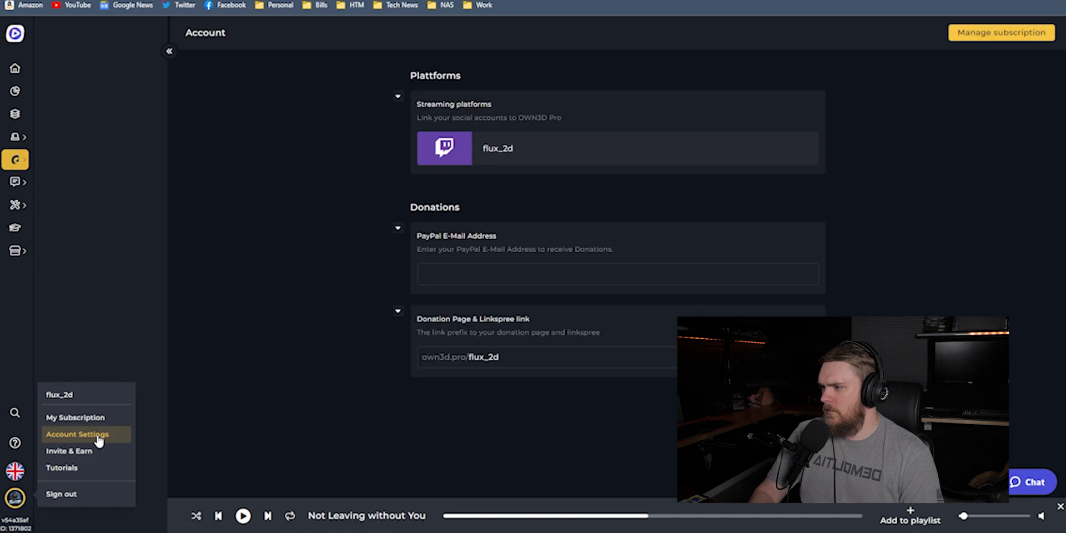
{"action": "left_click", "coordinate": [77, 434]}
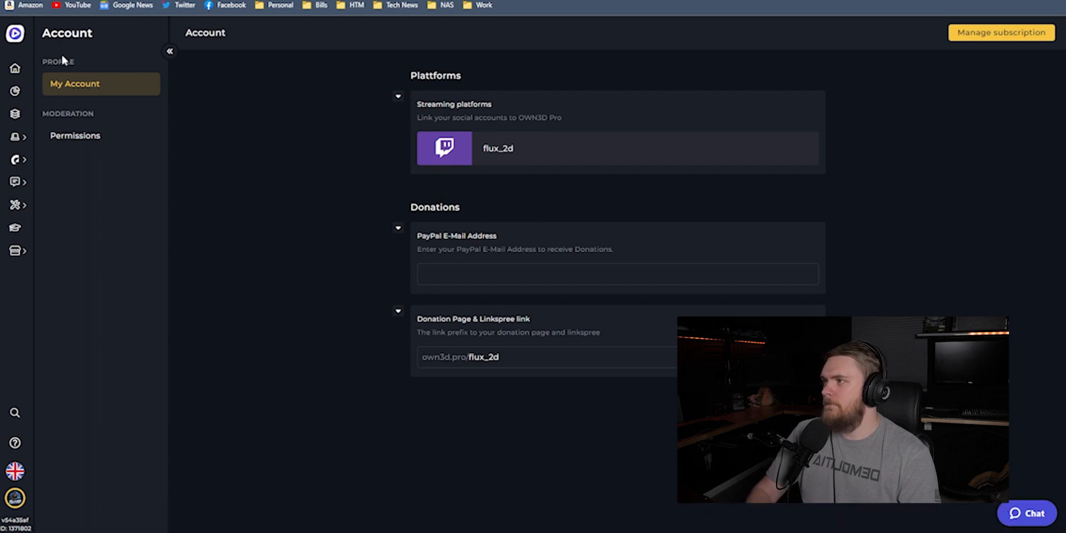
- Play Not Leaving without You from the Epidemic Sound saved playlists
{"action": "left_click", "coordinate": [15, 68]}
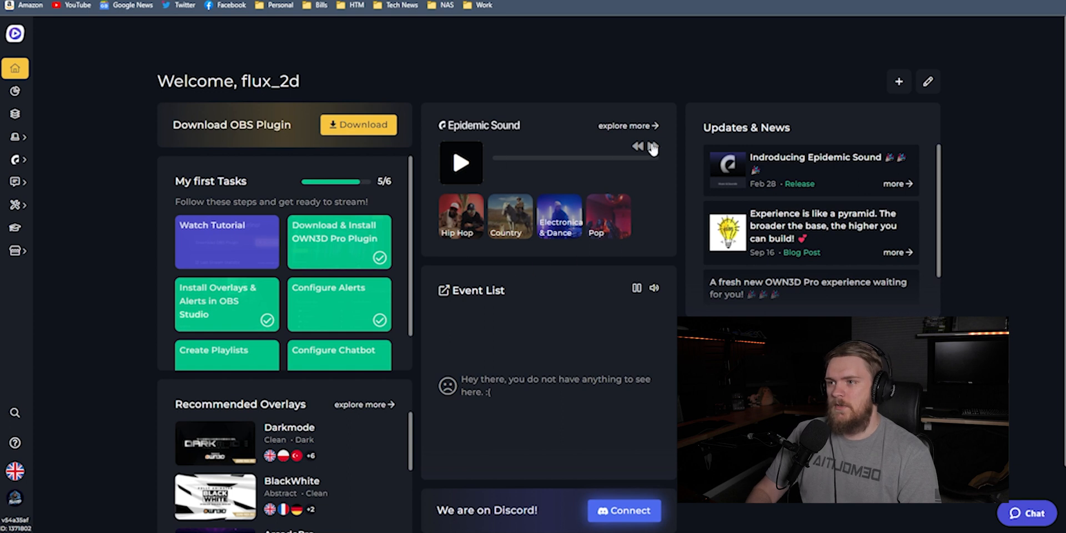
{"action": "left_click", "coordinate": [15, 159]}
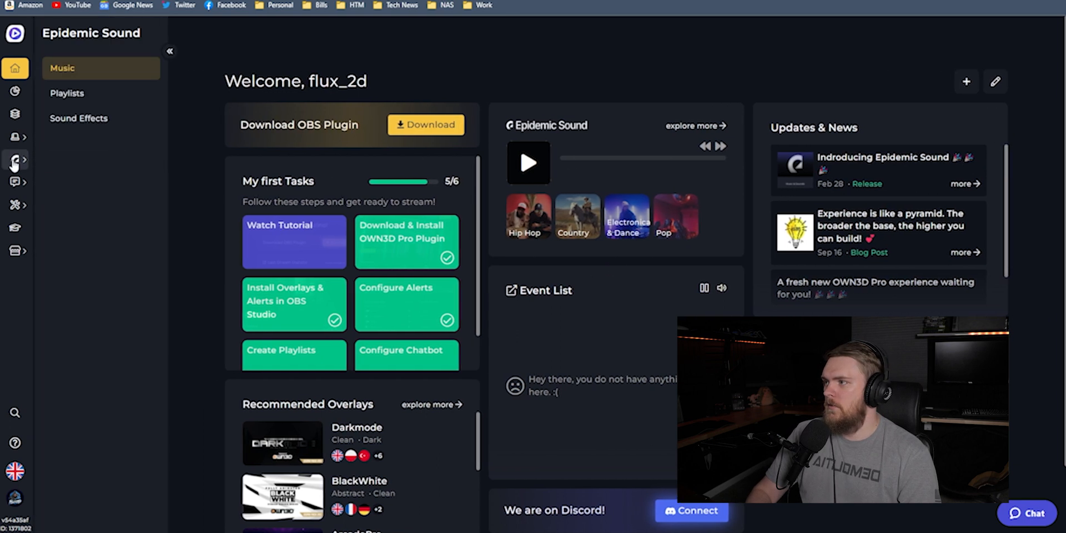
{"action": "left_click", "coordinate": [67, 94]}
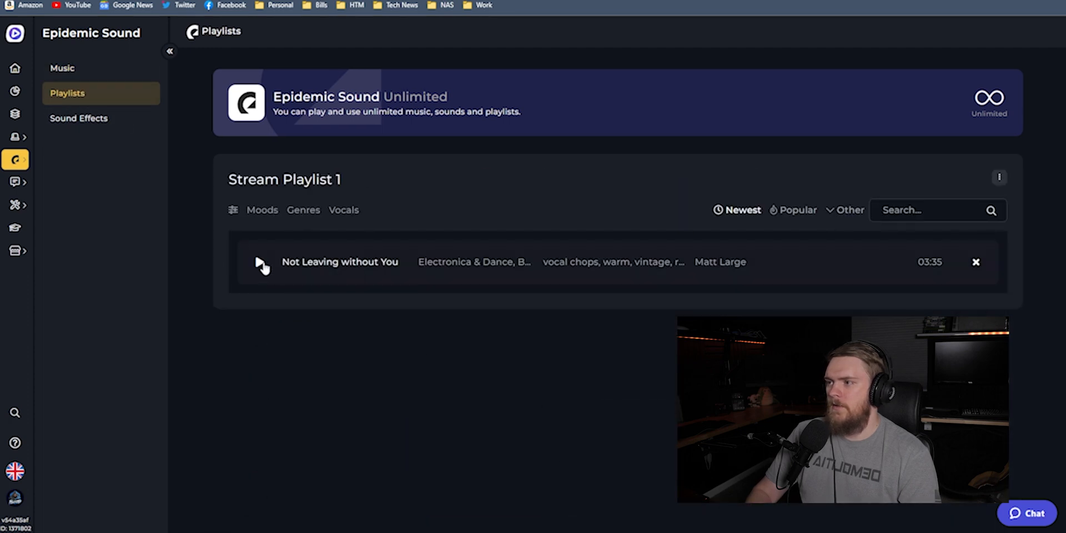
{"action": "left_click", "coordinate": [261, 261]}
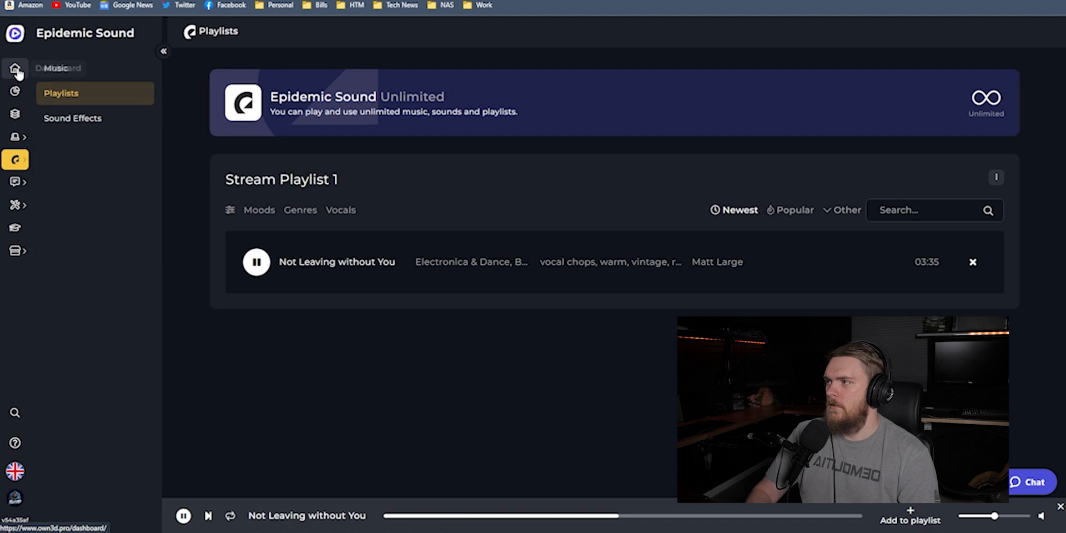
- Return to the dashboard home, where the music widget now shows Fragaria
{"action": "left_click", "coordinate": [15, 69]}
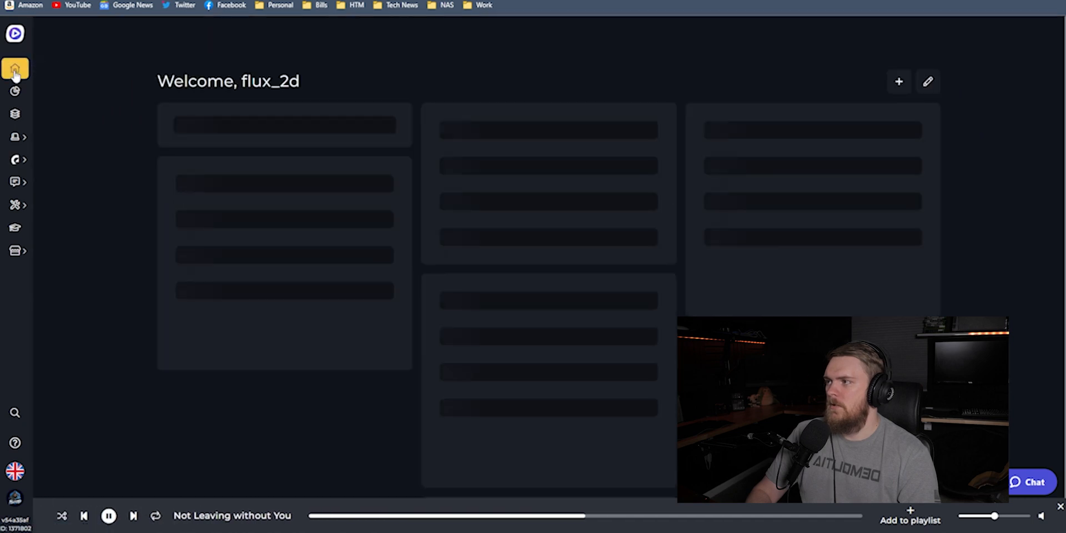
{"action": "left_click", "coordinate": [15, 68]}
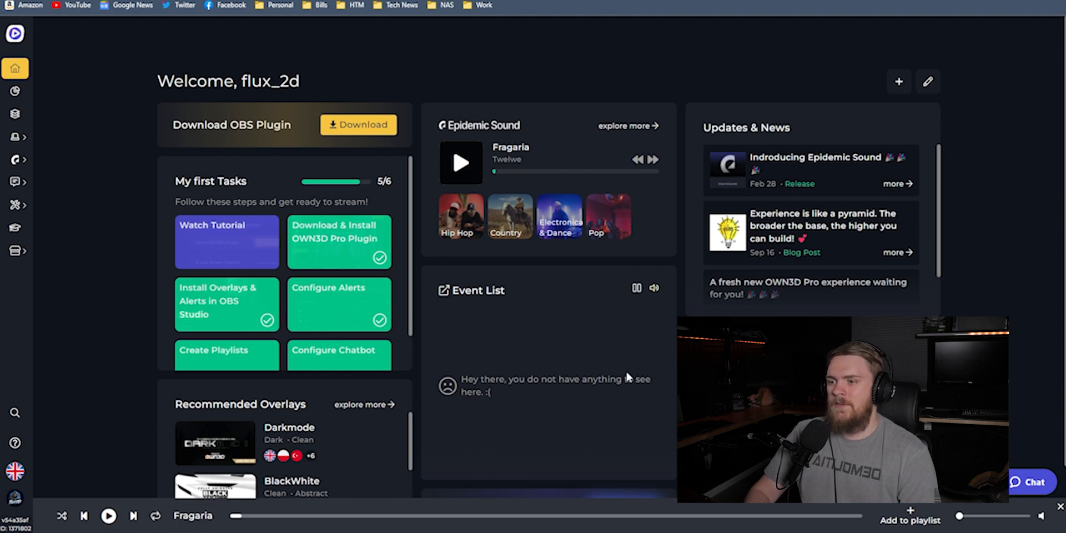
{"action": "mouse_move", "coordinate": [608, 341]}
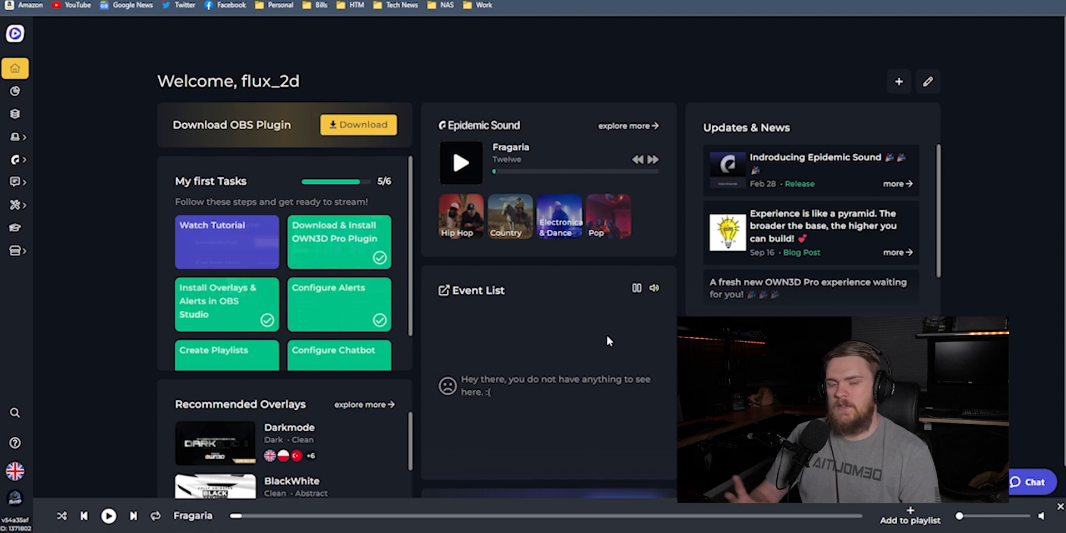
{"action": "scroll", "scroll_direction": "down", "scroll_amount": 3}
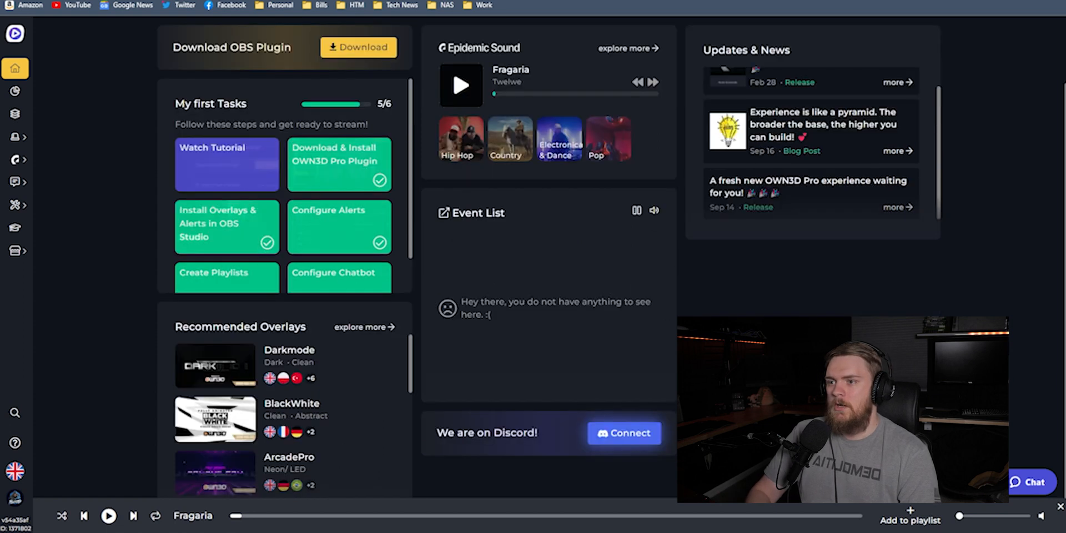
{"action": "scroll", "scroll_direction": "up", "scroll_amount": 3}
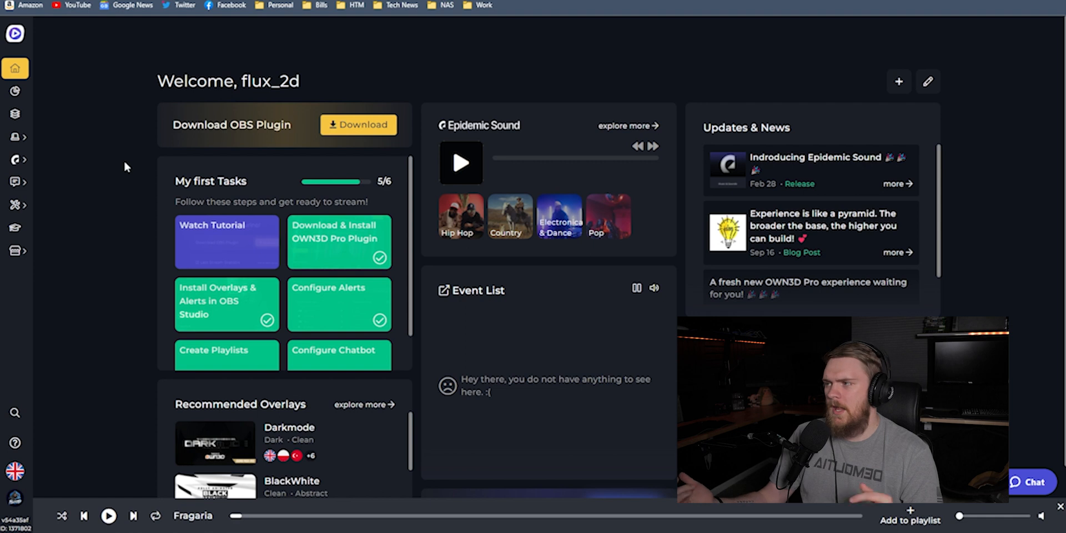
{"action": "mouse_move", "coordinate": [109, 181]}
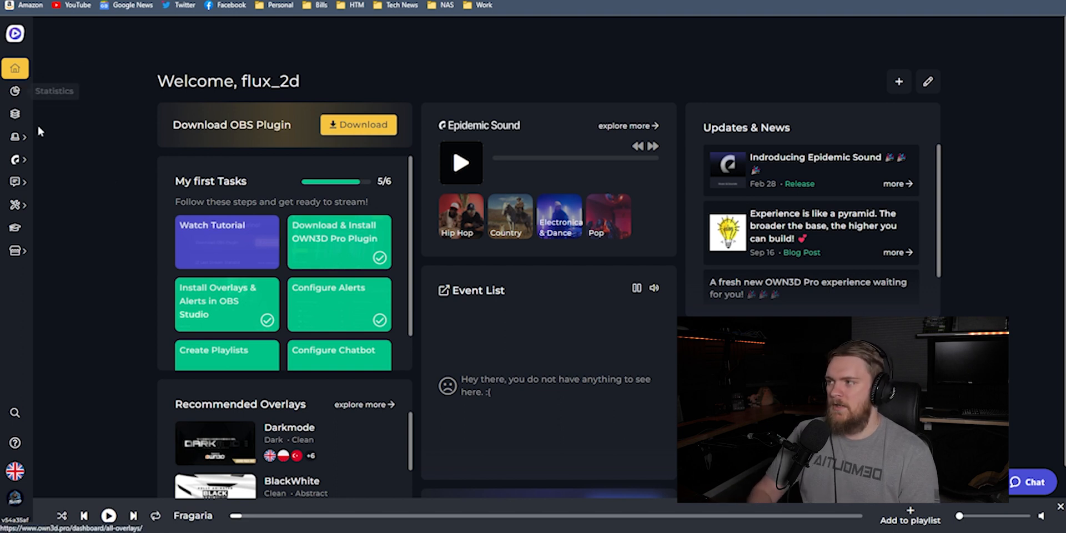
- Open the overlays catalogue from the sidebar and scroll through the overlay lists
{"action": "left_click", "coordinate": [15, 91]}
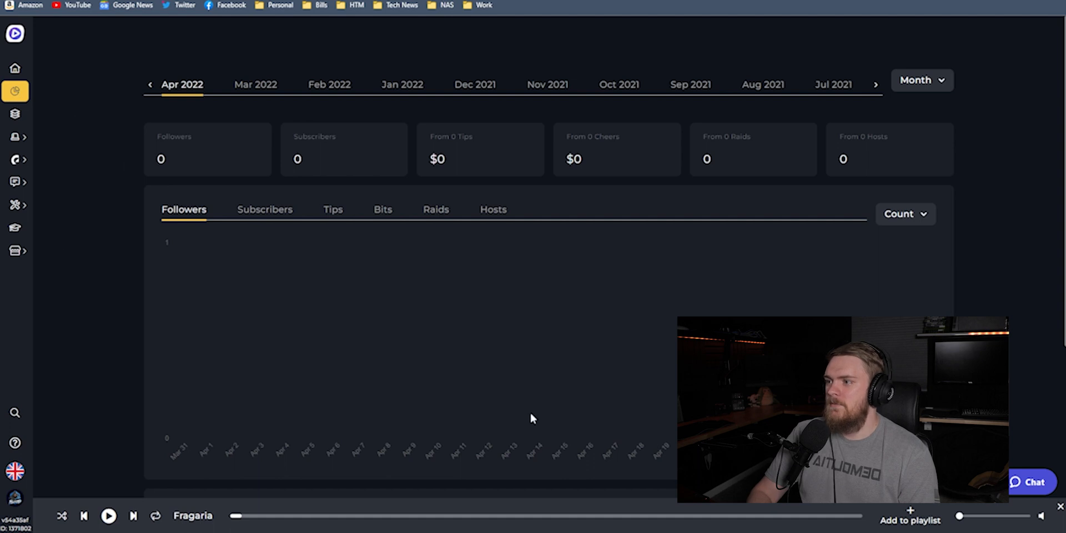
{"action": "mouse_move", "coordinate": [418, 266]}
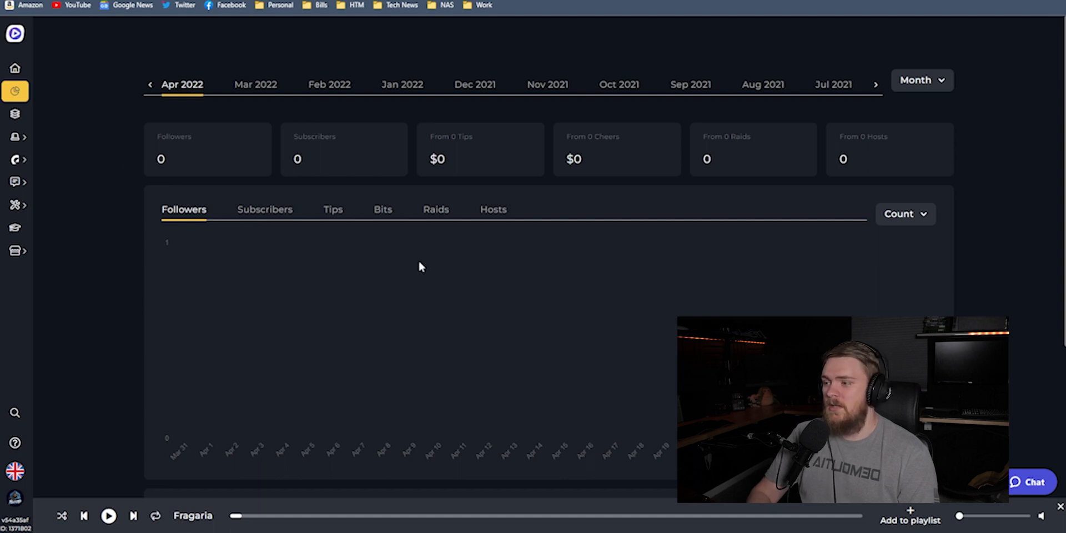
{"action": "mouse_move", "coordinate": [743, 240]}
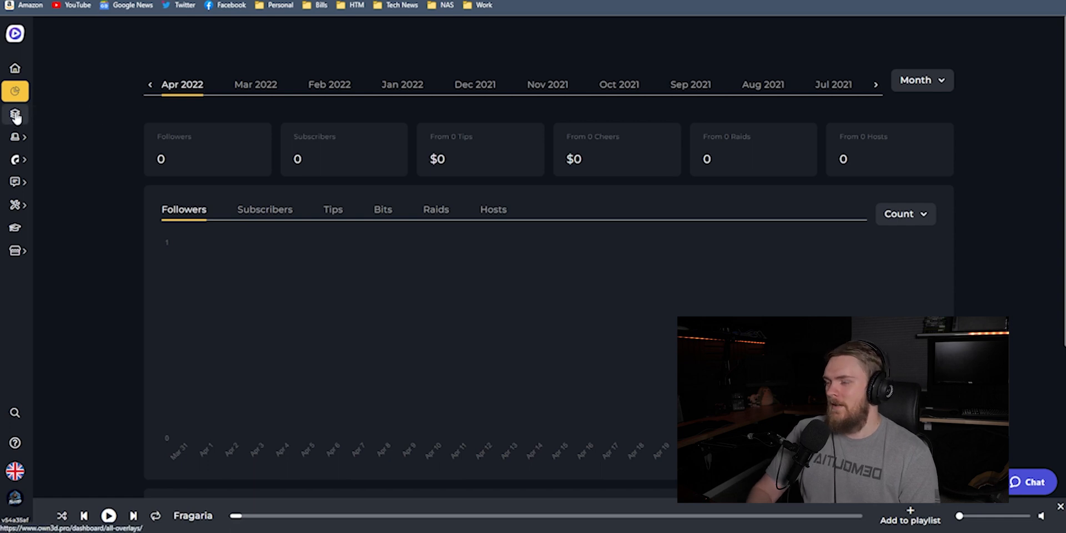
{"action": "left_click", "coordinate": [15, 114]}
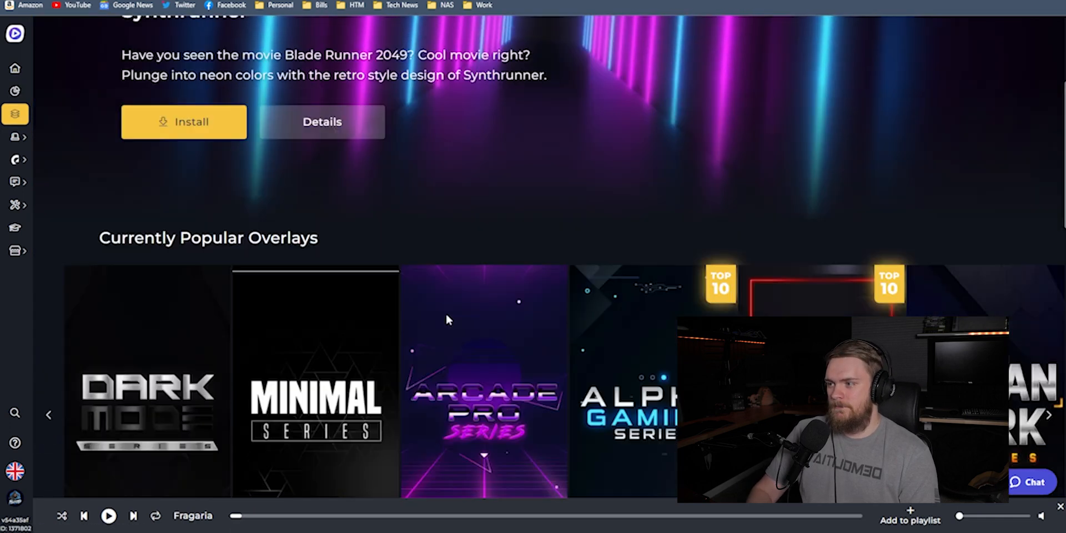
{"action": "scroll", "scroll_direction": "up", "scroll_amount": 3}
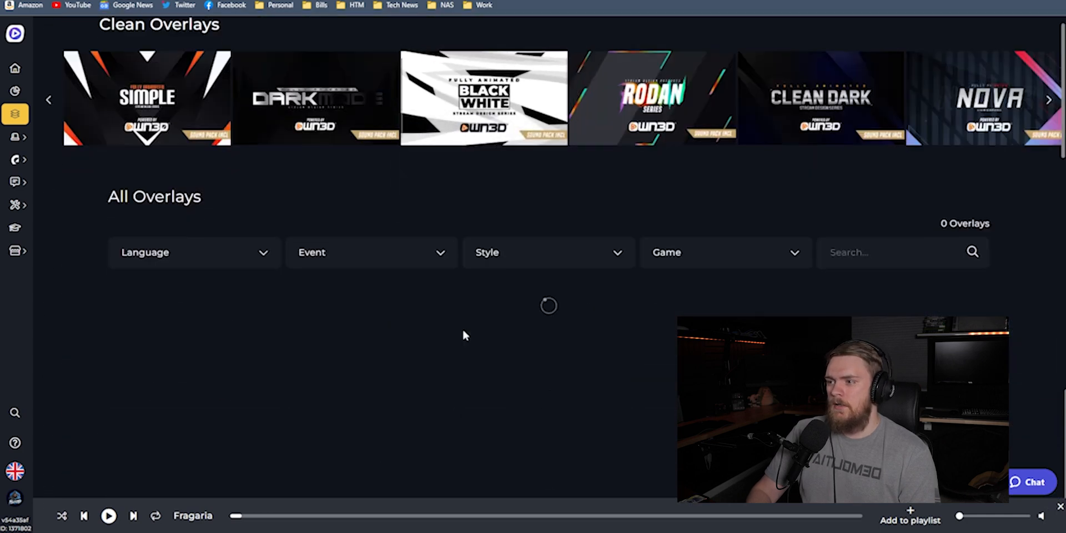
{"action": "scroll", "scroll_direction": "down", "scroll_amount": 3}
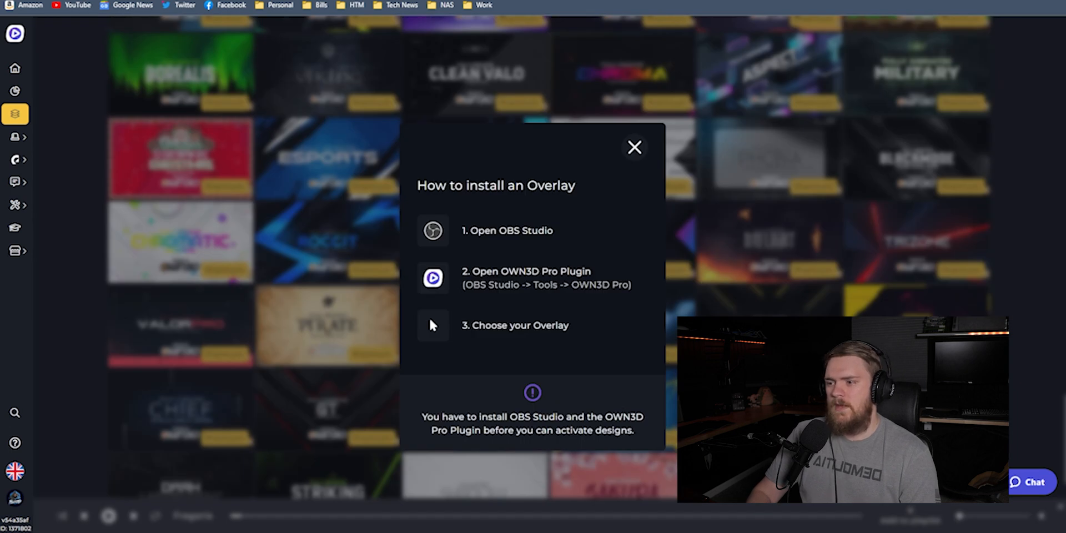
- Search 'cypu' in the OBS OWN3D Pro overlay browser and install the Cypu overlay
{"action": "left_click", "coordinate": [633, 147]}
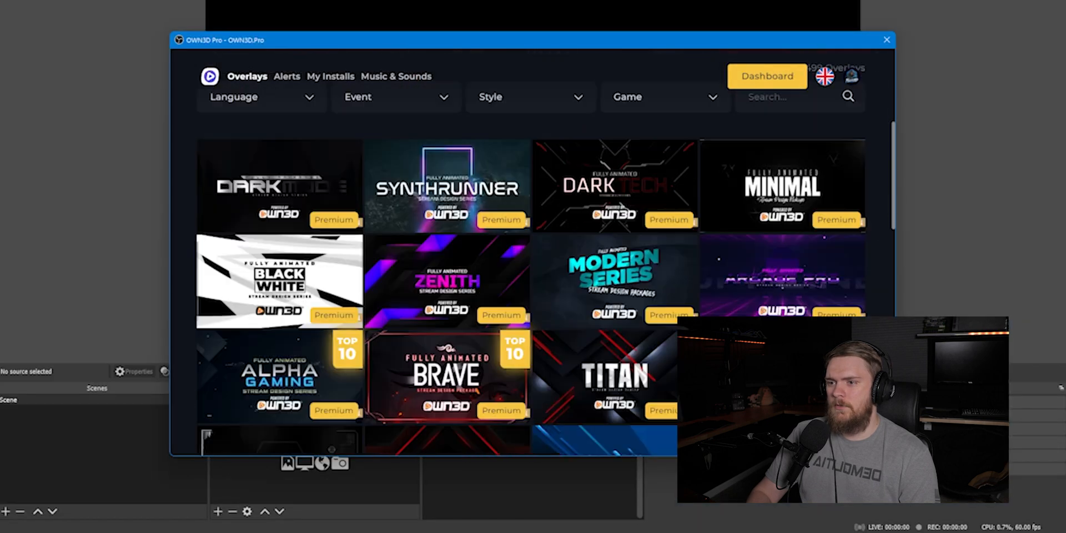
{"action": "scroll", "scroll_direction": "down", "scroll_amount": 3}
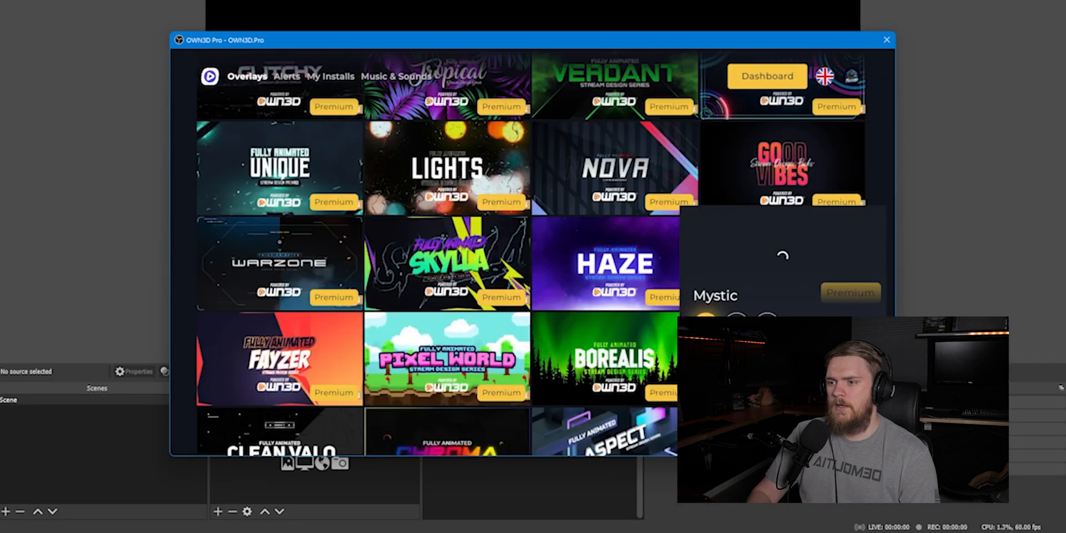
{"action": "scroll", "scroll_direction": "down", "scroll_amount": 3}
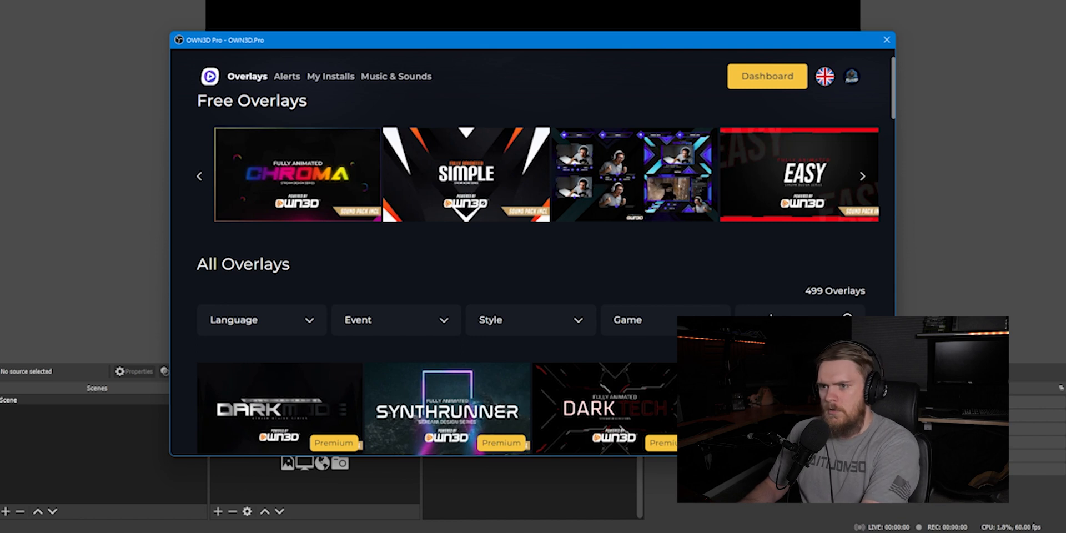
{"action": "type", "text": "cypu"}
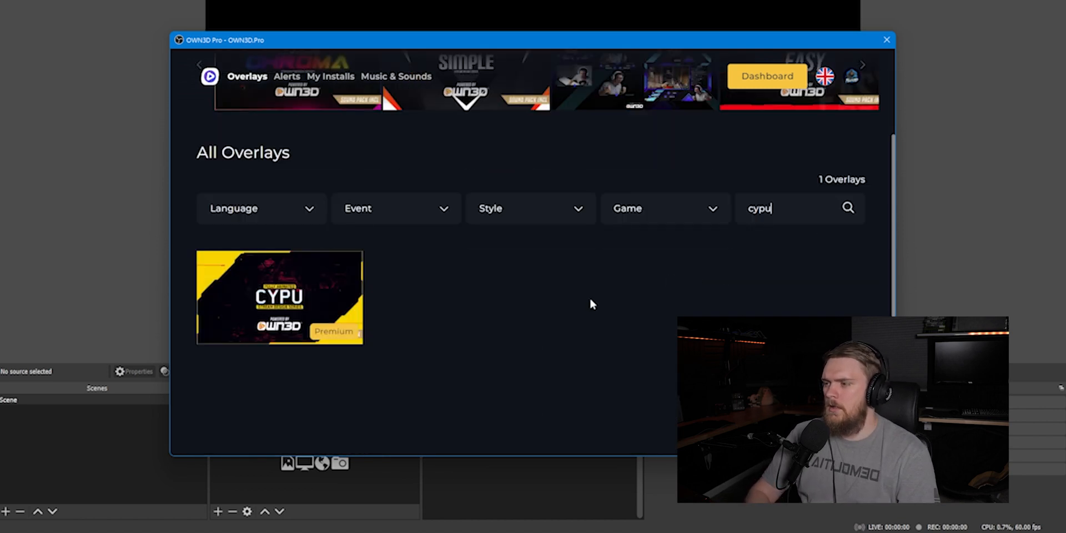
{"action": "left_click", "coordinate": [278, 297]}
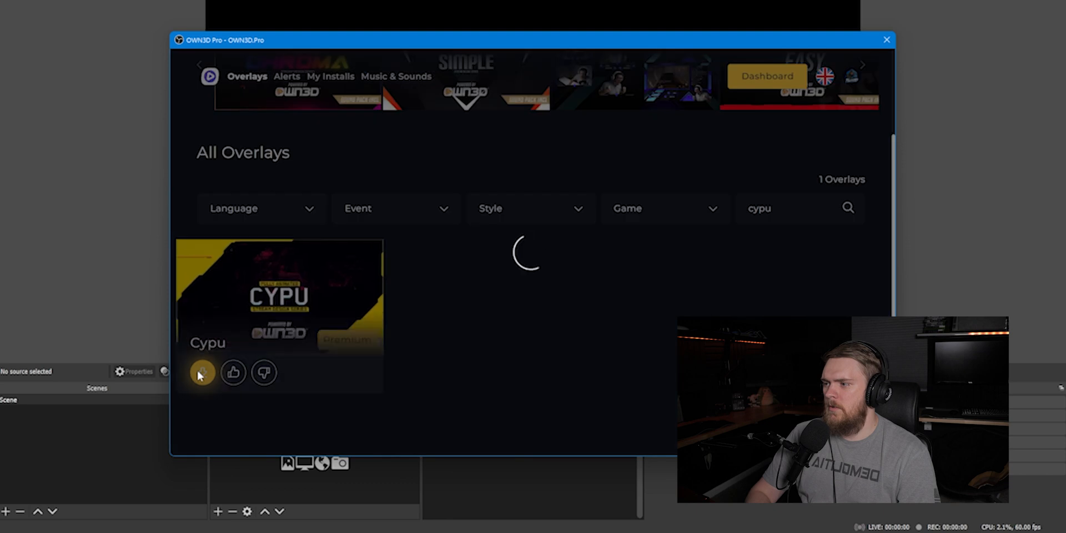
{"action": "left_click", "coordinate": [202, 373]}
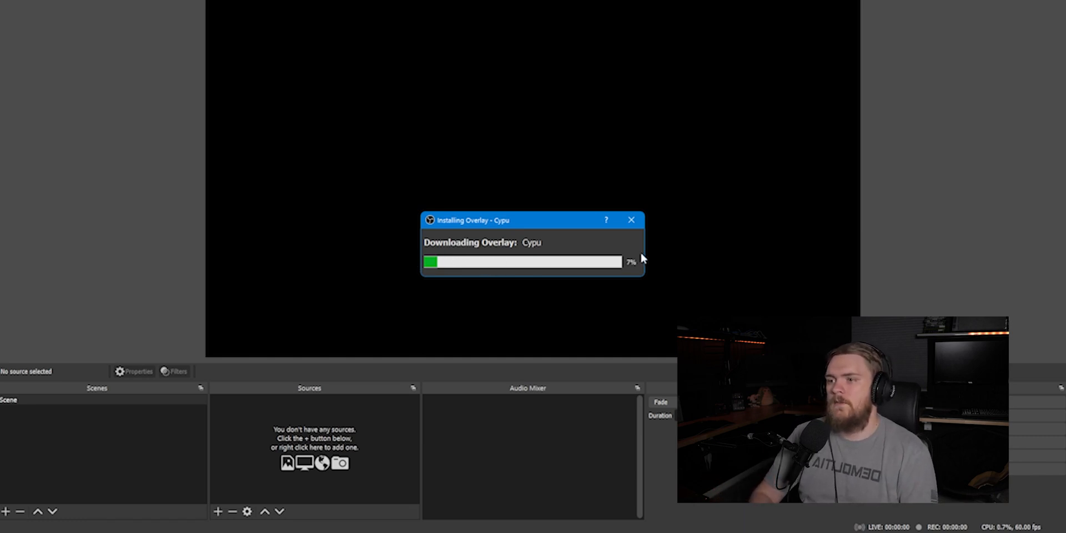
{"action": "mouse_move", "coordinate": [644, 260]}
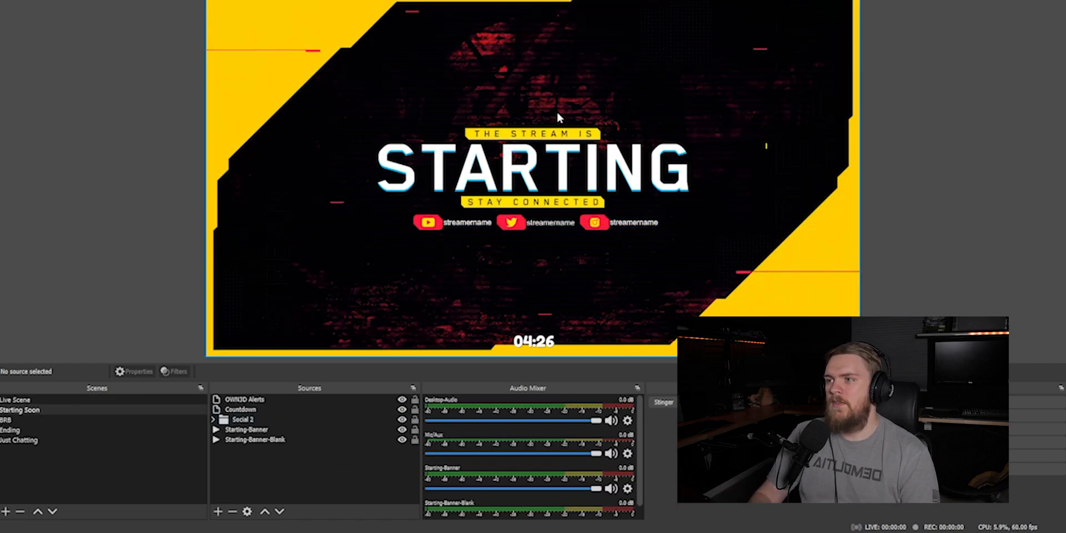
{"action": "left_click", "coordinate": [246, 429]}
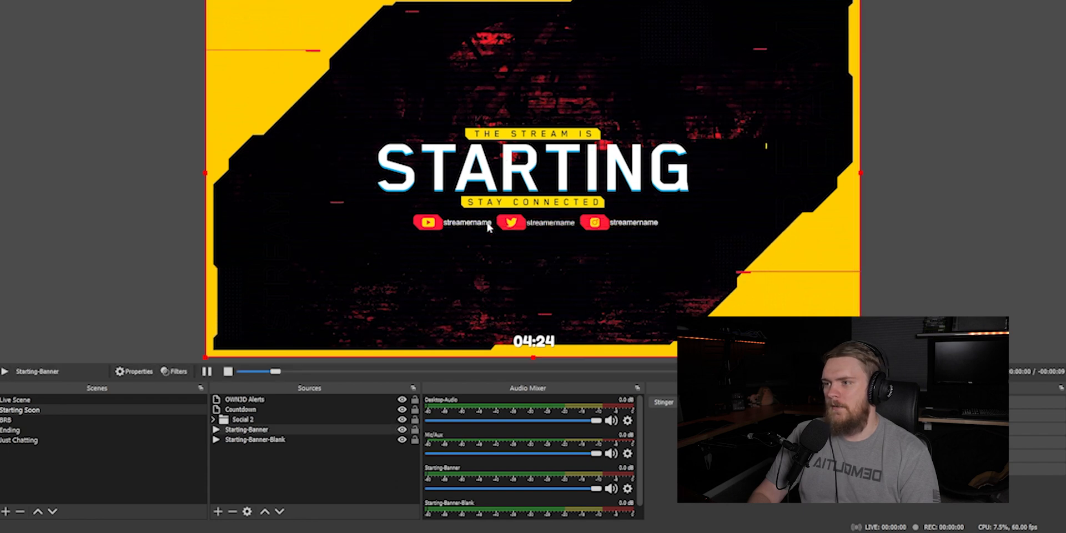
{"action": "left_click", "coordinate": [243, 419]}
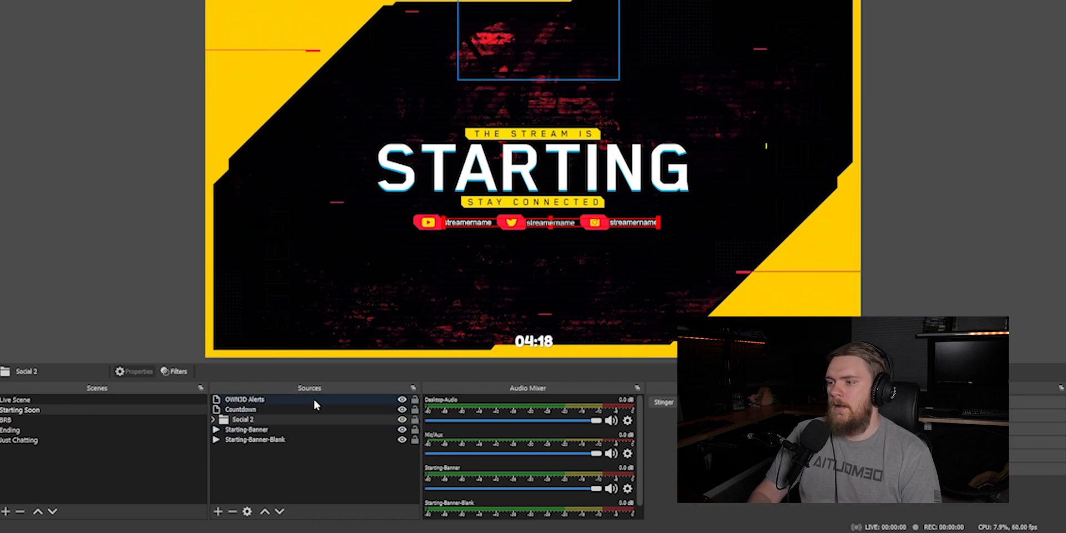
{"action": "left_click", "coordinate": [244, 408]}
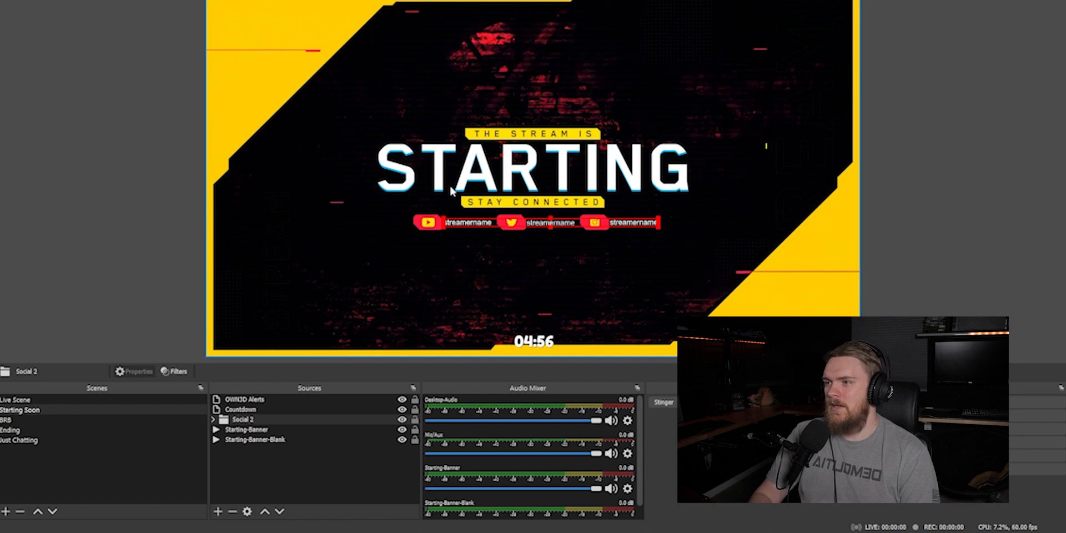
{"action": "left_click", "coordinate": [248, 429]}
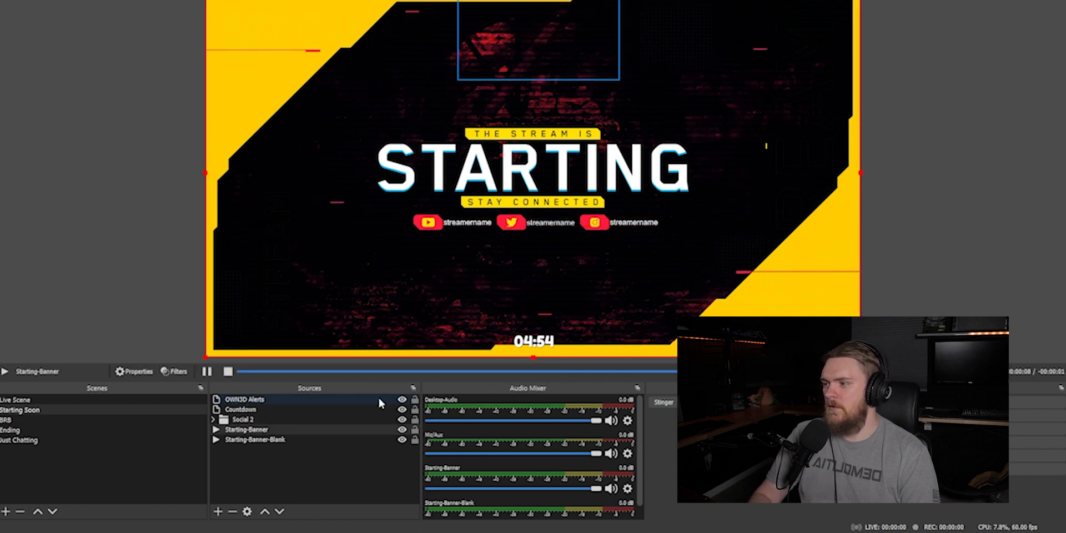
{"action": "left_click", "coordinate": [402, 419]}
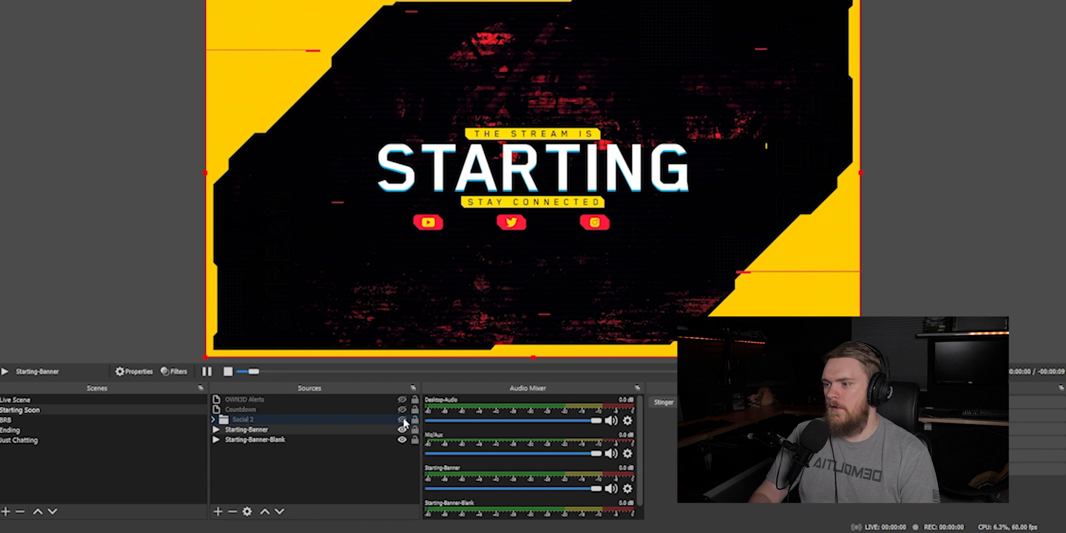
{"action": "left_click", "coordinate": [402, 429]}
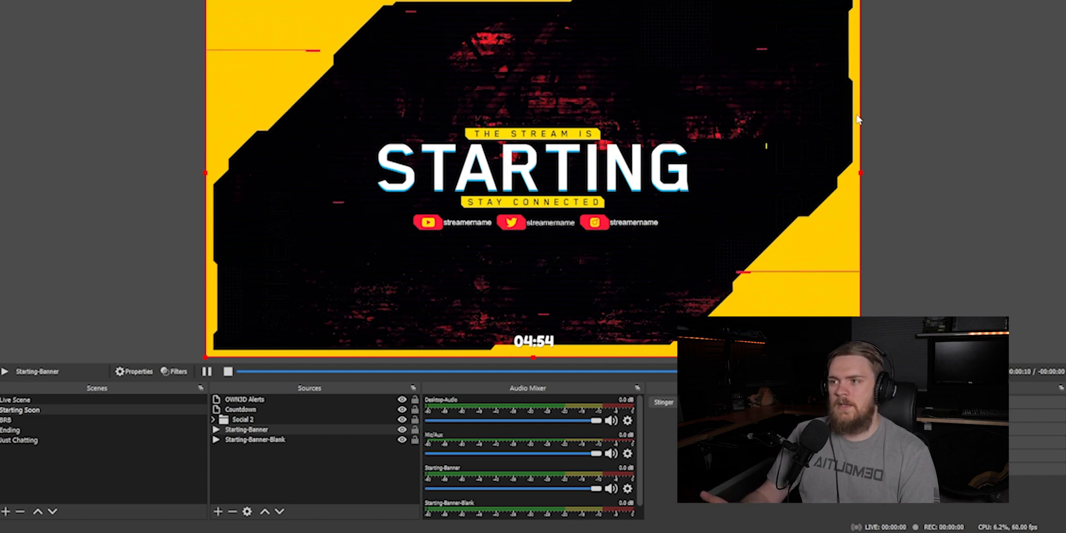
{"action": "mouse_move", "coordinate": [739, 53]}
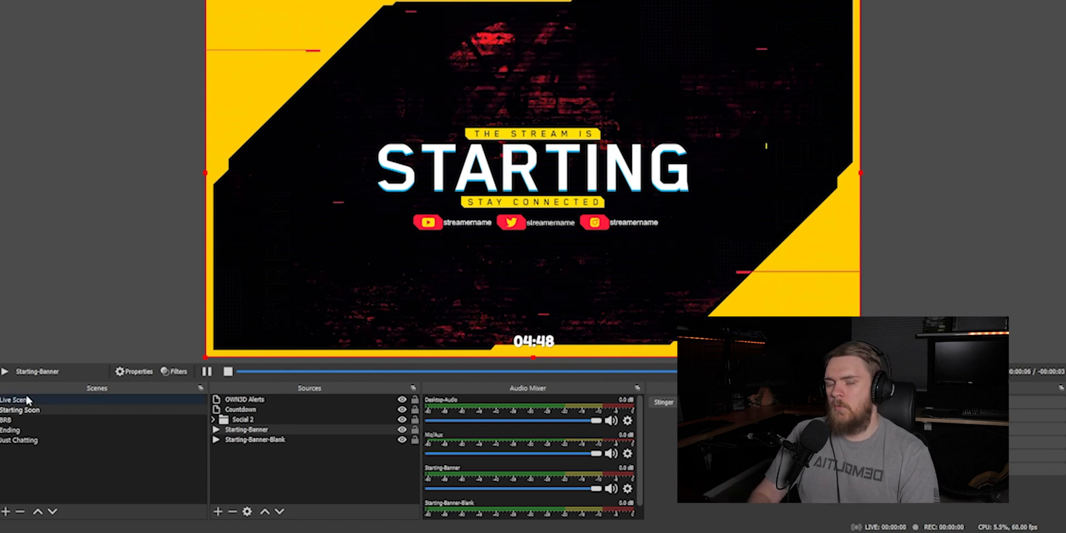
- In Cypu's Live Scene, toggle the lower webcam group, green screen and second webcam frames
{"action": "left_click", "coordinate": [17, 399]}
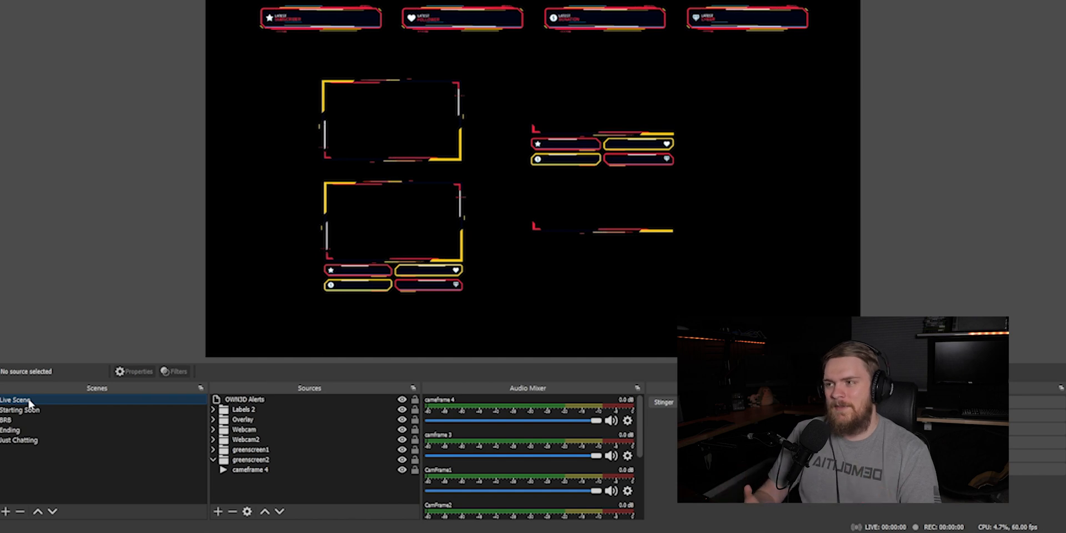
{"action": "left_click", "coordinate": [390, 235]}
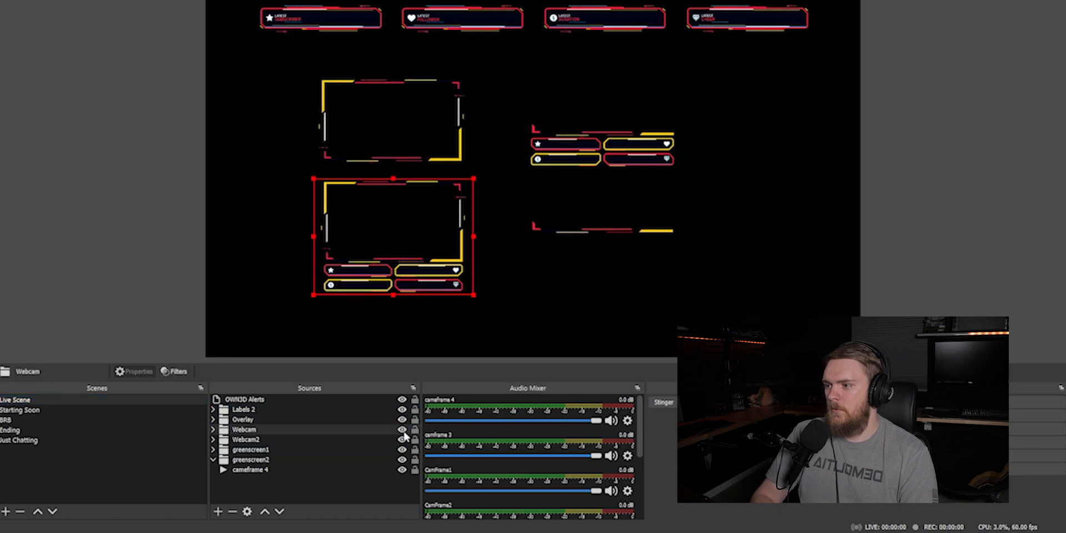
{"action": "left_click", "coordinate": [401, 429]}
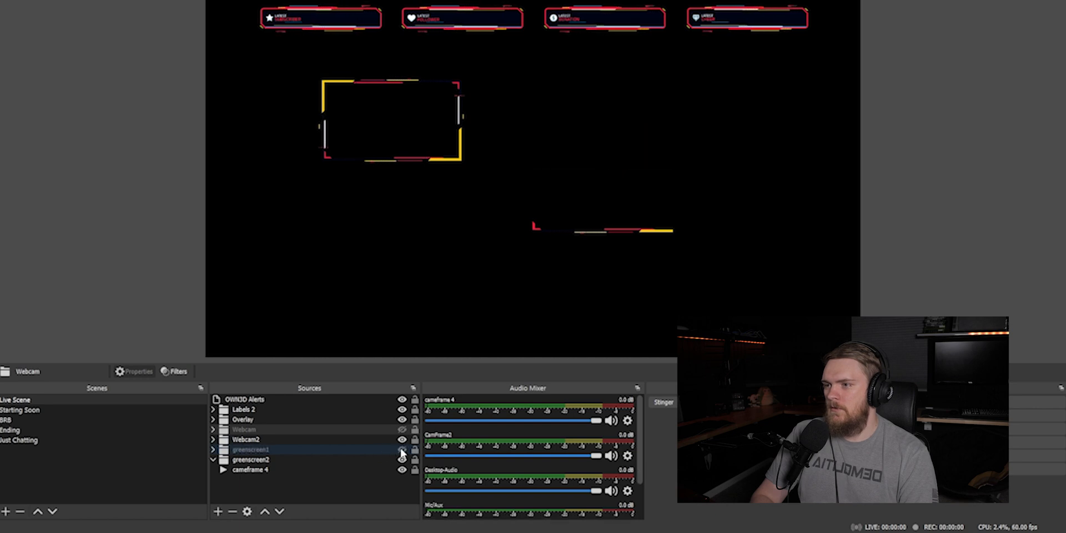
{"action": "left_click", "coordinate": [402, 449]}
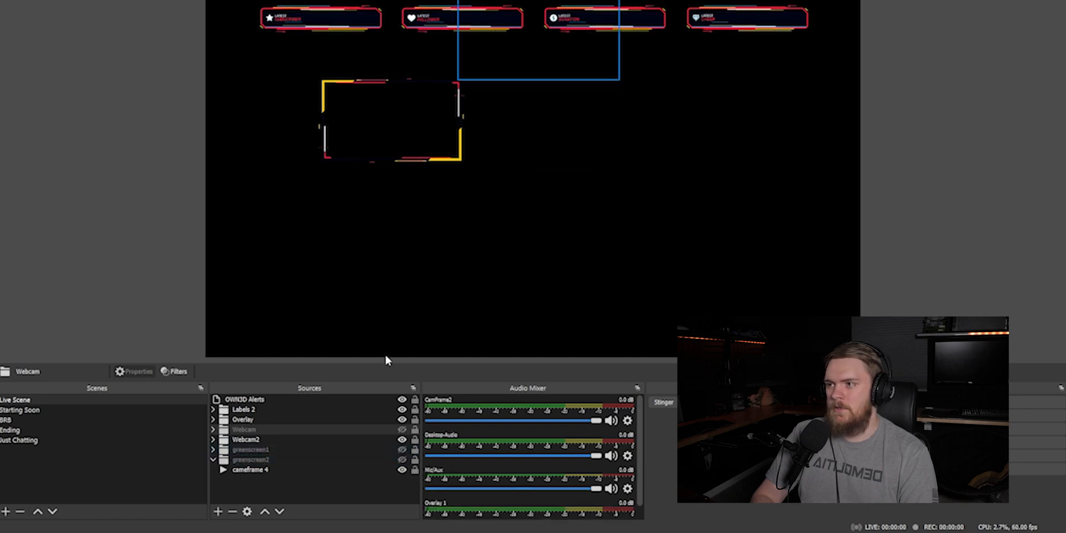
{"action": "left_click", "coordinate": [245, 439]}
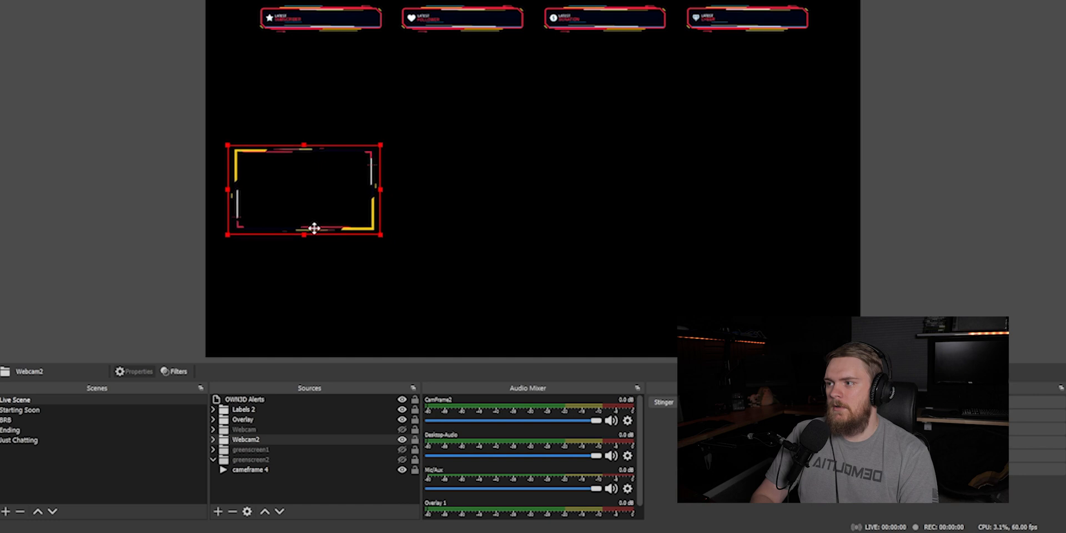
{"action": "mouse_move", "coordinate": [420, 292]}
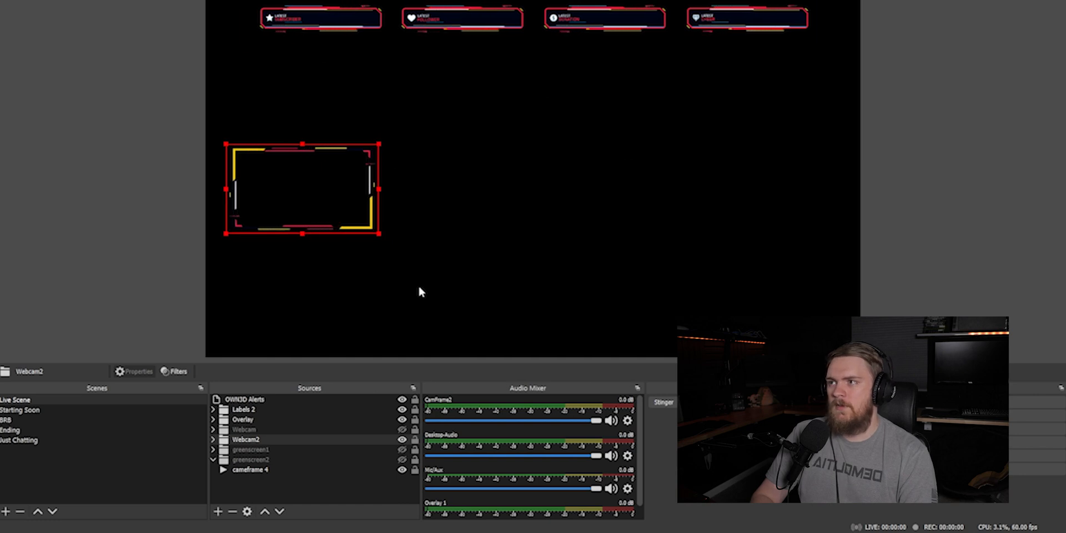
{"action": "left_click", "coordinate": [402, 419]}
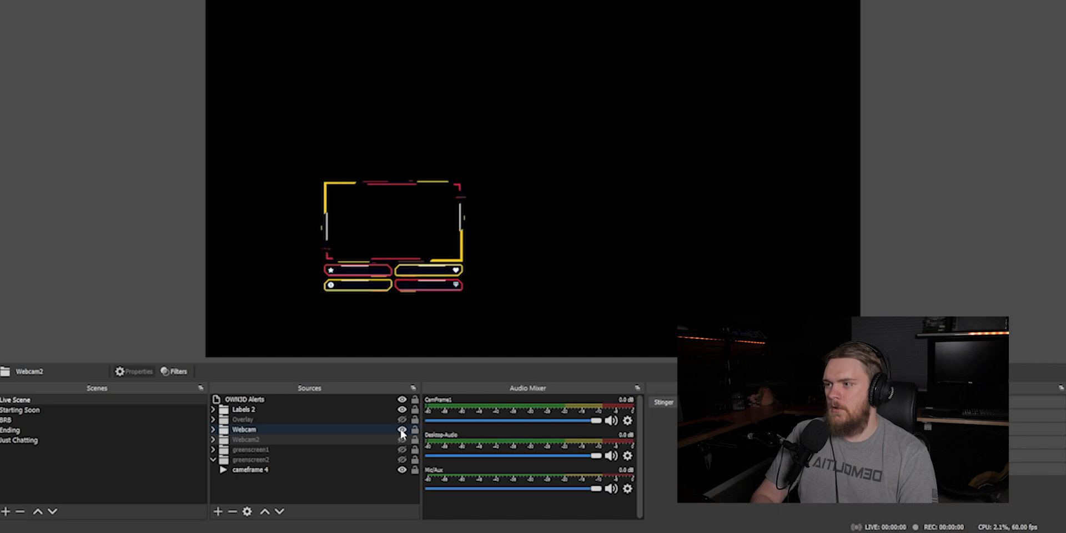
{"action": "left_click", "coordinate": [401, 430]}
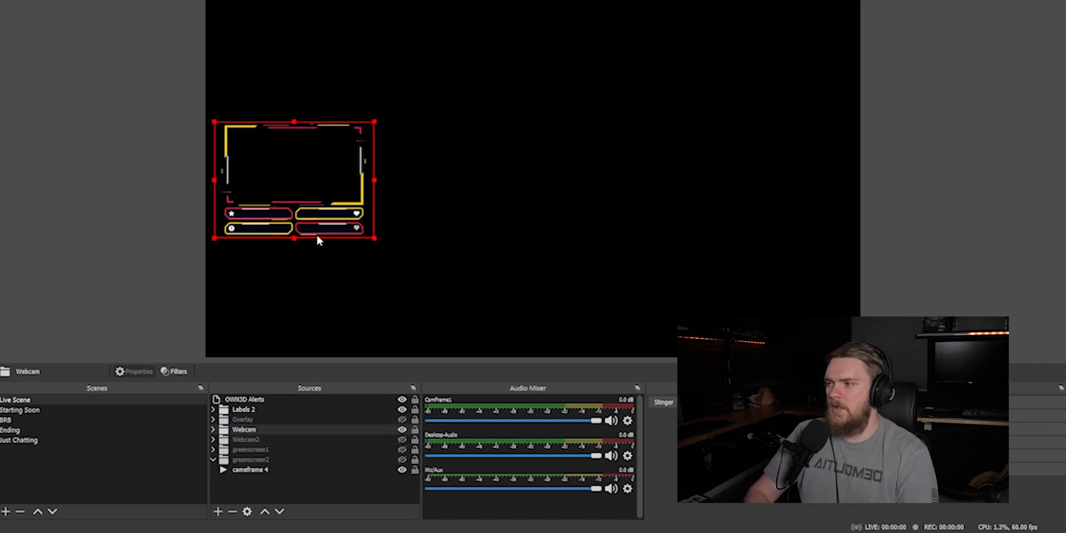
{"action": "mouse_move", "coordinate": [343, 316]}
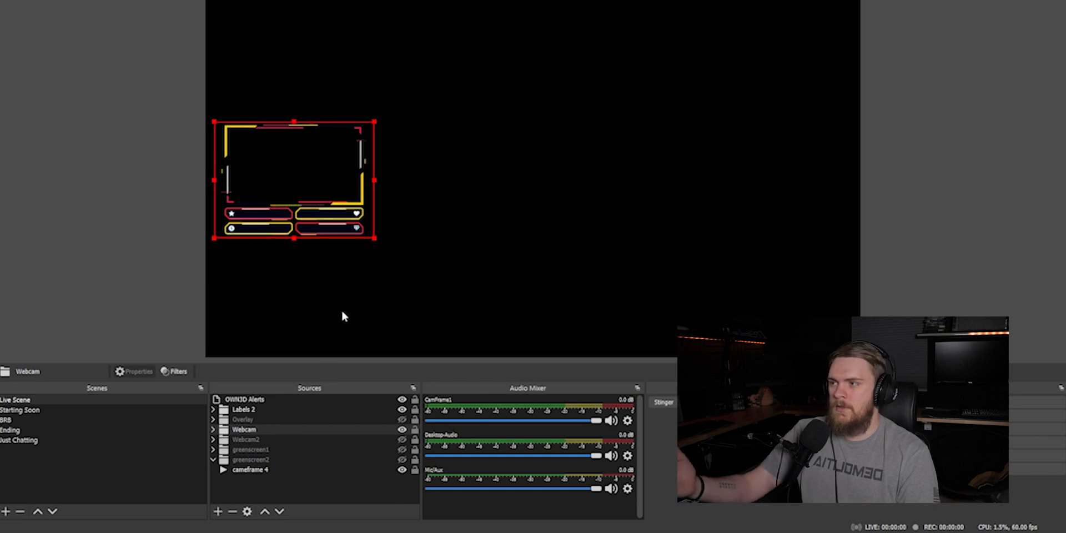
- Switch to the BRB scene to preview the PAUSE screen
{"action": "left_click", "coordinate": [7, 420]}
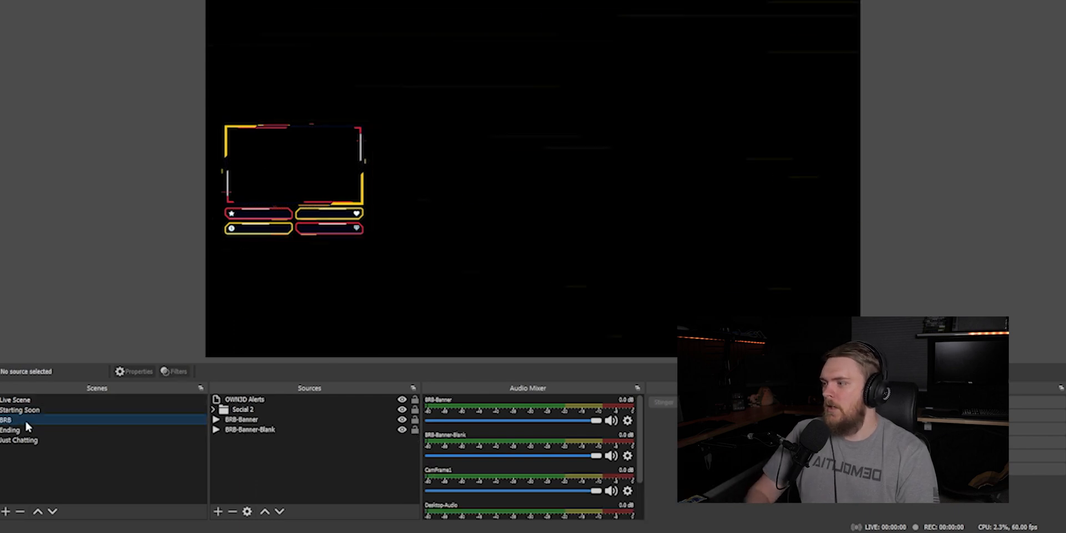
{"action": "left_click", "coordinate": [7, 419]}
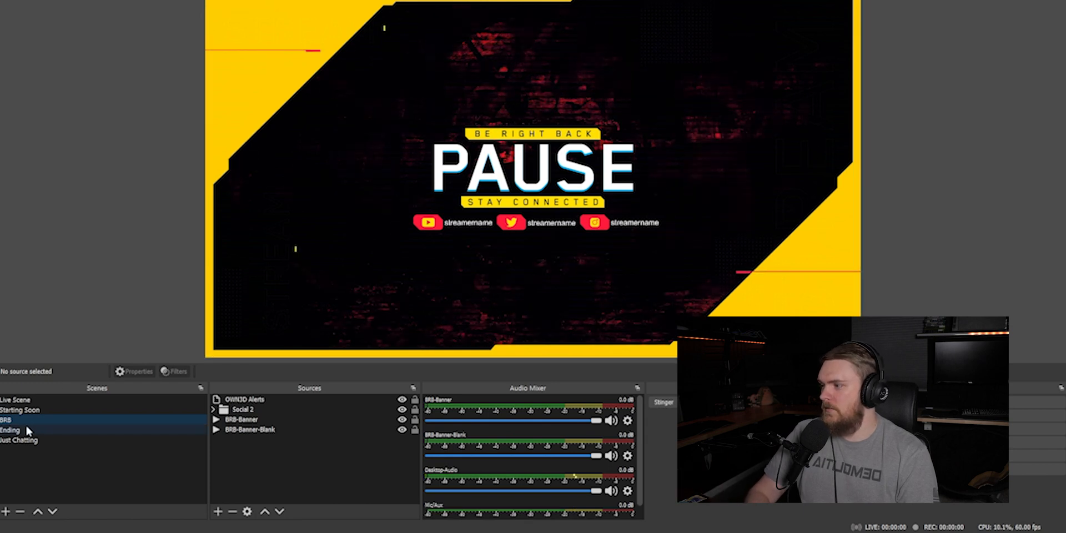
{"action": "left_click", "coordinate": [10, 430]}
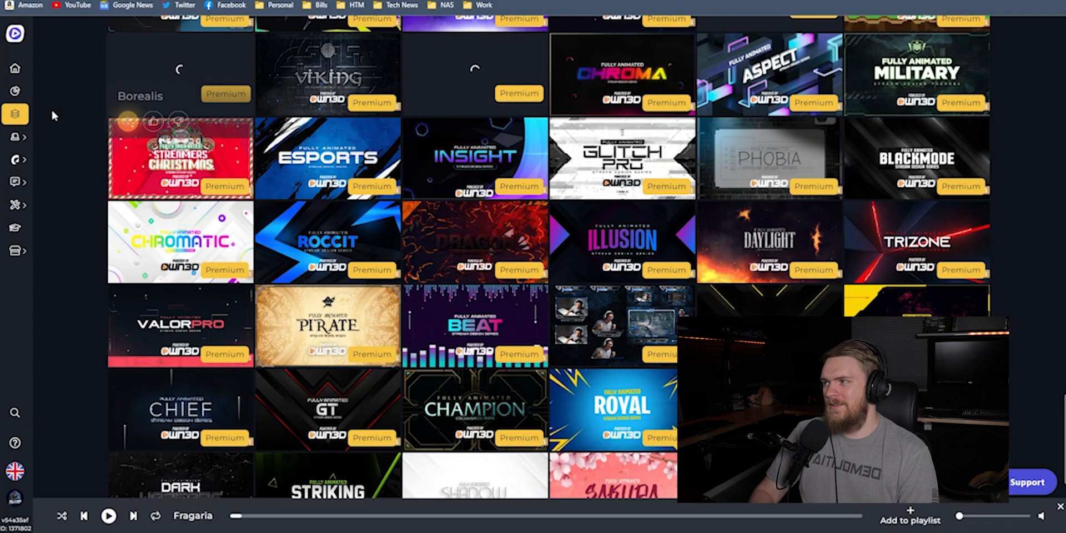
- Open Alerts > Configure and scroll through the follow, subscribe, re-subscribe and donation alert settings
{"action": "left_click", "coordinate": [15, 136]}
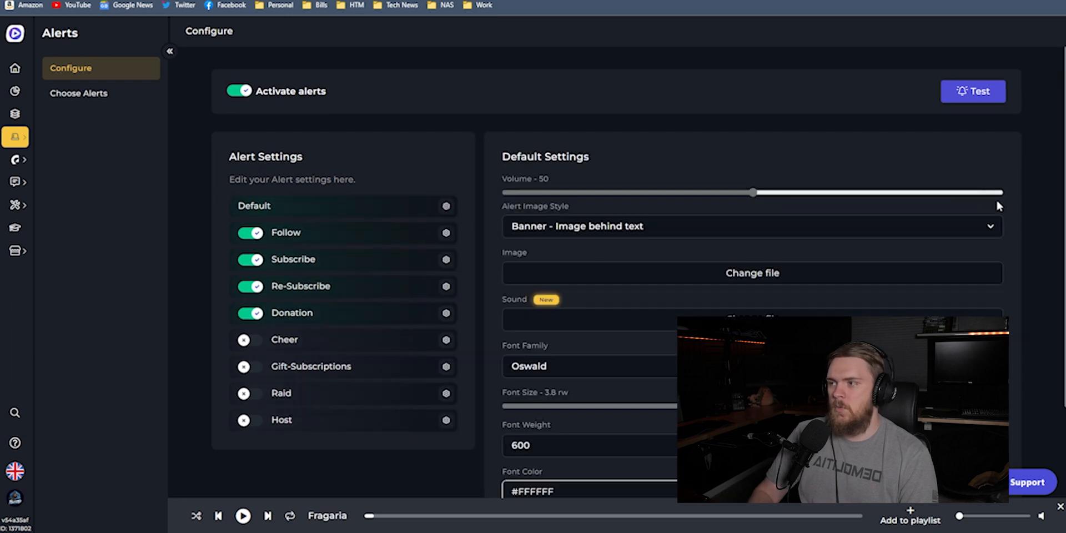
{"action": "mouse_move", "coordinate": [842, 296]}
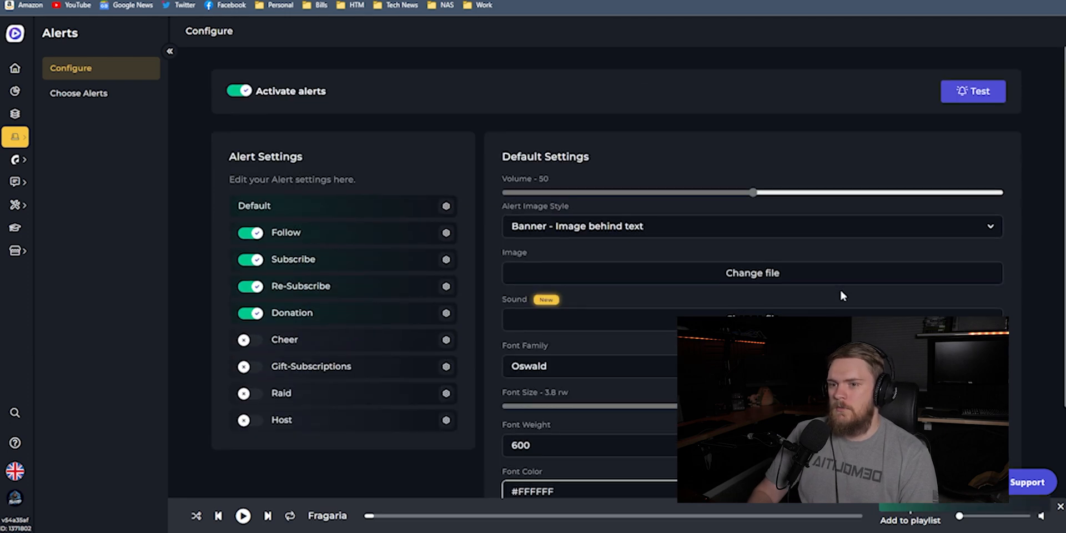
{"action": "scroll", "scroll_direction": "down", "scroll_amount": 3}
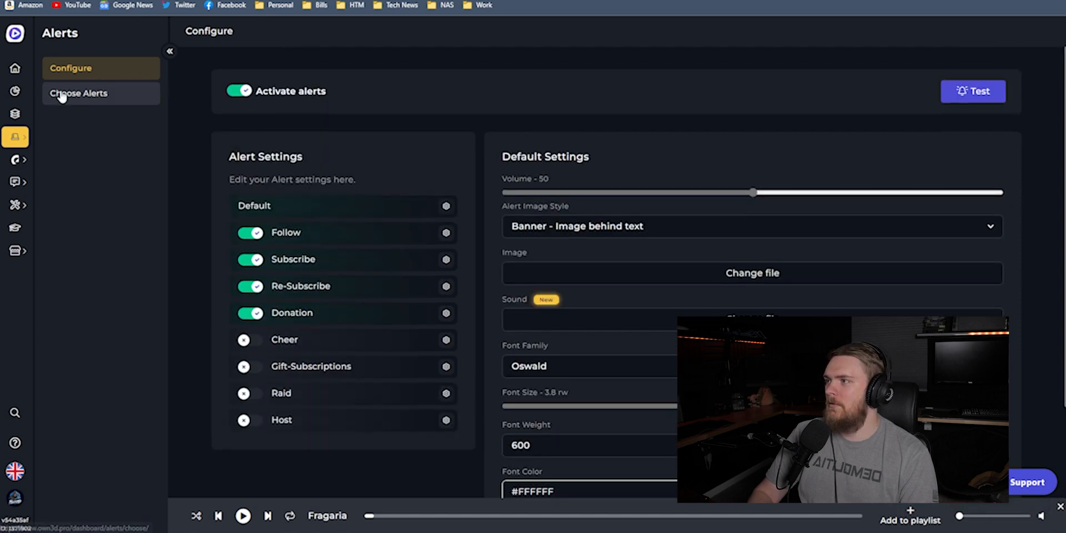
- Browse the premium alert catalogue, preview the Cypu design and install it
{"action": "left_click", "coordinate": [79, 93]}
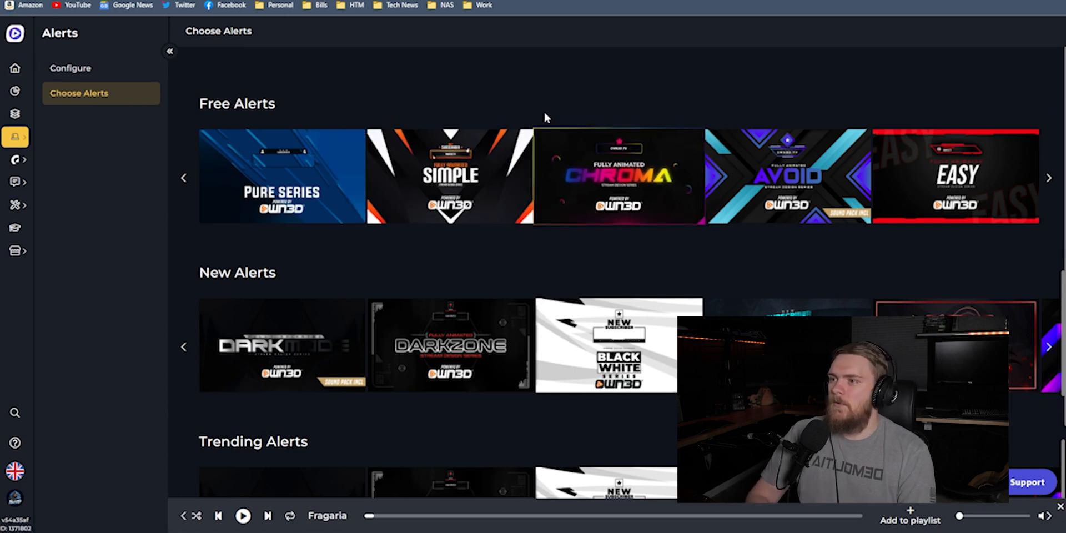
{"action": "scroll", "scroll_direction": "down", "scroll_amount": 3}
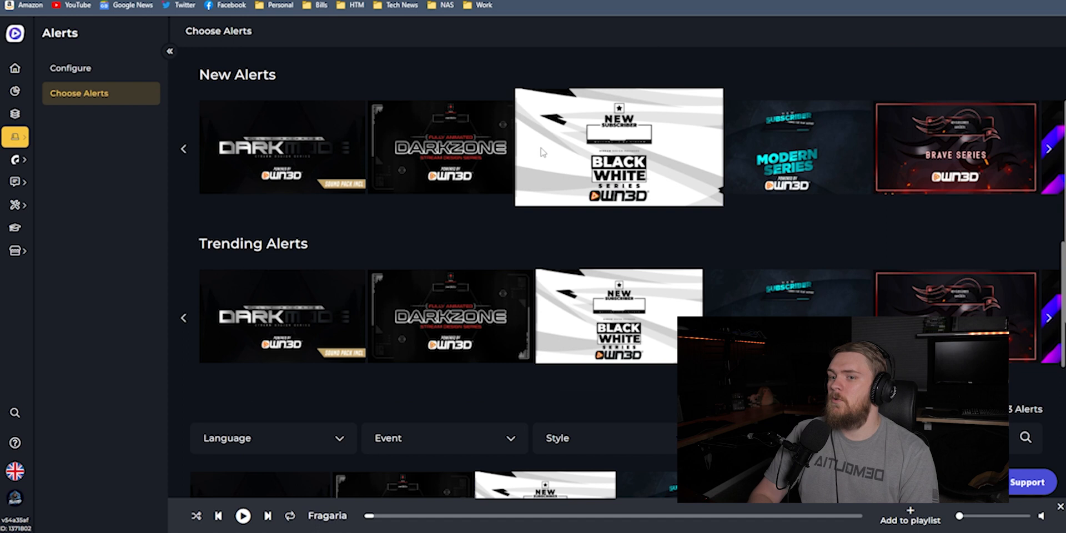
{"action": "scroll", "scroll_direction": "down", "scroll_amount": 3}
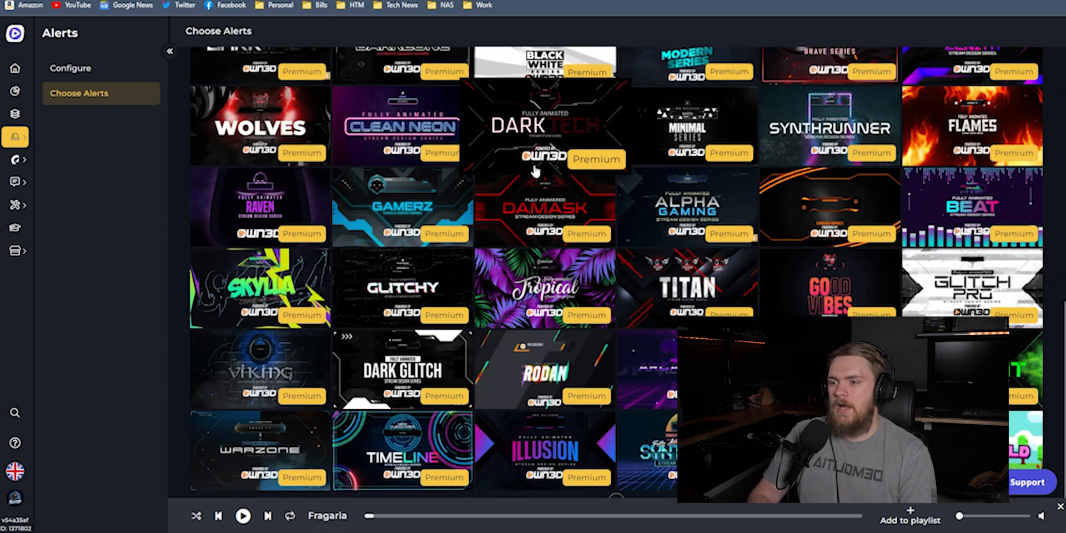
{"action": "scroll", "scroll_direction": "down", "scroll_amount": 3}
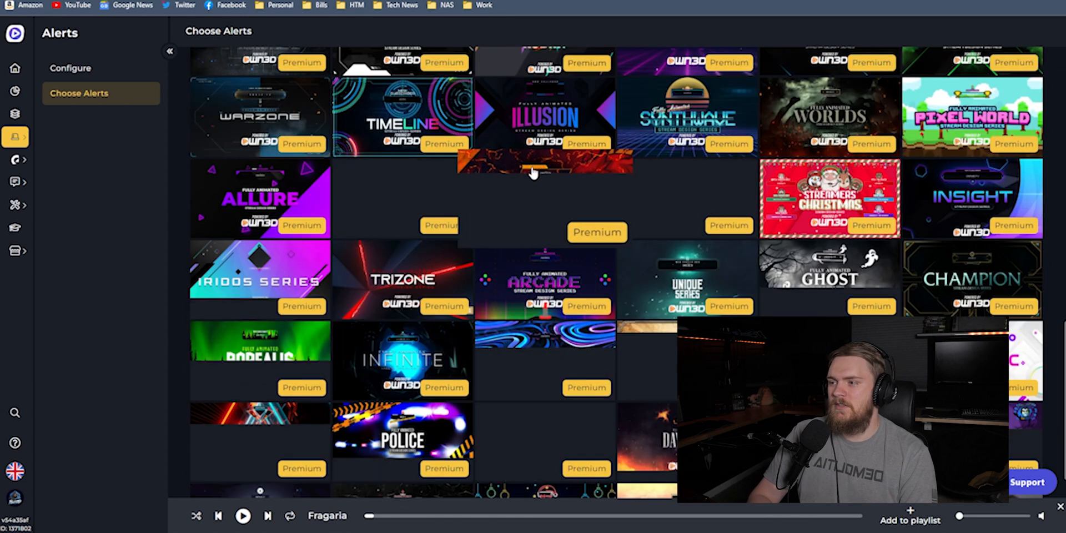
{"action": "scroll", "scroll_direction": "down", "scroll_amount": 3}
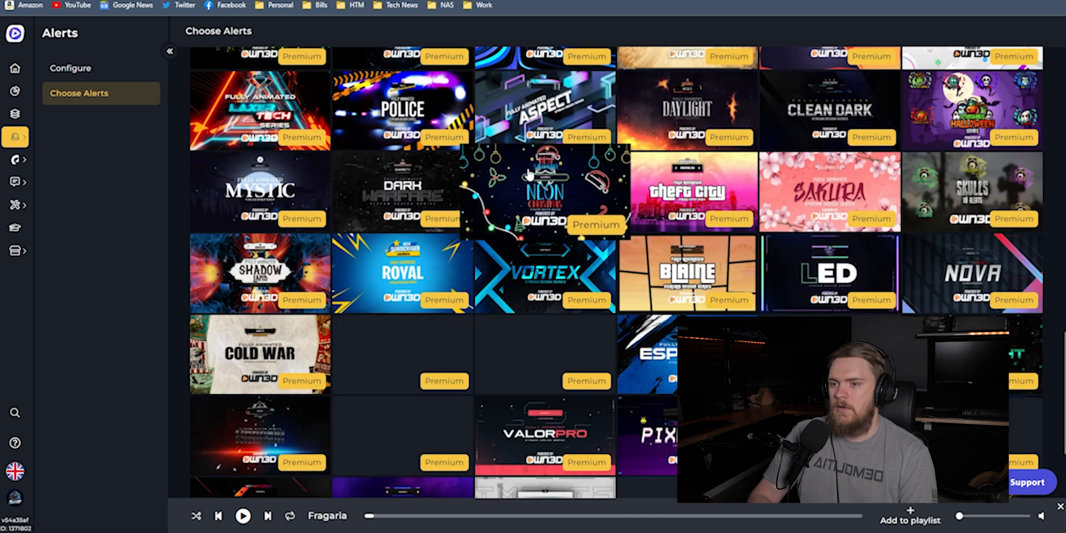
{"action": "scroll", "scroll_direction": "down", "scroll_amount": 3}
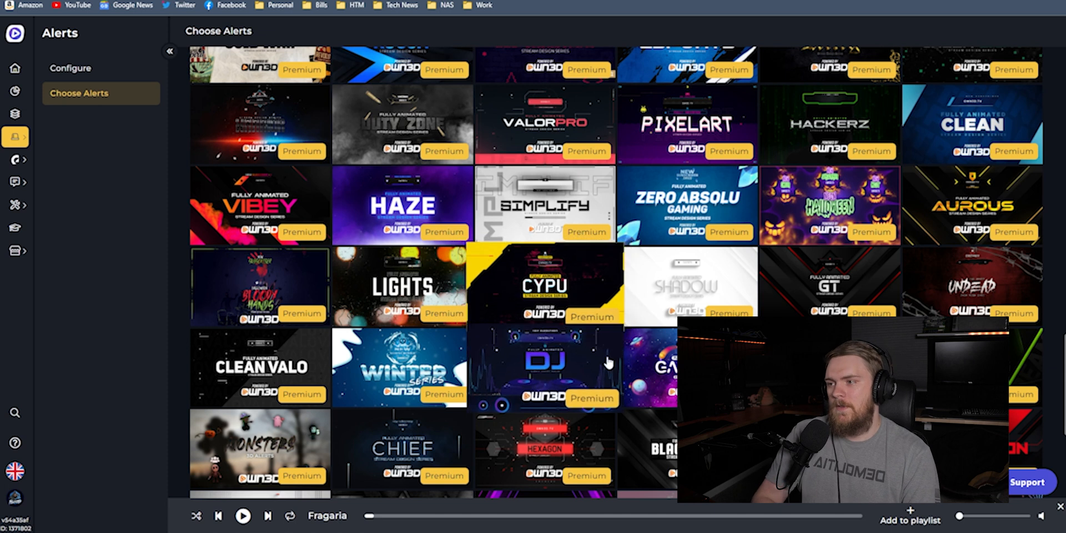
{"action": "left_click", "coordinate": [543, 285]}
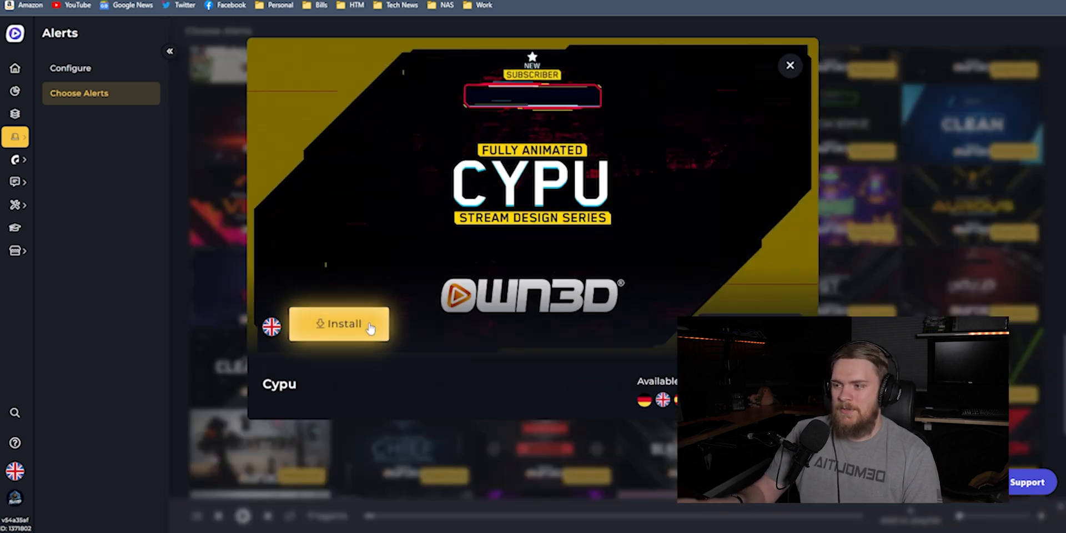
{"action": "left_click", "coordinate": [338, 324]}
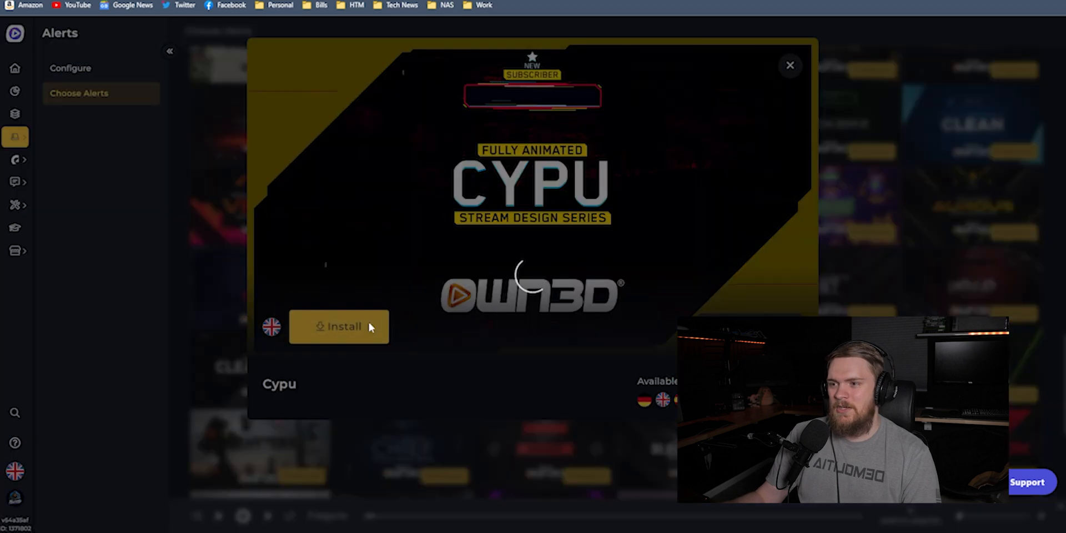
{"action": "left_click", "coordinate": [790, 65]}
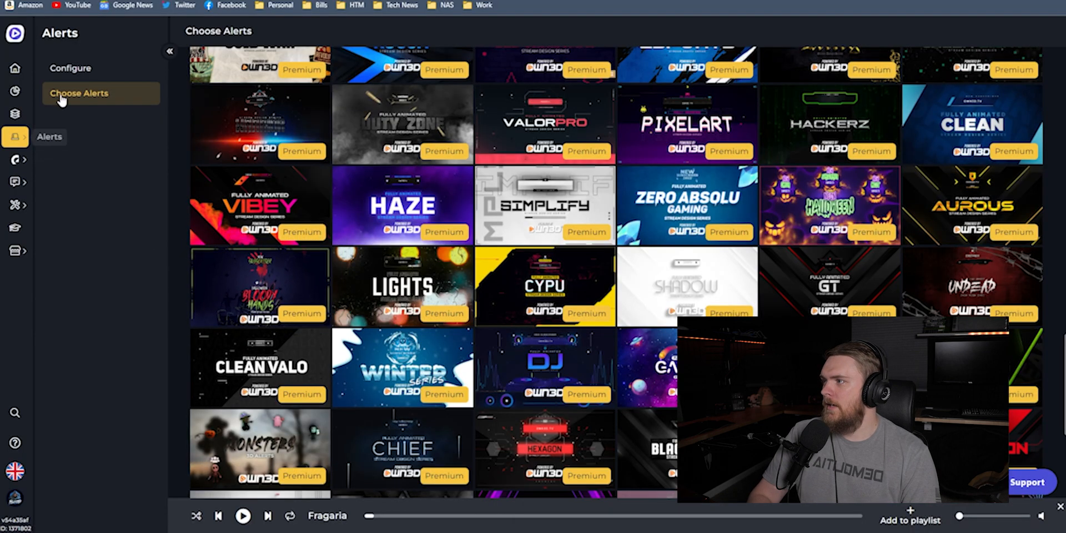
- Fire a test follower alert, lower the OBS Desktop-Audio fader and check the OWN3D Alerts source
{"action": "left_click", "coordinate": [70, 67]}
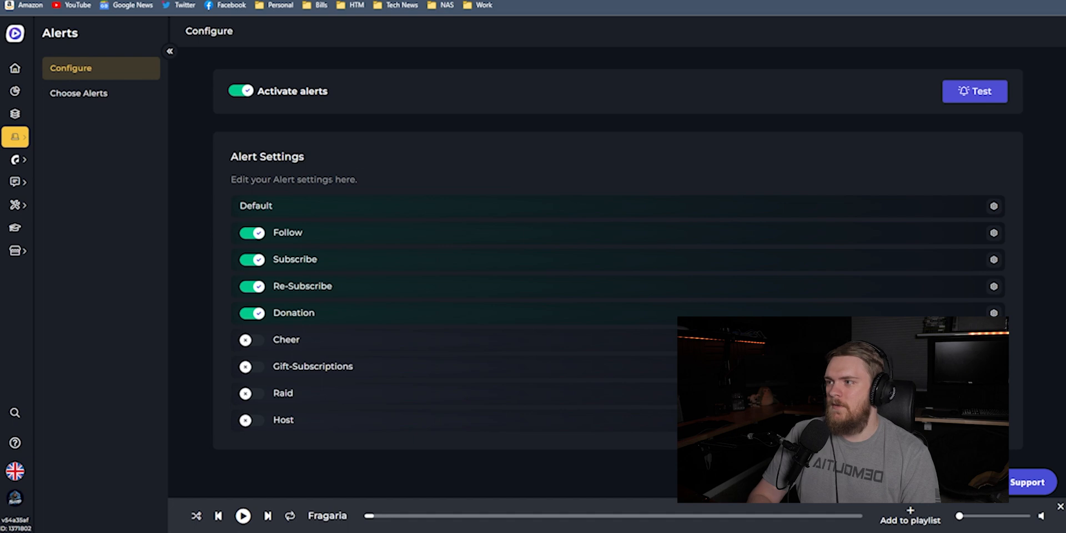
{"action": "left_click", "coordinate": [974, 89]}
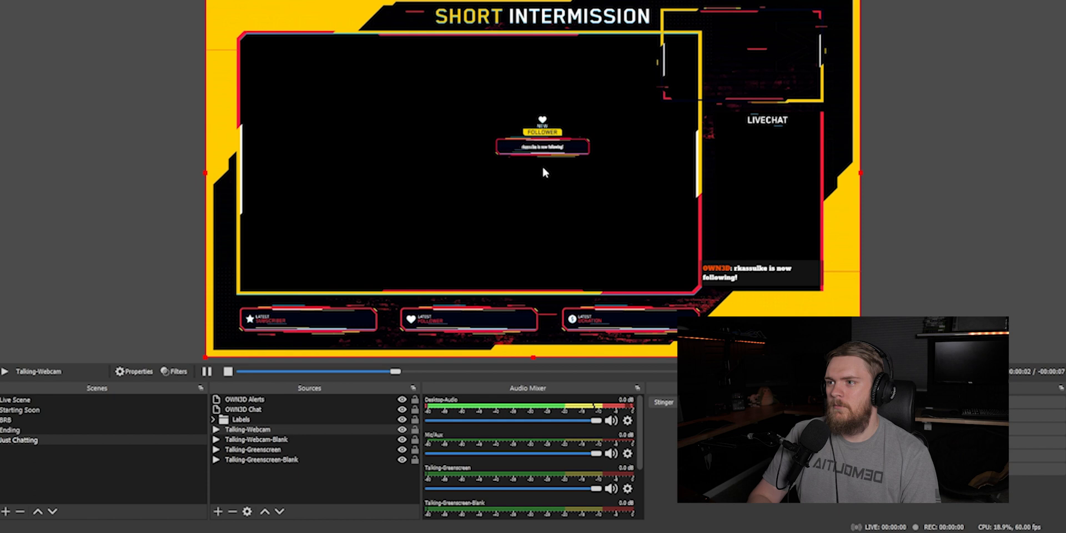
{"action": "left_click_drag", "start_coordinate": [588, 421], "coordinate": [469, 421]}
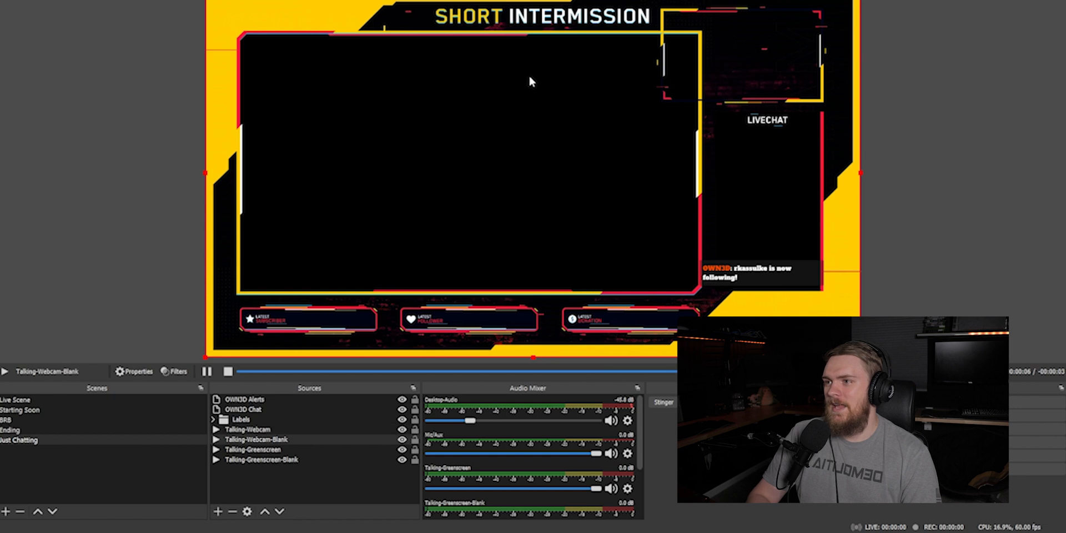
{"action": "left_click", "coordinate": [244, 398]}
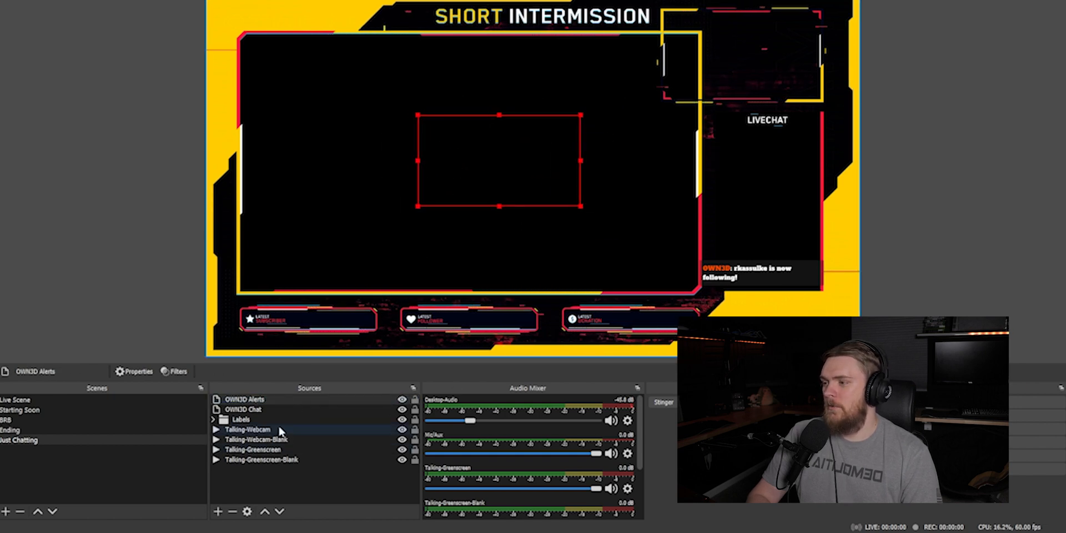
{"action": "left_click", "coordinate": [219, 511]}
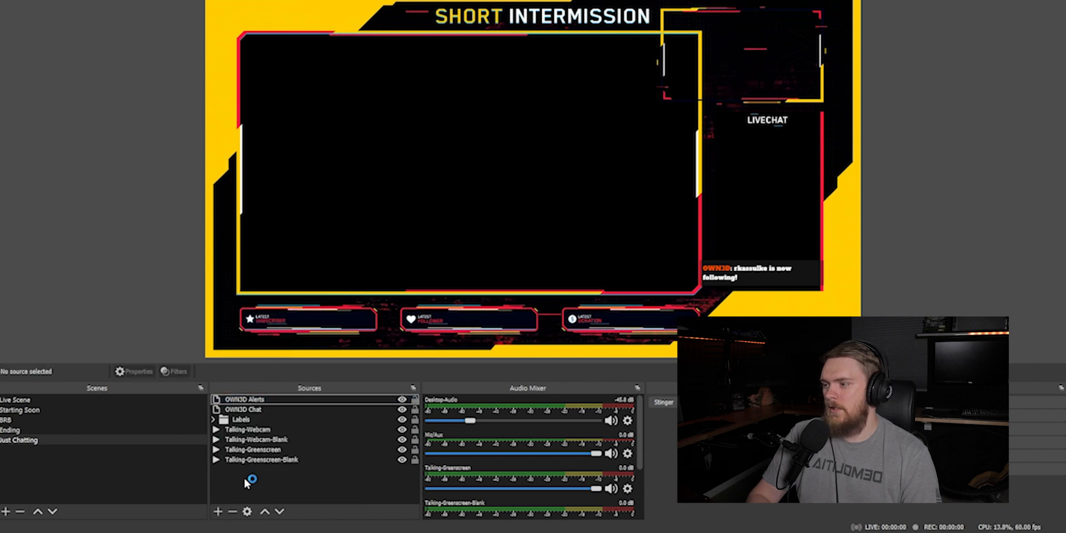
{"action": "mouse_move", "coordinate": [134, 437]}
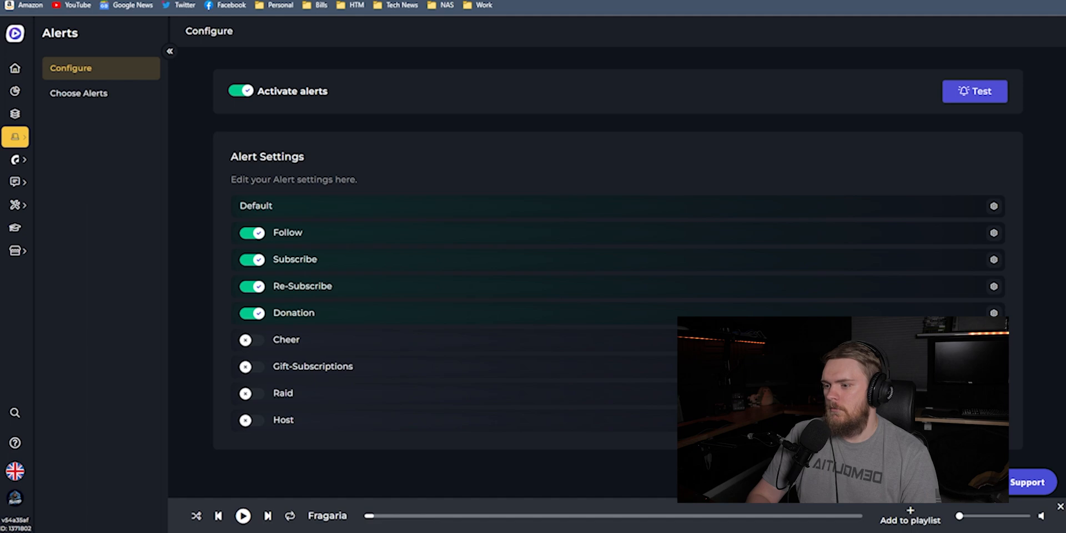
{"action": "key", "text": "alt+tab"}
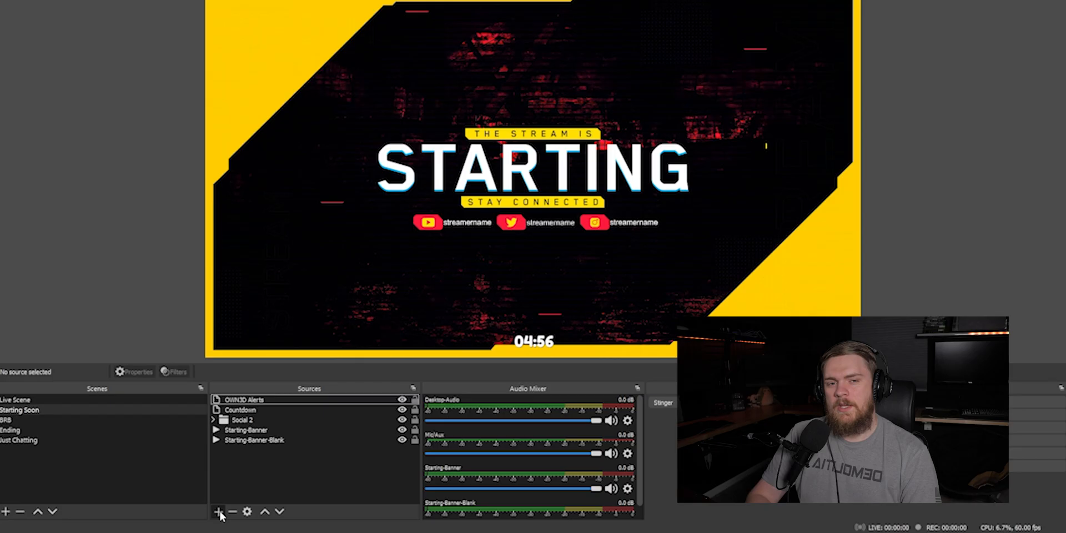
{"action": "left_click", "coordinate": [219, 511]}
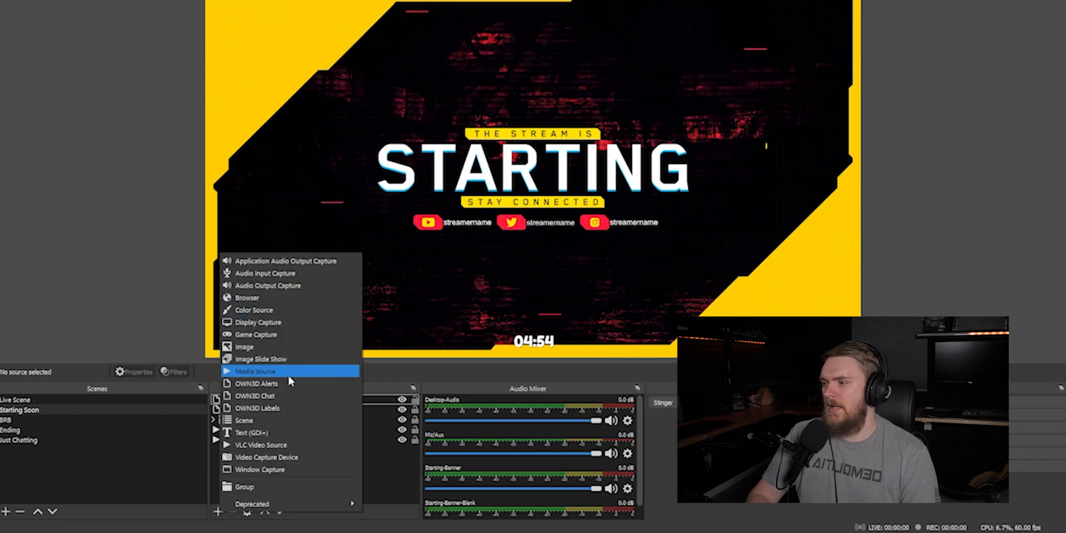
{"action": "left_click", "coordinate": [257, 382]}
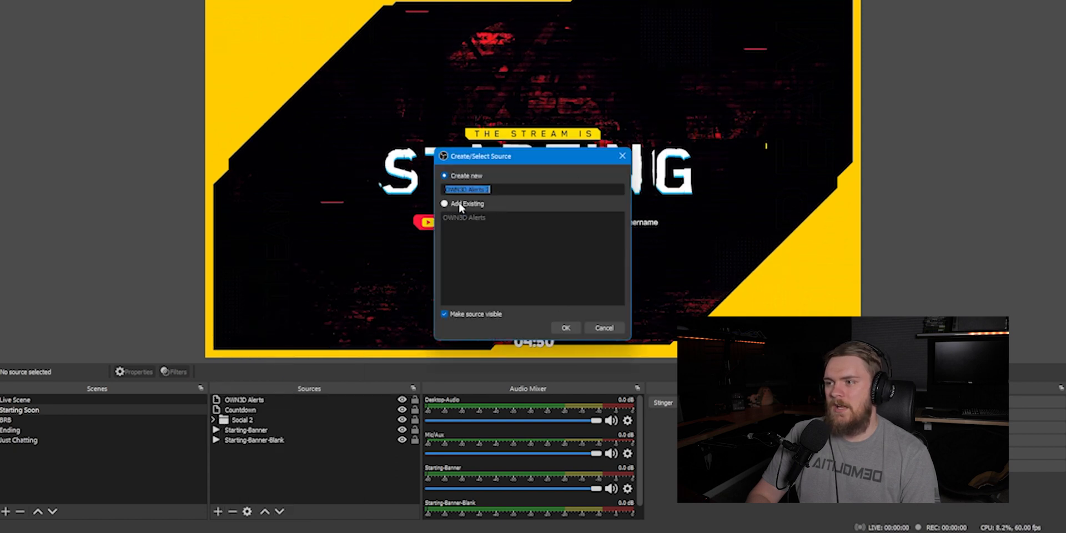
{"action": "left_click", "coordinate": [446, 203]}
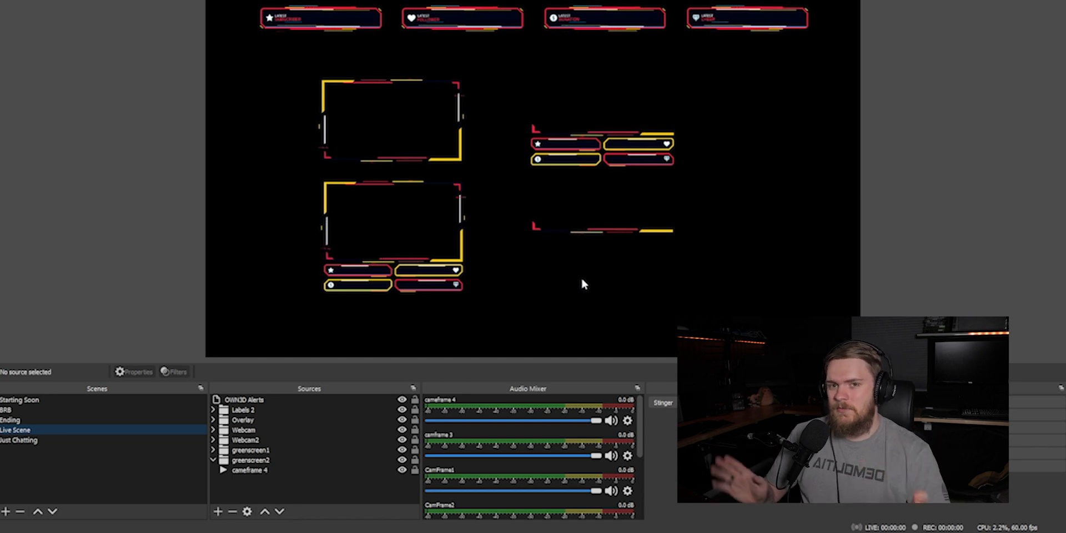
{"action": "mouse_move", "coordinate": [718, 294]}
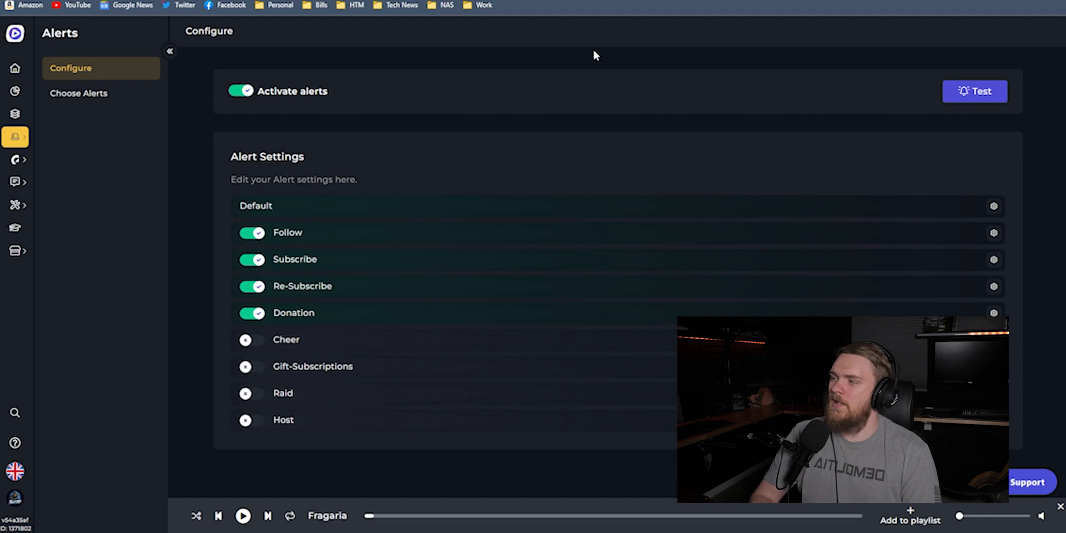
- Open chatbot commands, discard a new command without saving, then view the Moderation page
{"action": "left_click", "coordinate": [15, 182]}
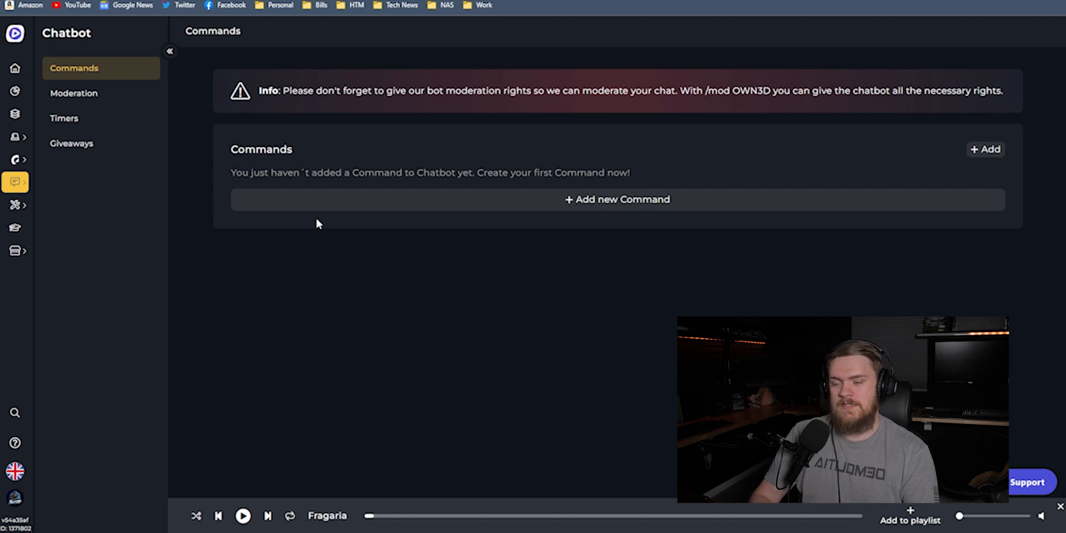
{"action": "mouse_move", "coordinate": [723, 239]}
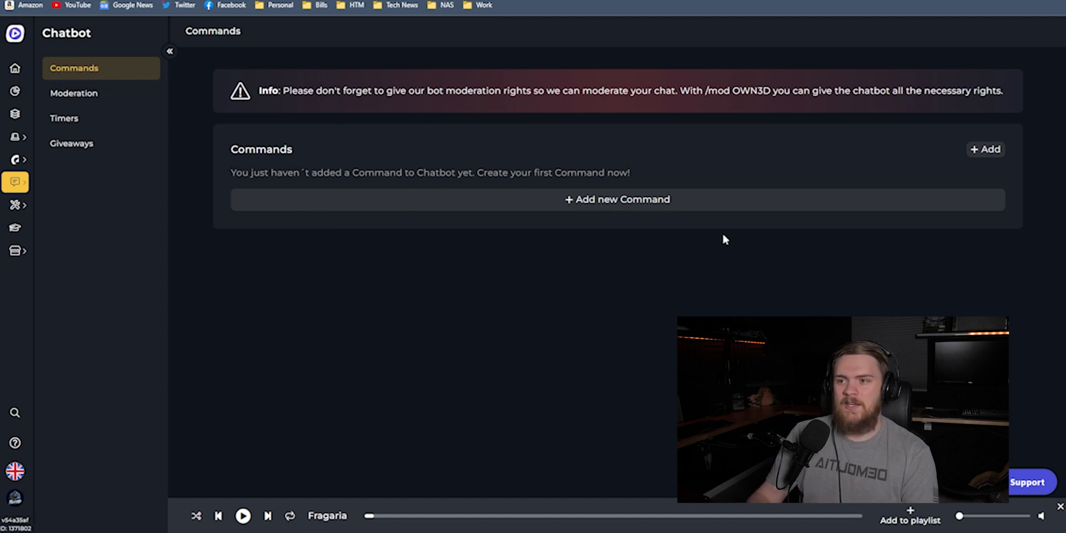
{"action": "left_click", "coordinate": [617, 199]}
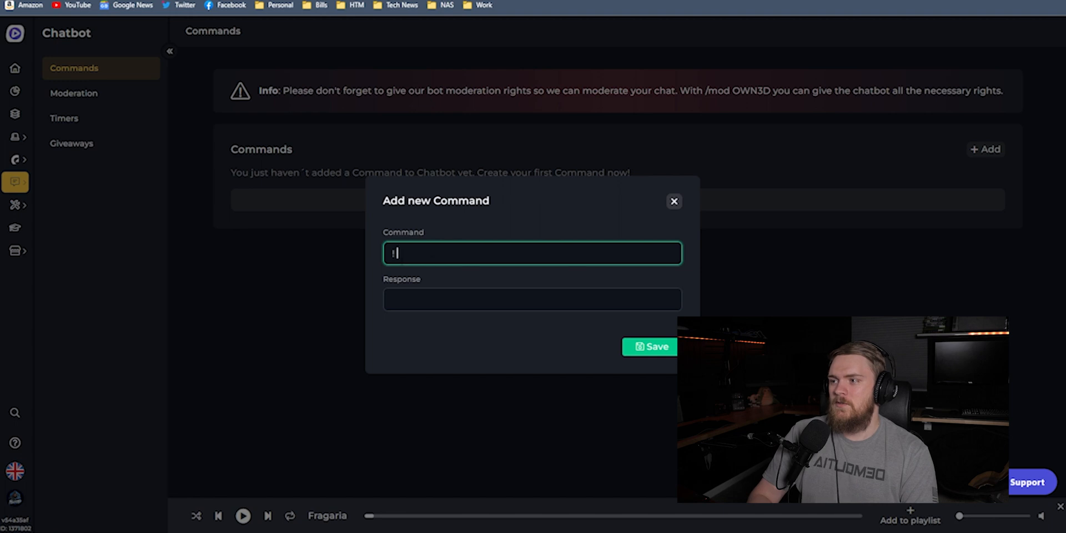
{"action": "left_click", "coordinate": [673, 201]}
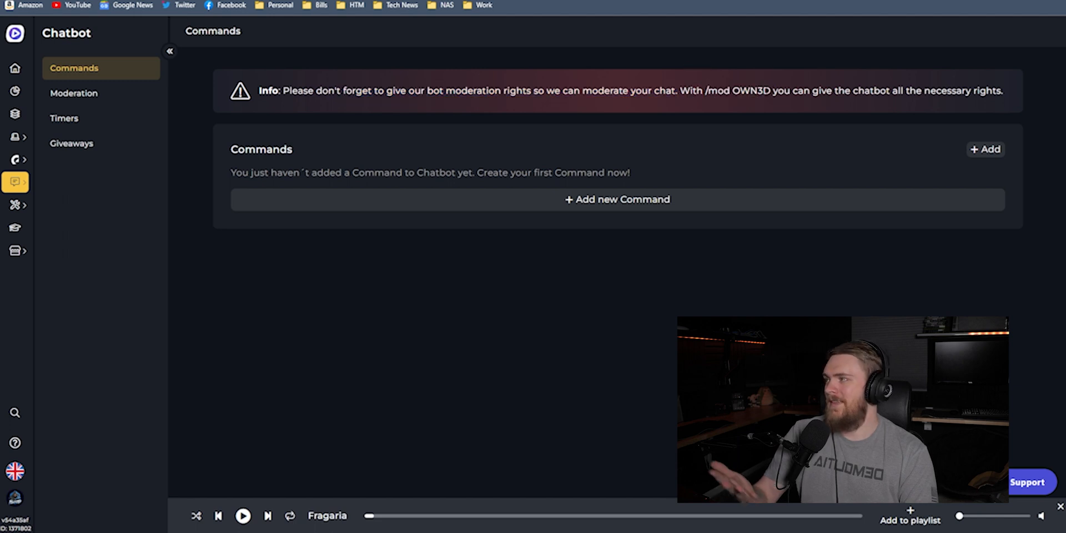
{"action": "left_click", "coordinate": [74, 93]}
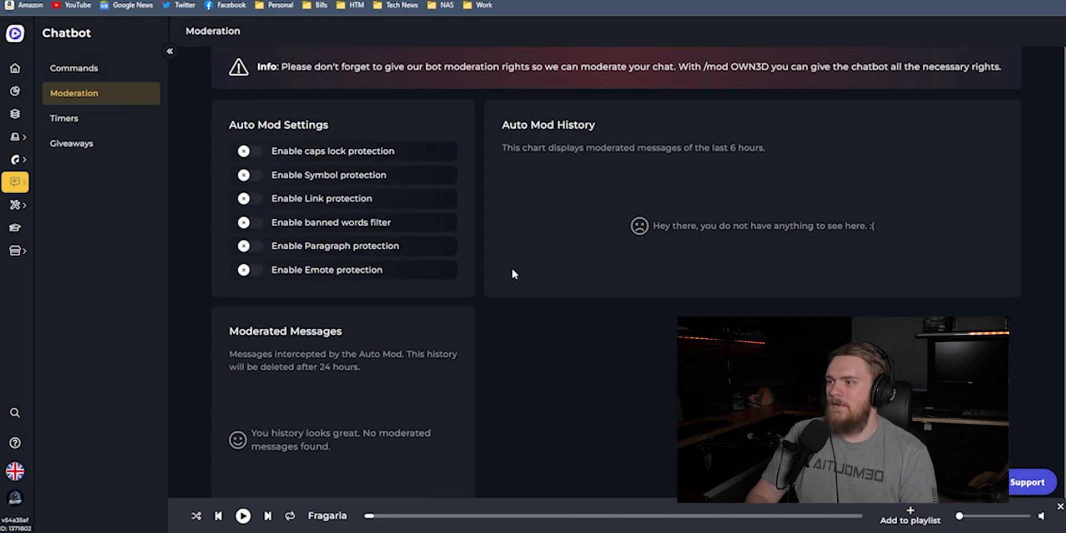
- View the empty chatbot Timers and idle Giveaways pages, then open the Countdown tool
{"action": "scroll", "scroll_direction": "up", "scroll_amount": 3}
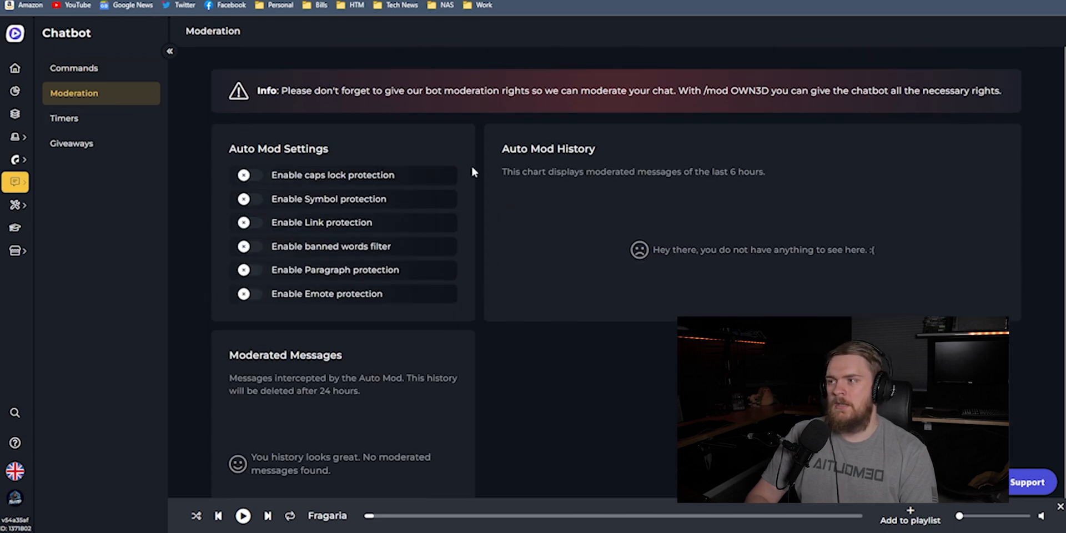
{"action": "left_click", "coordinate": [64, 118]}
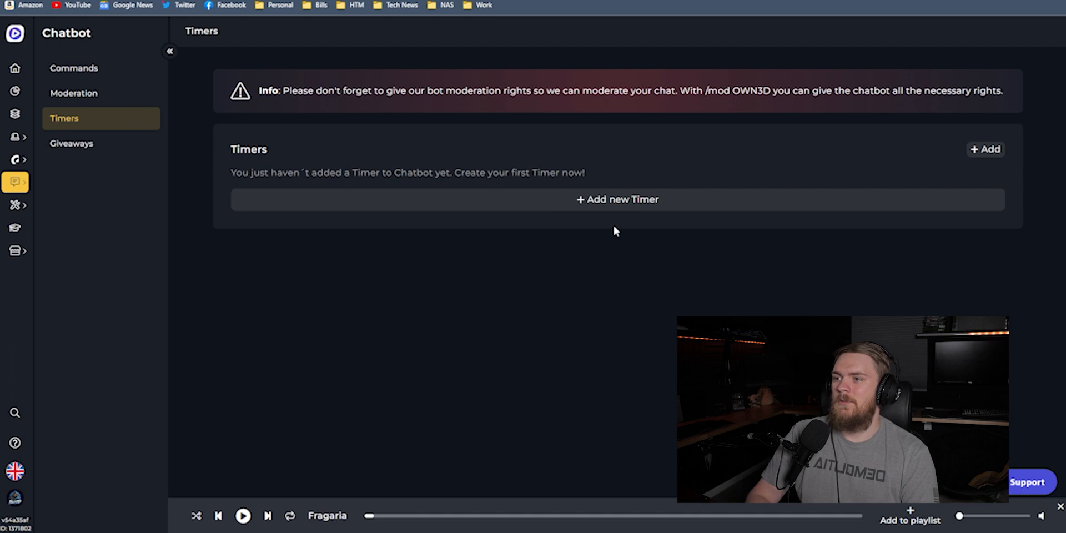
{"action": "left_click", "coordinate": [72, 142]}
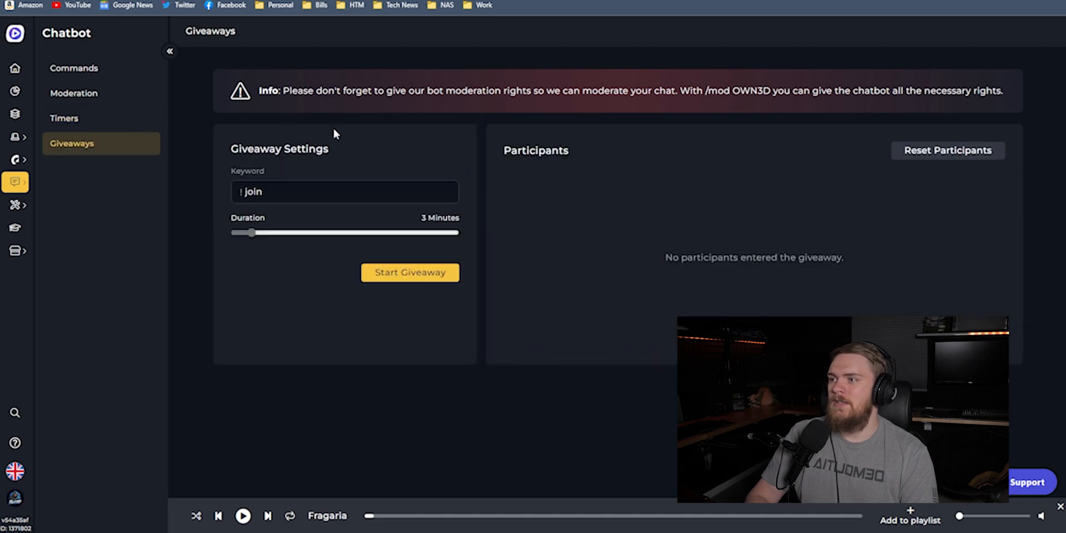
{"action": "mouse_move", "coordinate": [606, 265]}
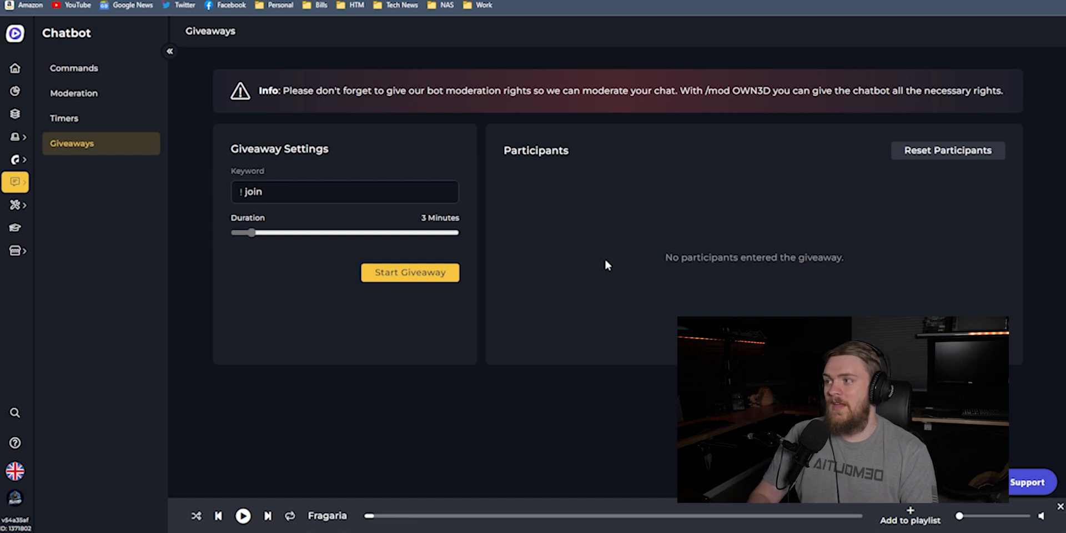
{"action": "left_click", "coordinate": [15, 205]}
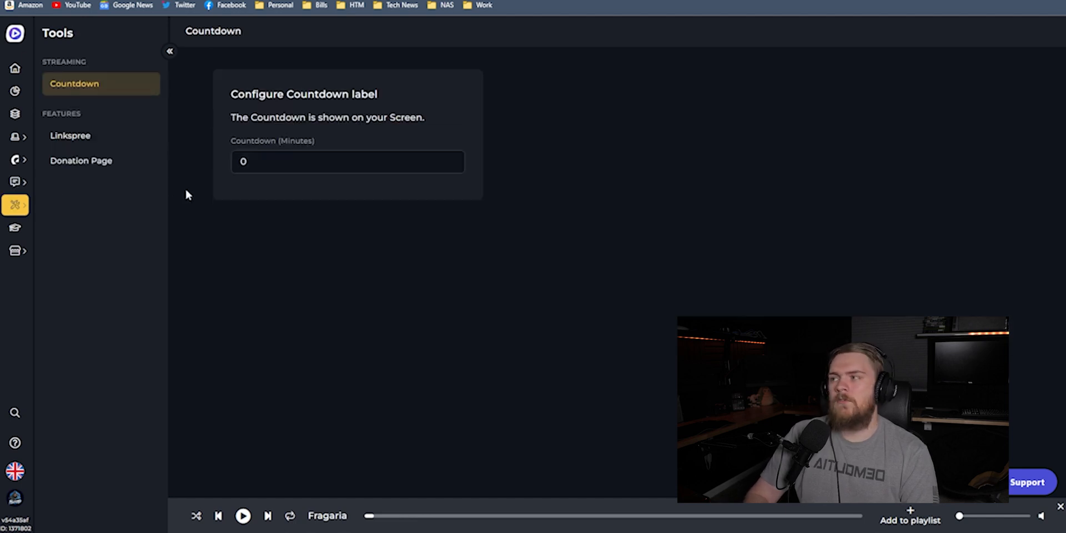
- Focus the Countdown minutes field, then switch to the Linkspree page under Features
{"action": "left_click", "coordinate": [348, 161]}
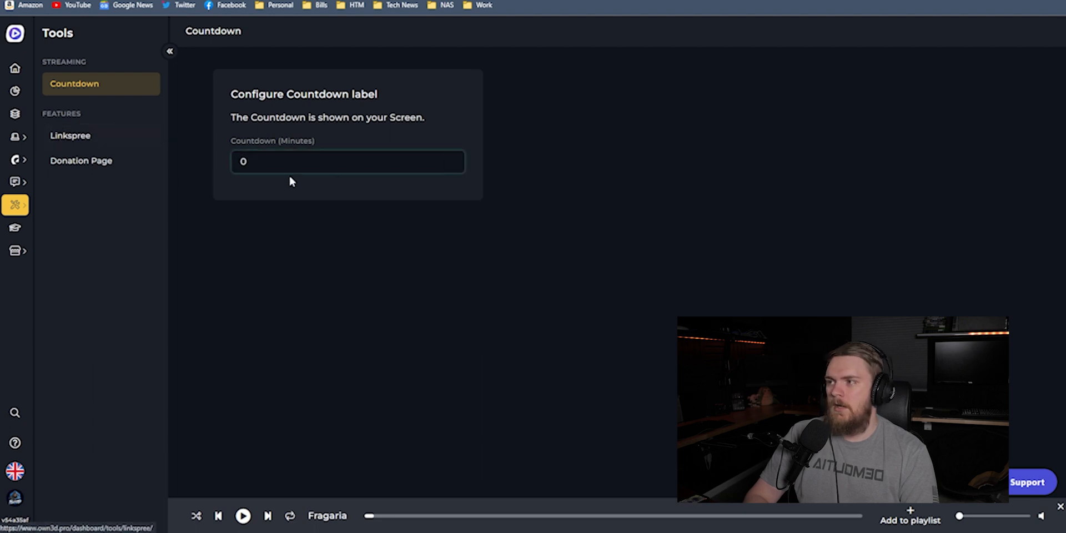
{"action": "left_click", "coordinate": [71, 135]}
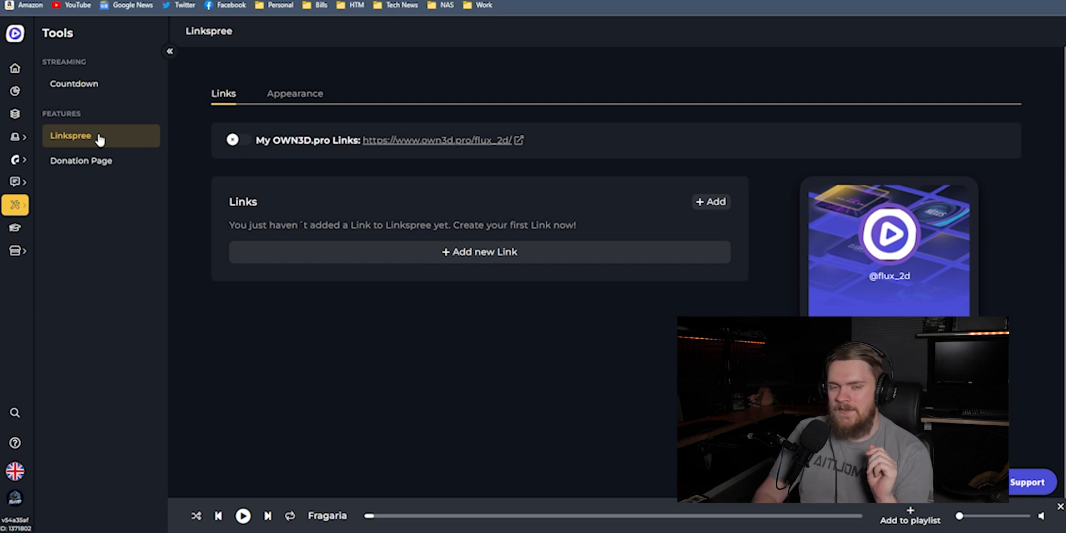
- Toggle on My OWN3D.pro Links and save a new YouTube link
{"action": "left_click", "coordinate": [239, 140]}
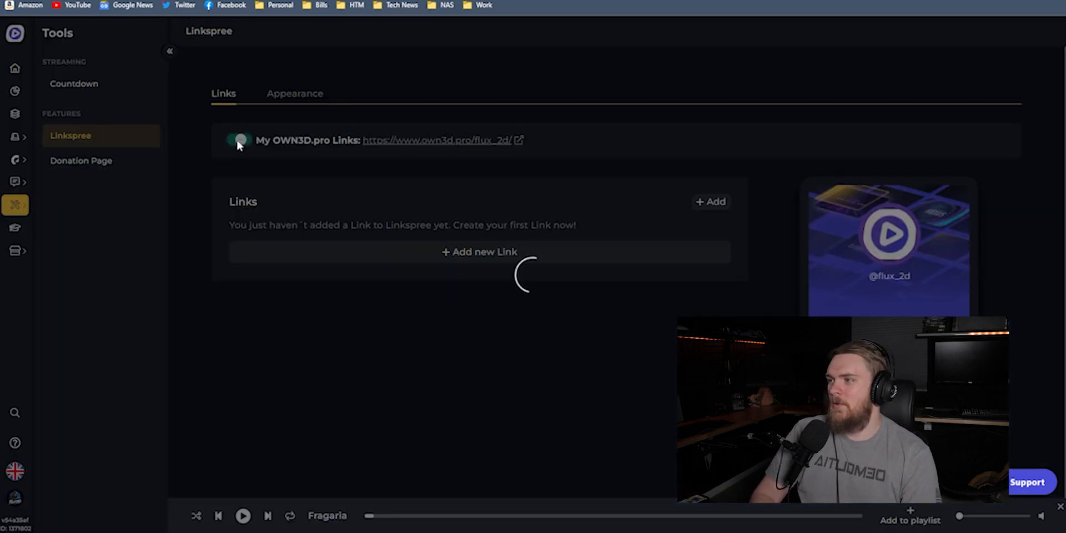
{"action": "left_click", "coordinate": [238, 140]}
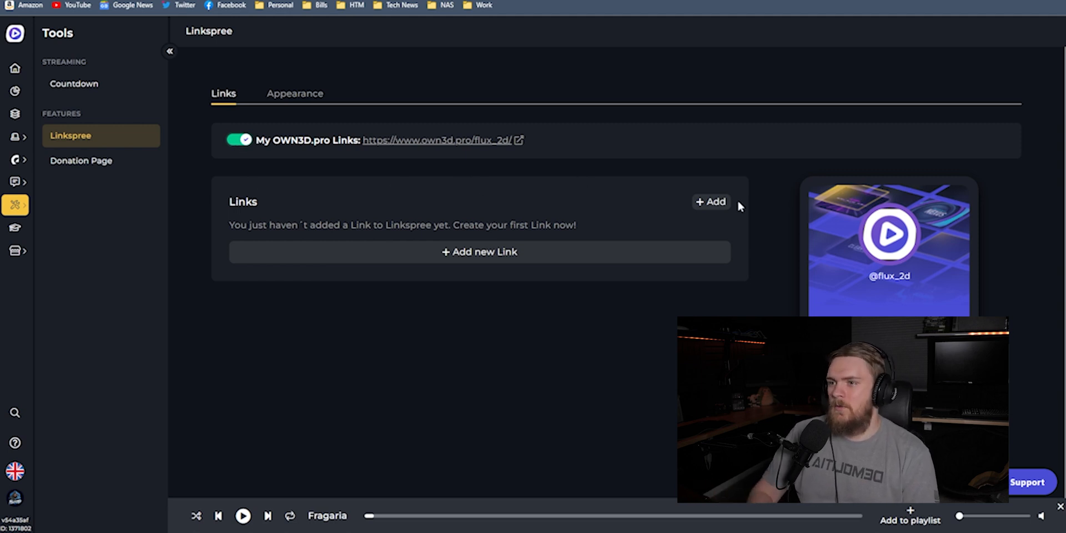
{"action": "left_click", "coordinate": [478, 251]}
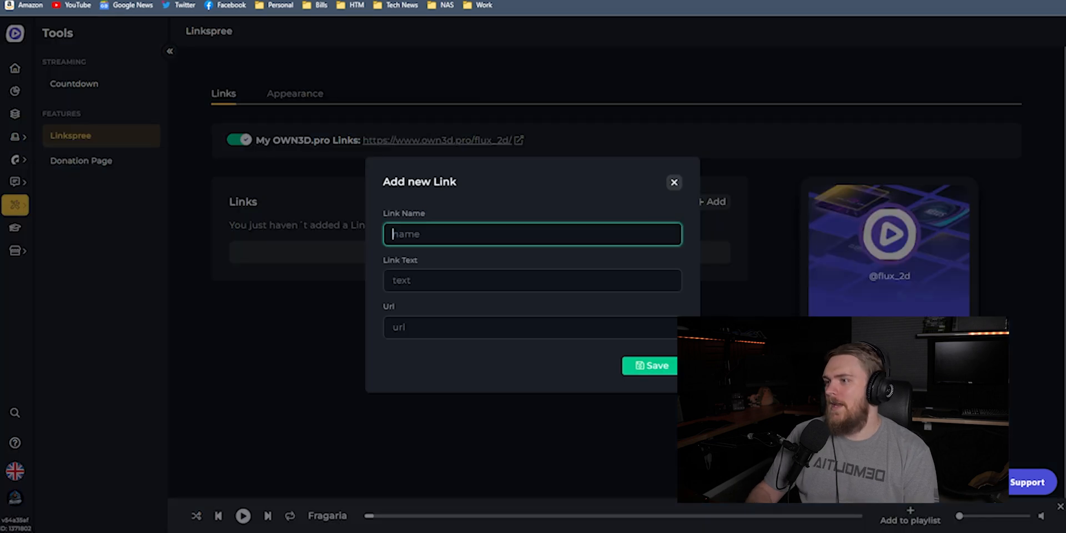
{"action": "type", "text": "Y"}
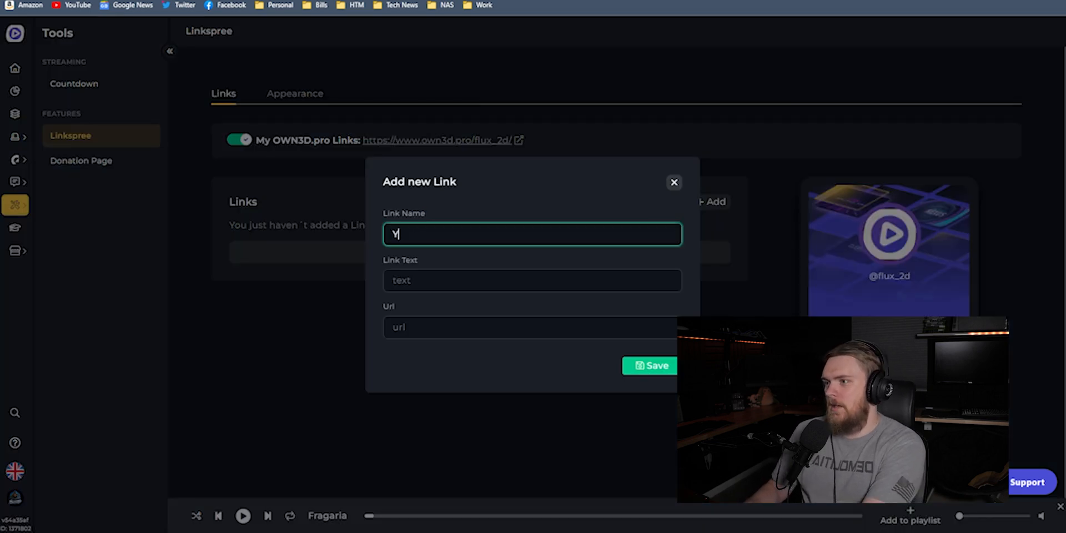
{"action": "left_click", "coordinate": [649, 365]}
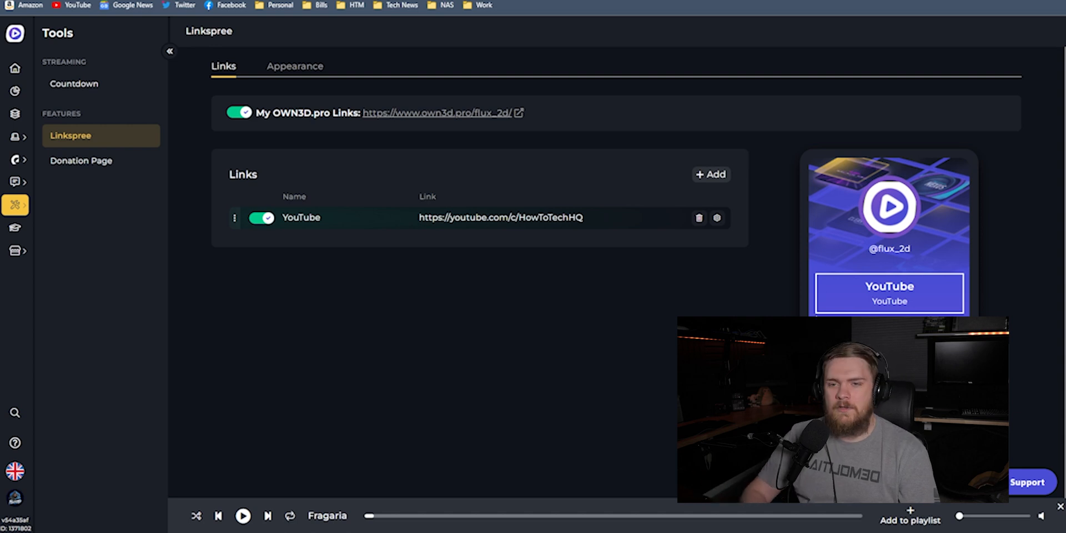
- View the Linkspree Appearance tab, then open the Donation Page tool
{"action": "left_click", "coordinate": [294, 66]}
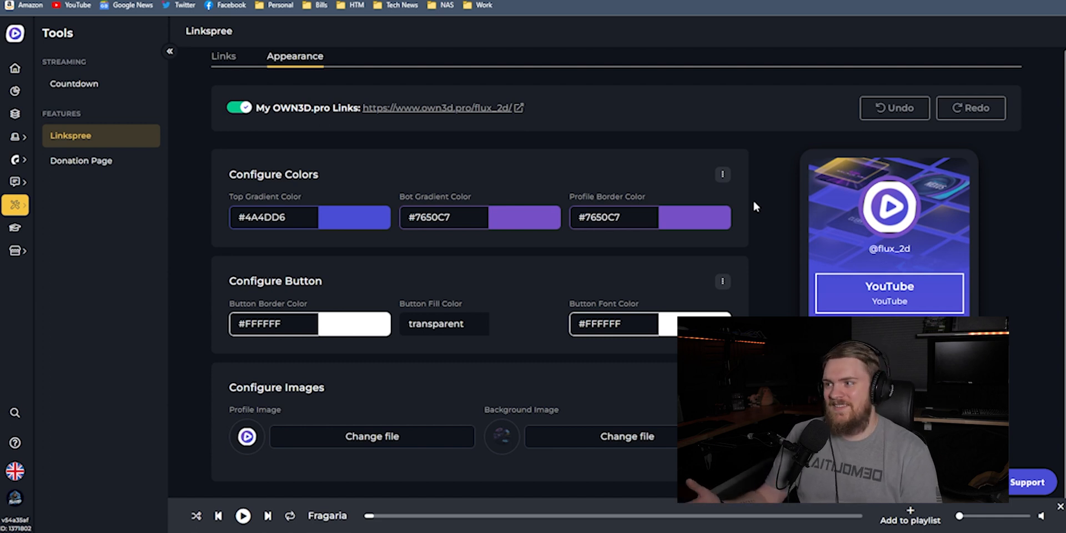
{"action": "mouse_move", "coordinate": [481, 91]}
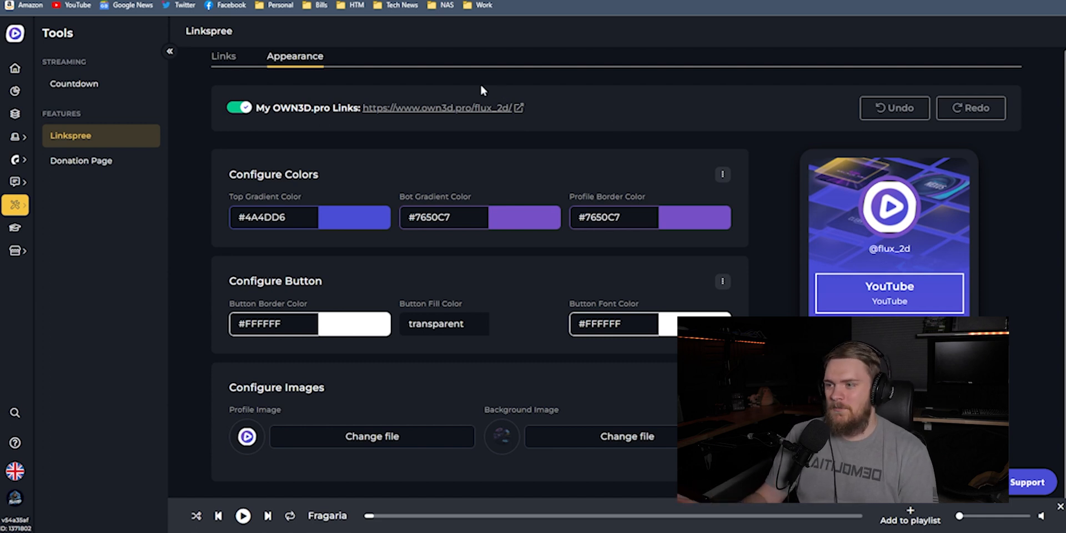
{"action": "left_click", "coordinate": [81, 161]}
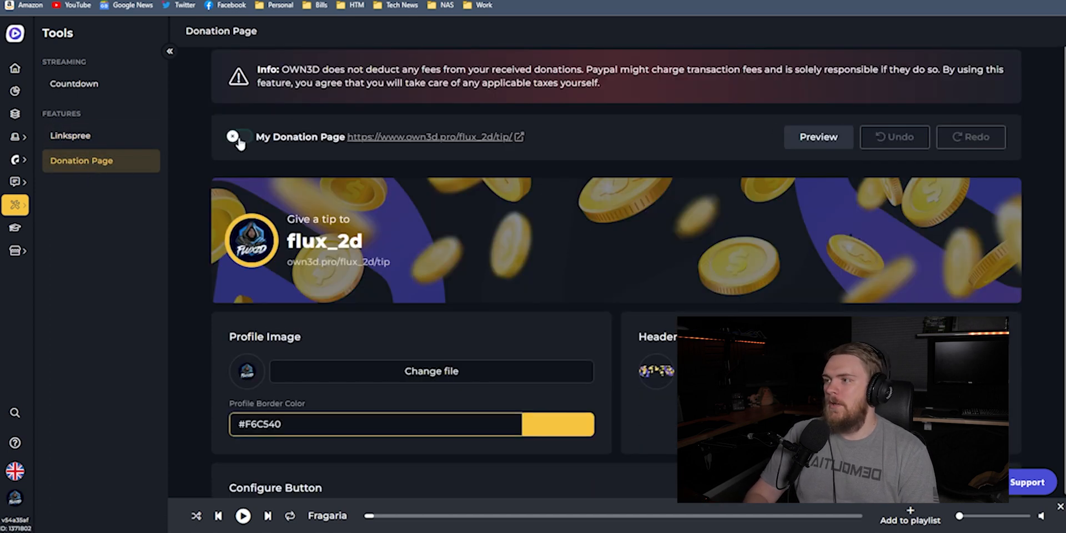
- Toggle My Donation Page on and scroll through its settings
{"action": "left_click", "coordinate": [239, 136]}
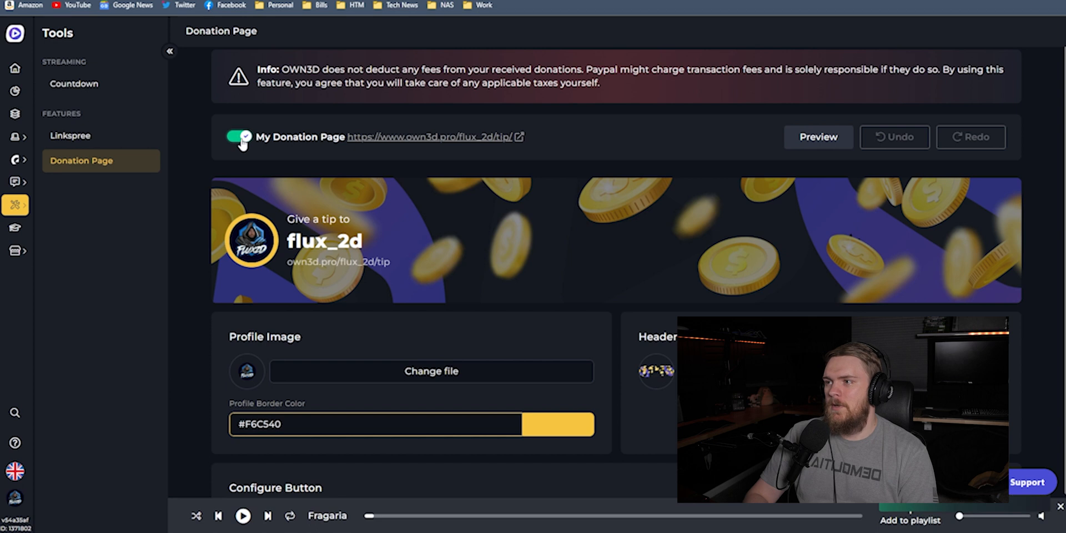
{"action": "mouse_move", "coordinate": [417, 207]}
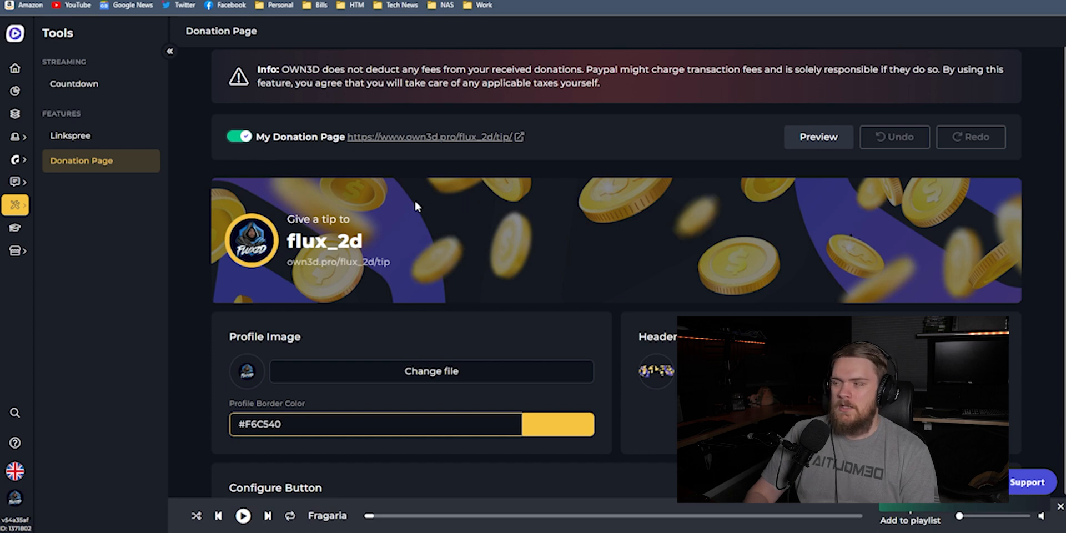
{"action": "mouse_move", "coordinate": [382, 206]}
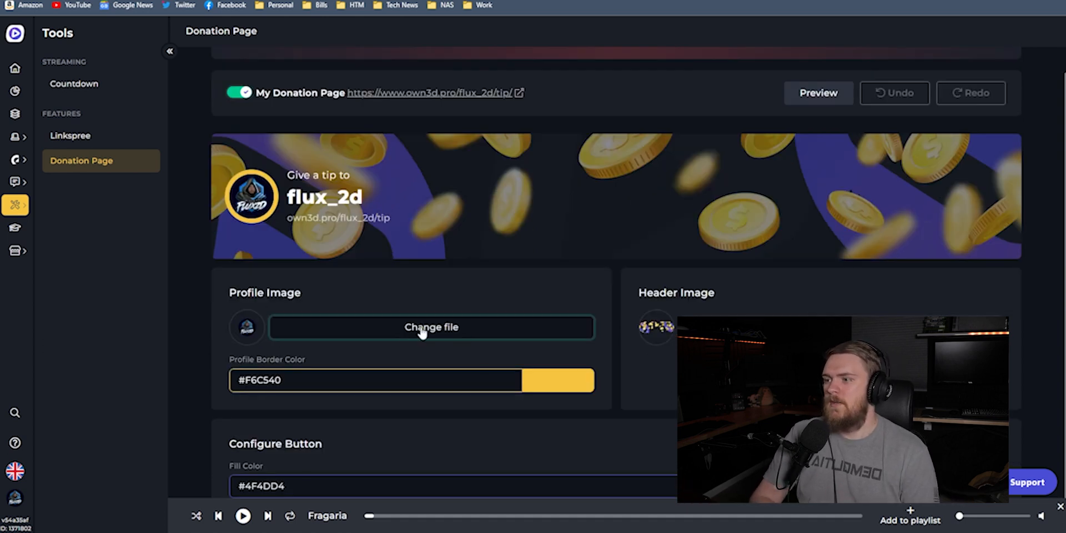
{"action": "mouse_move", "coordinate": [551, 406]}
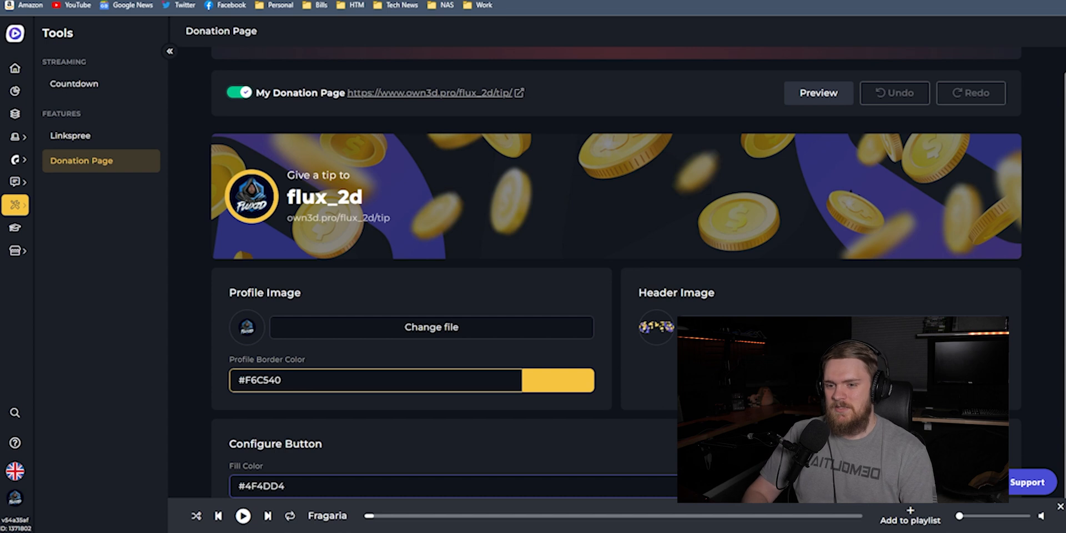
{"action": "mouse_move", "coordinate": [422, 213]}
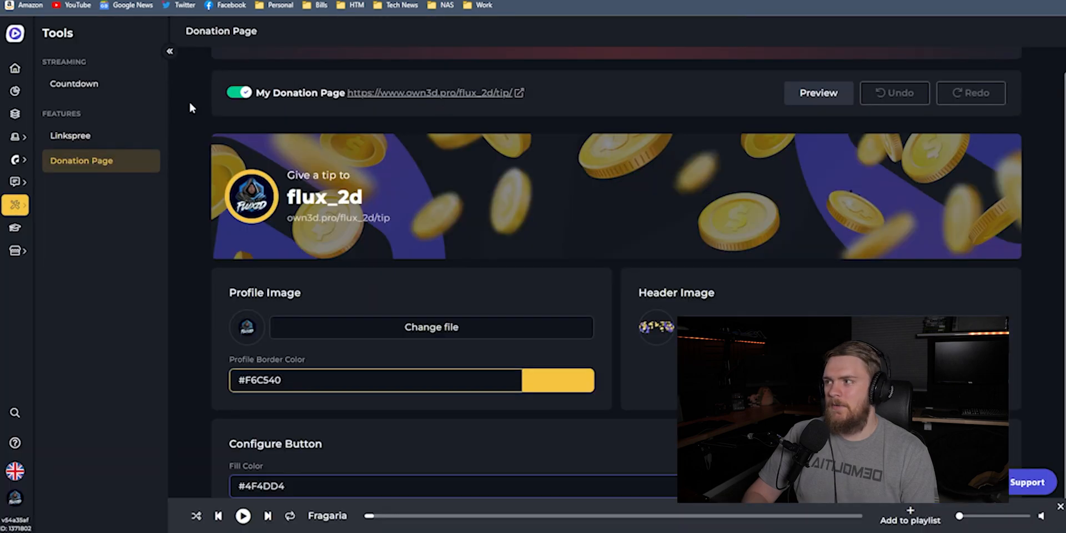
{"action": "scroll", "scroll_direction": "up", "scroll_amount": 3}
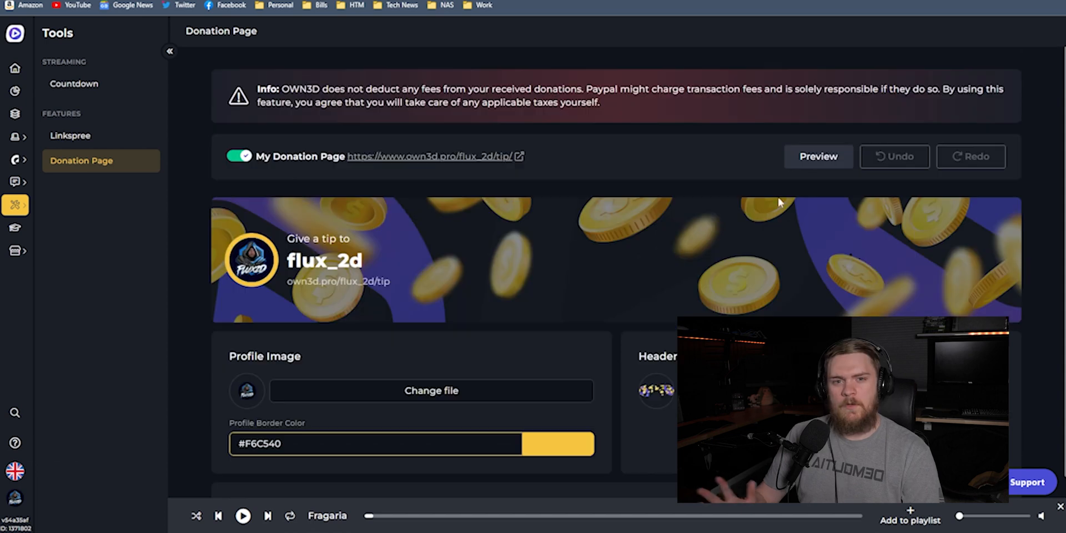
{"action": "mouse_move", "coordinate": [552, 152]}
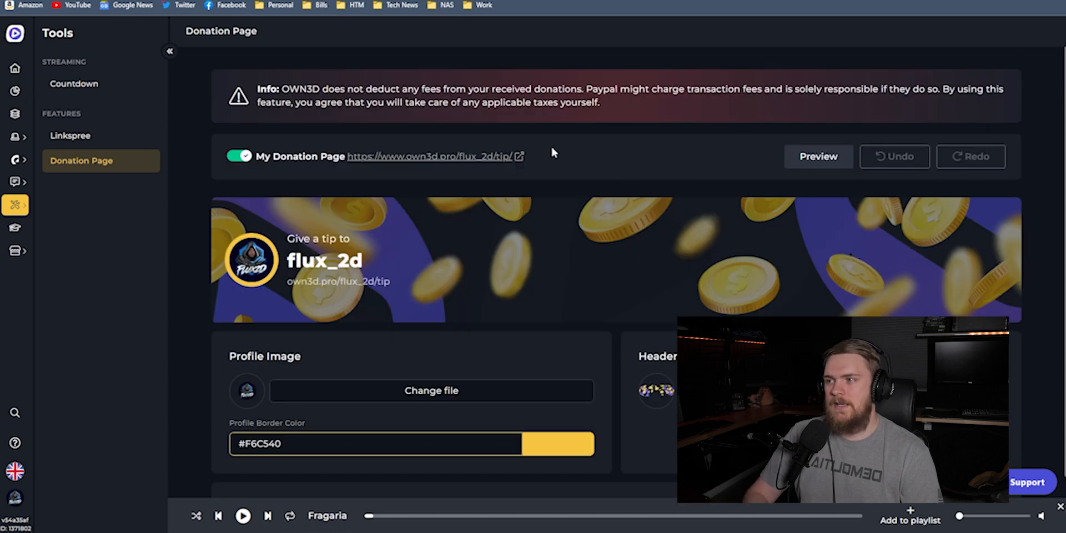
- Open the account menu and scroll the Academy's OWN3D Pro Setup course lessons
{"action": "left_click", "coordinate": [14, 497]}
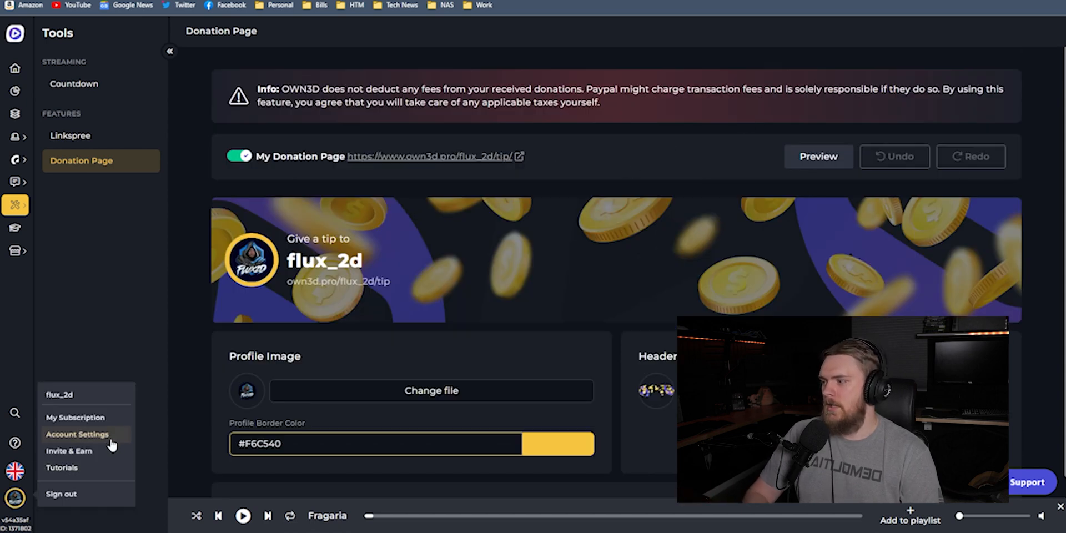
{"action": "mouse_move", "coordinate": [496, 299]}
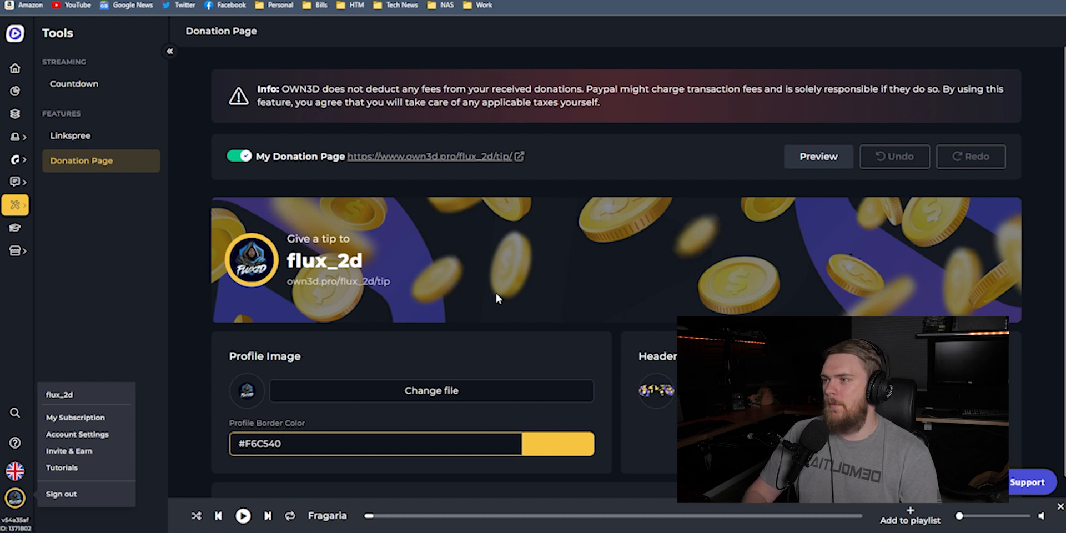
{"action": "mouse_move", "coordinate": [471, 154]}
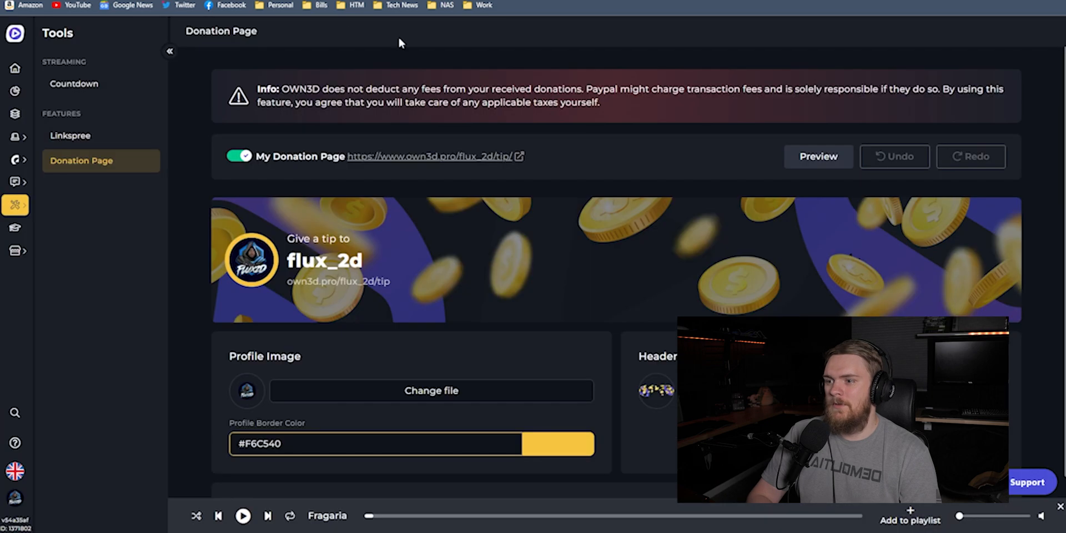
{"action": "scroll", "scroll_direction": "down", "scroll_amount": 3}
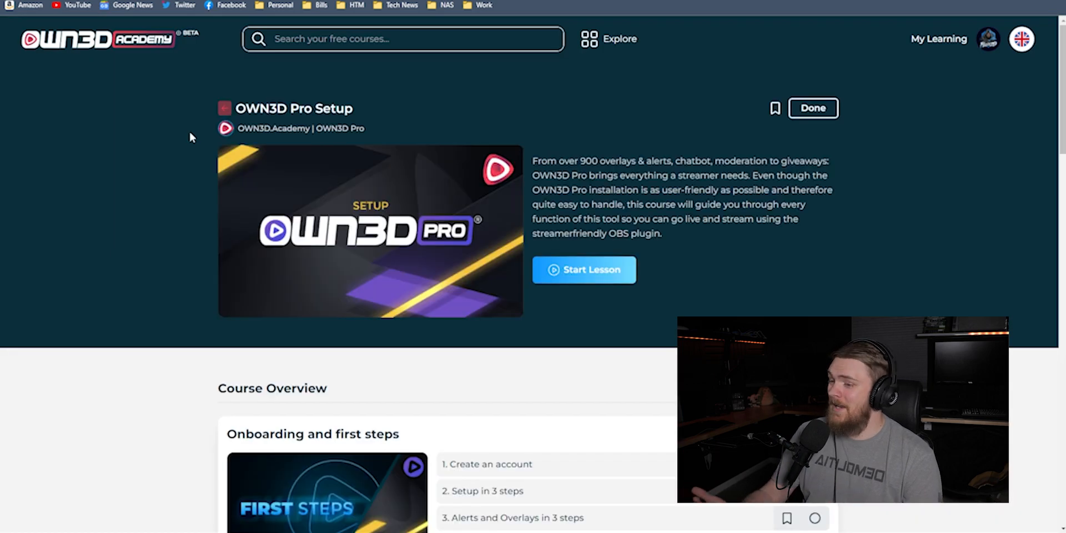
{"action": "mouse_move", "coordinate": [647, 128]}
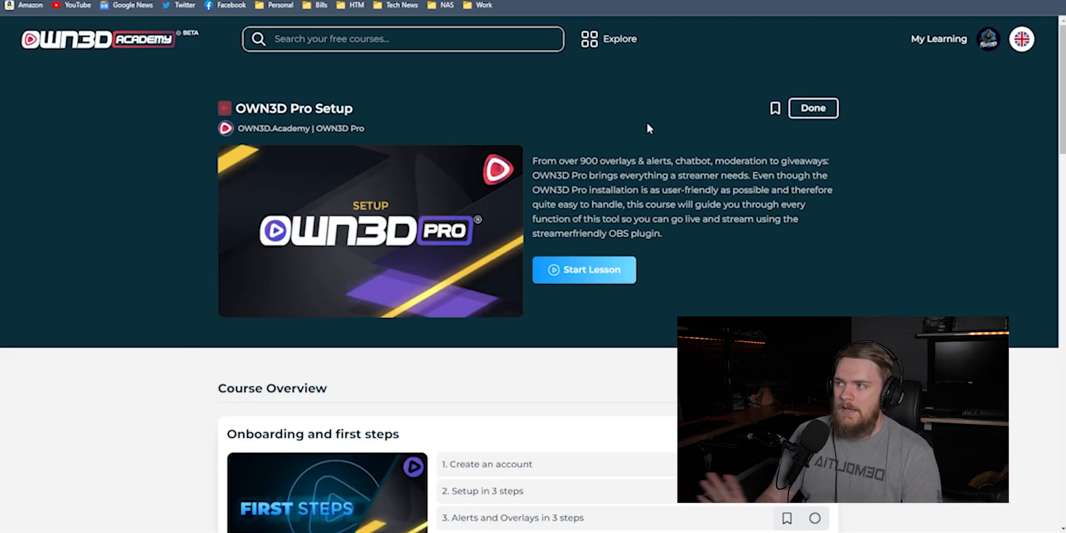
{"action": "mouse_move", "coordinate": [922, 66]}
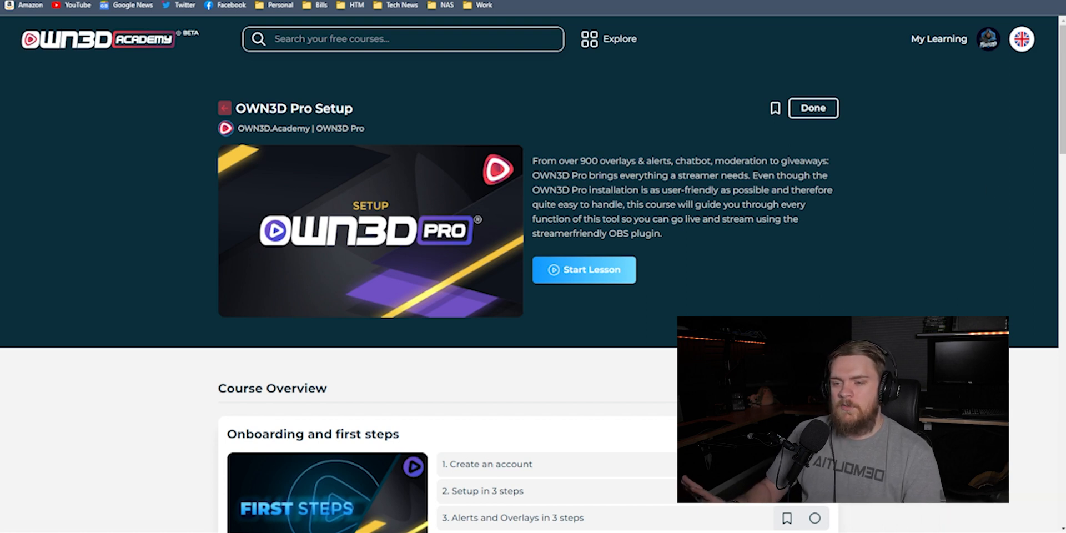
- Scroll the OWN3D Pro Setup Course Overview and expand OBS Studio to all seven lessons
{"action": "scroll", "scroll_direction": "down", "scroll_amount": 3}
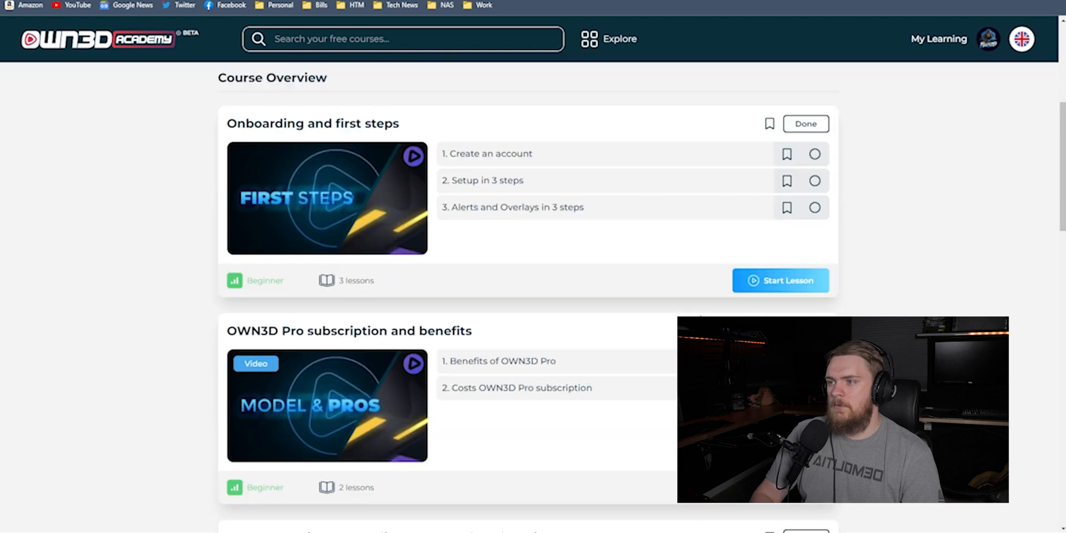
{"action": "scroll", "scroll_direction": "down", "scroll_amount": 3}
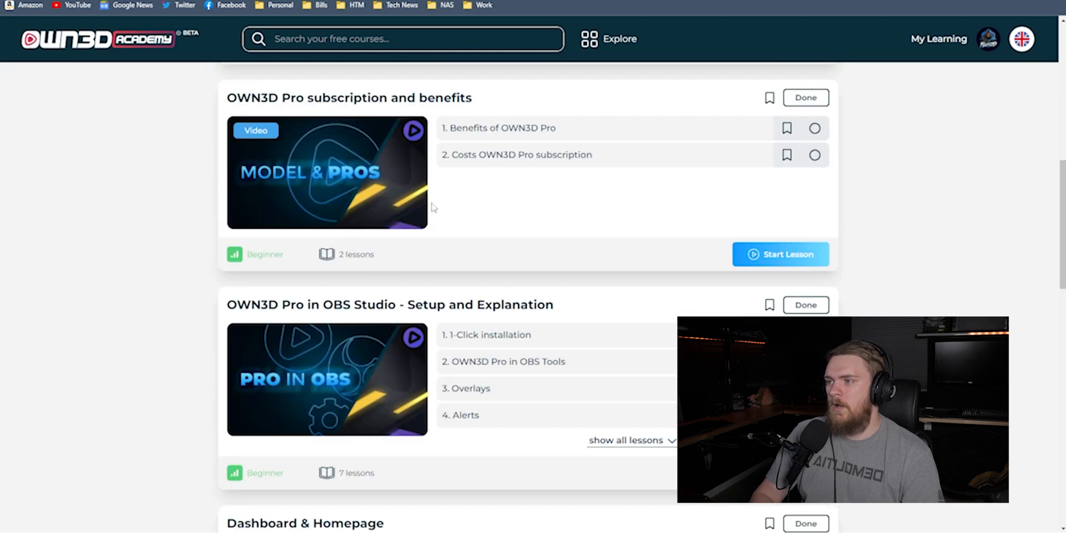
{"action": "scroll", "scroll_direction": "down", "scroll_amount": 3}
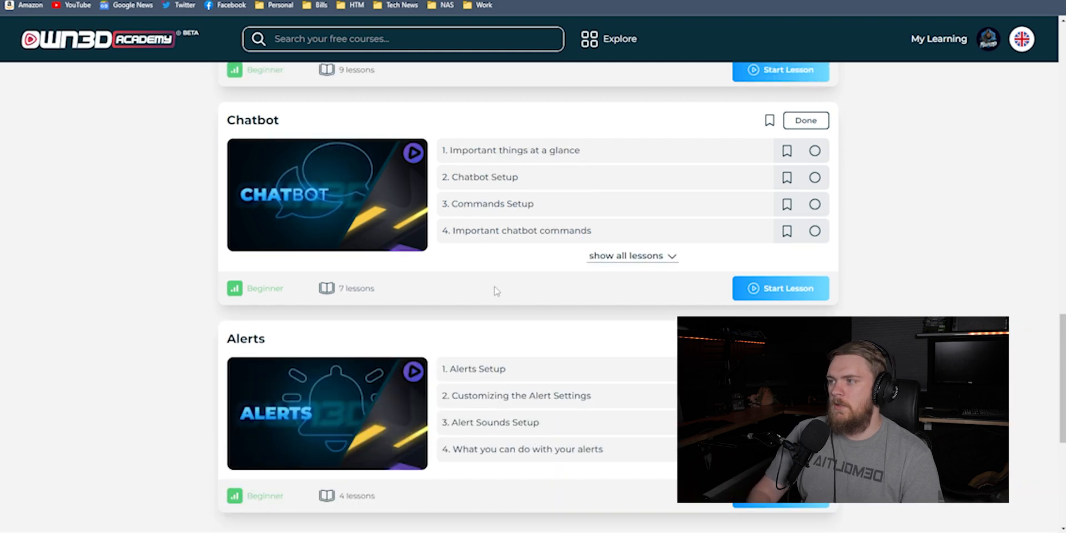
{"action": "scroll", "scroll_direction": "down", "scroll_amount": 3}
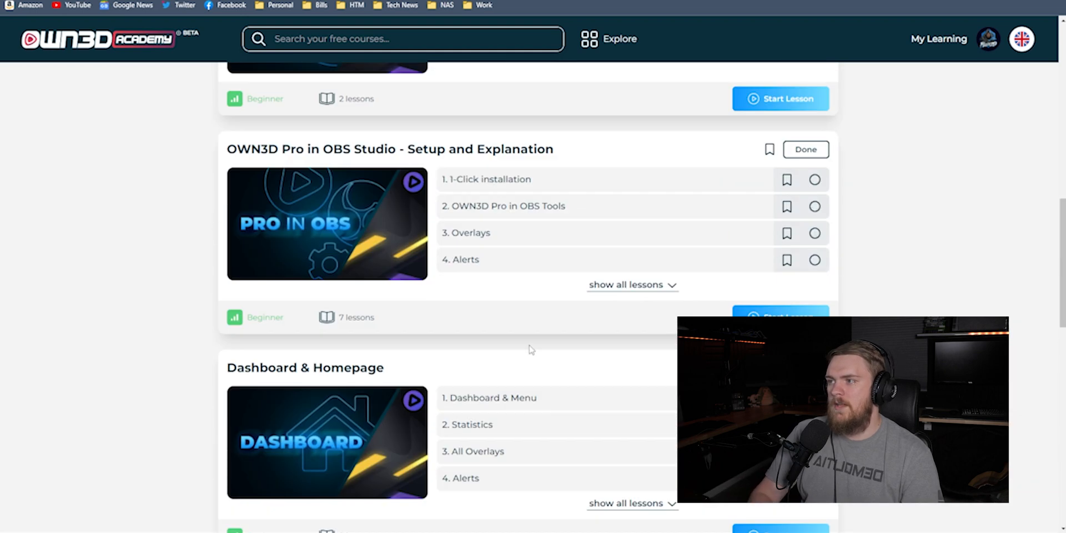
{"action": "scroll", "scroll_direction": "up", "scroll_amount": 3}
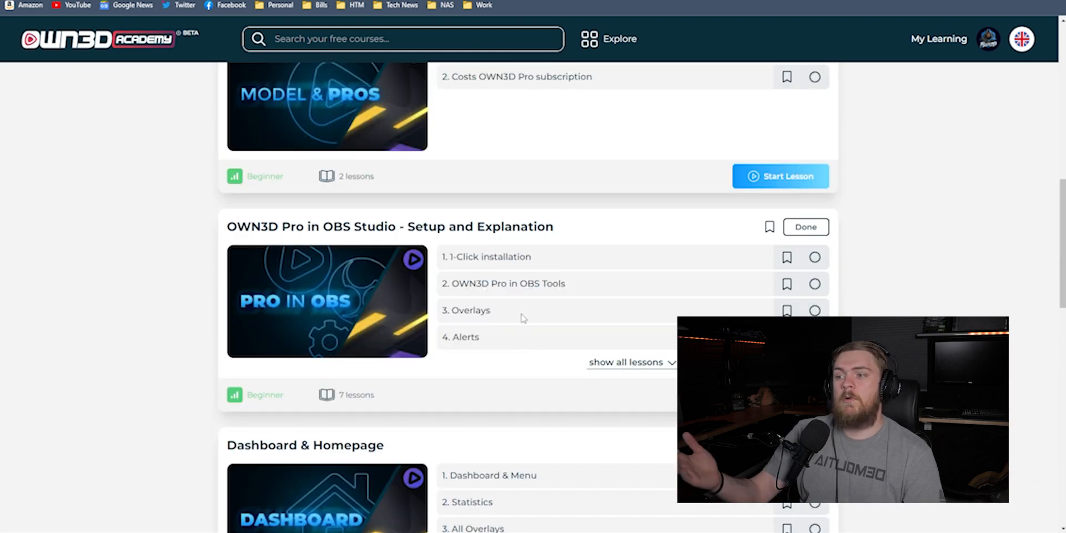
{"action": "left_click", "coordinate": [626, 362]}
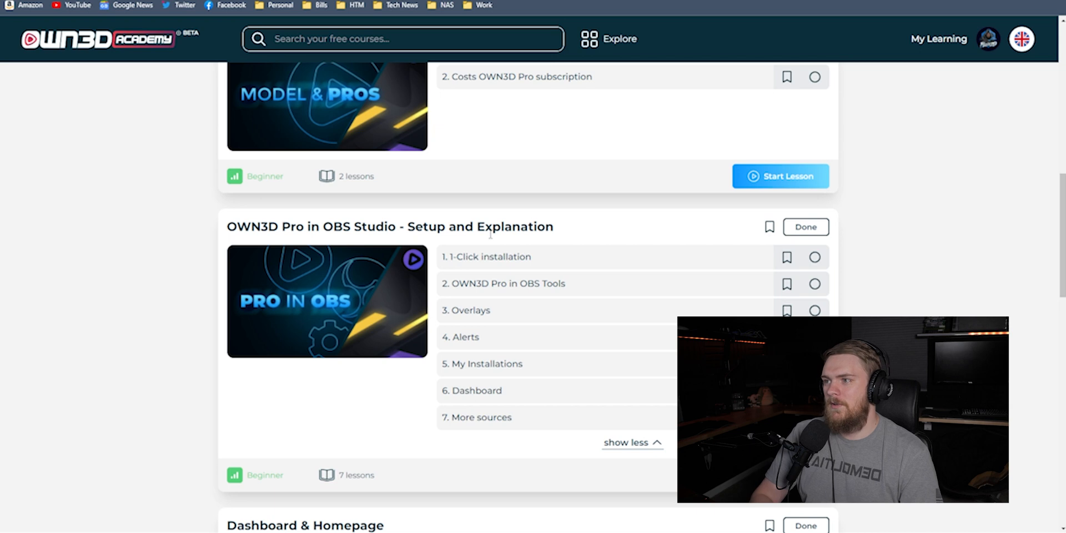
{"action": "scroll", "scroll_direction": "up", "scroll_amount": 3}
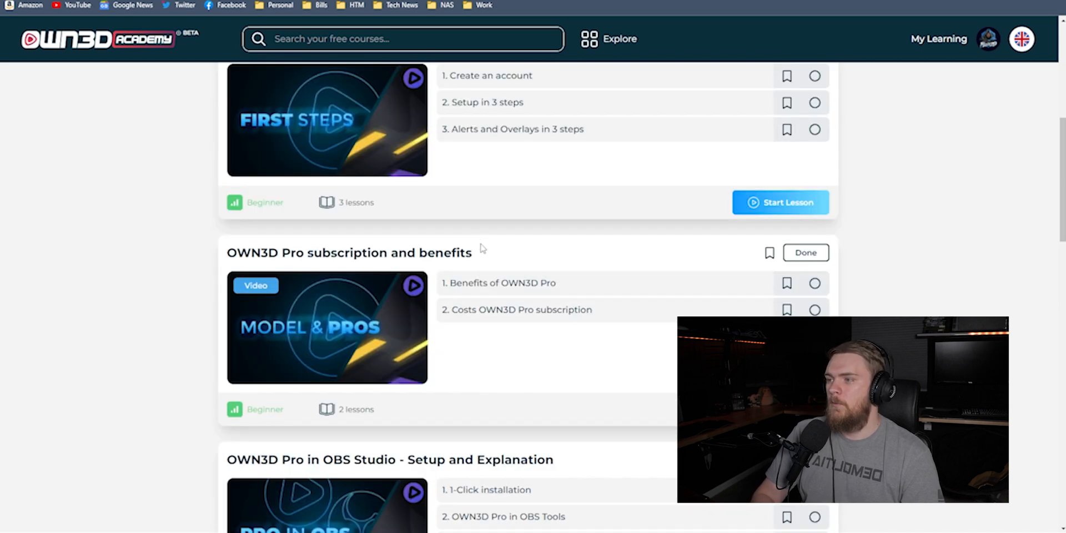
{"action": "mouse_move", "coordinate": [602, 333]}
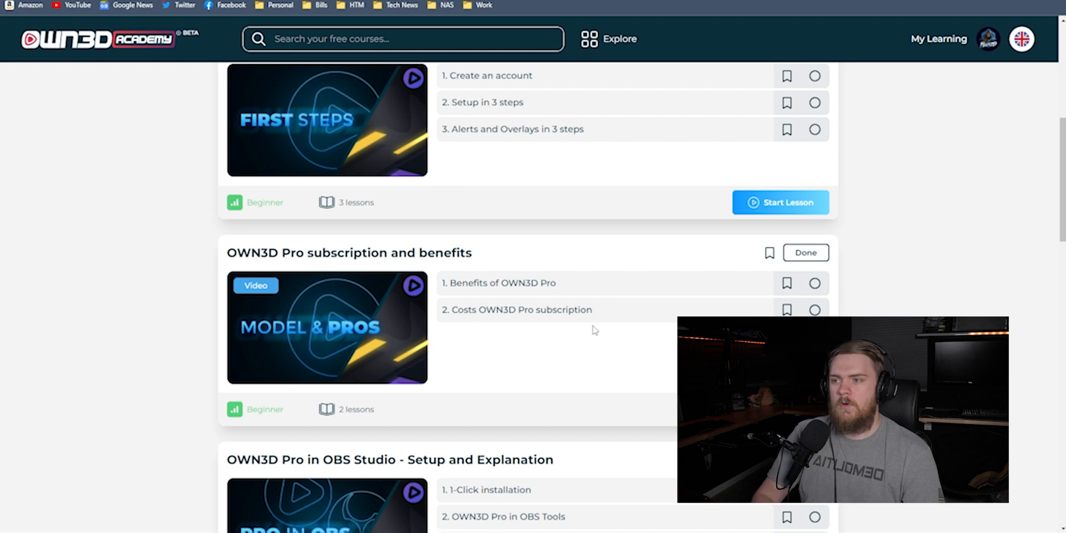
{"action": "mouse_move", "coordinate": [566, 325]}
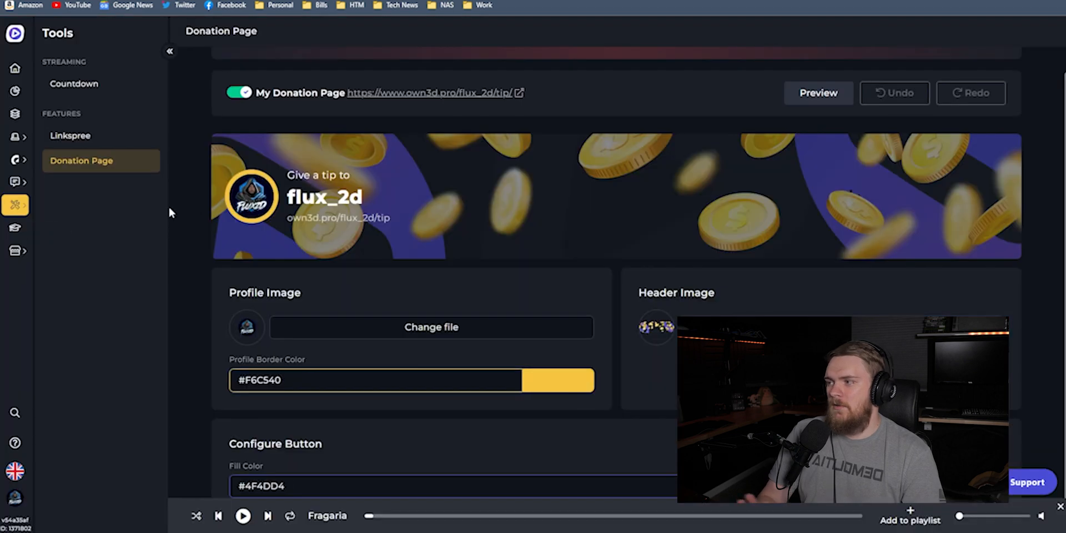
- Open the sidebar Upgrades section, showing the Streamheroes card game page and trailer
{"action": "left_click", "coordinate": [15, 251]}
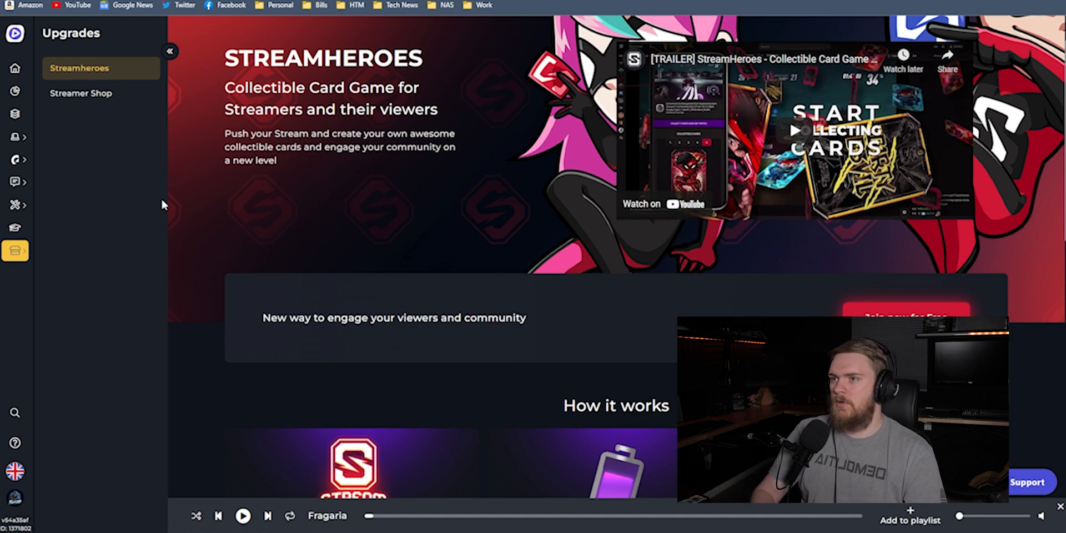
- Browse Streamer Shop's How it works and Features, covering emote, badge and avatar makers
{"action": "left_click", "coordinate": [80, 94]}
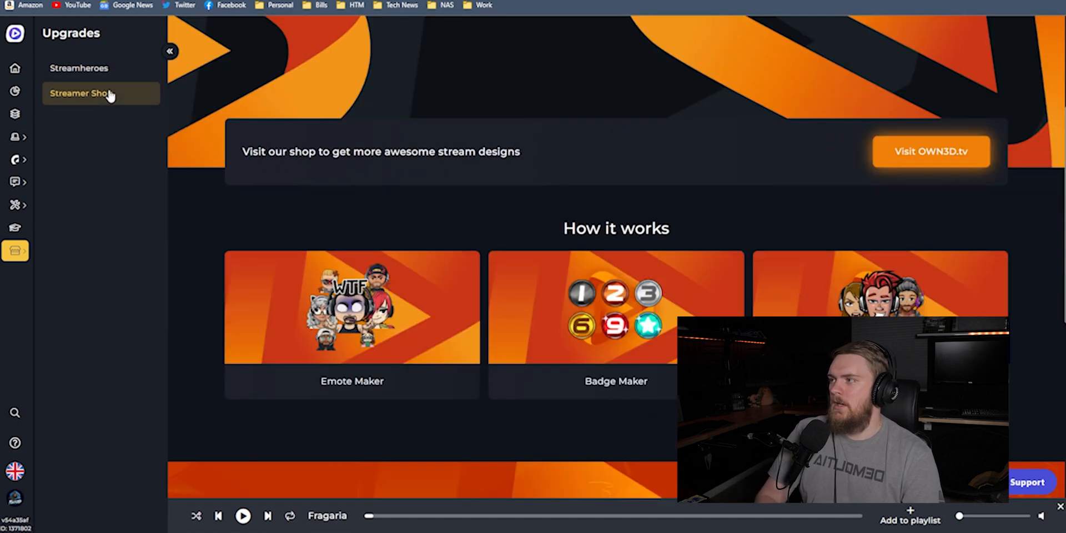
{"action": "scroll", "scroll_direction": "up", "scroll_amount": 3}
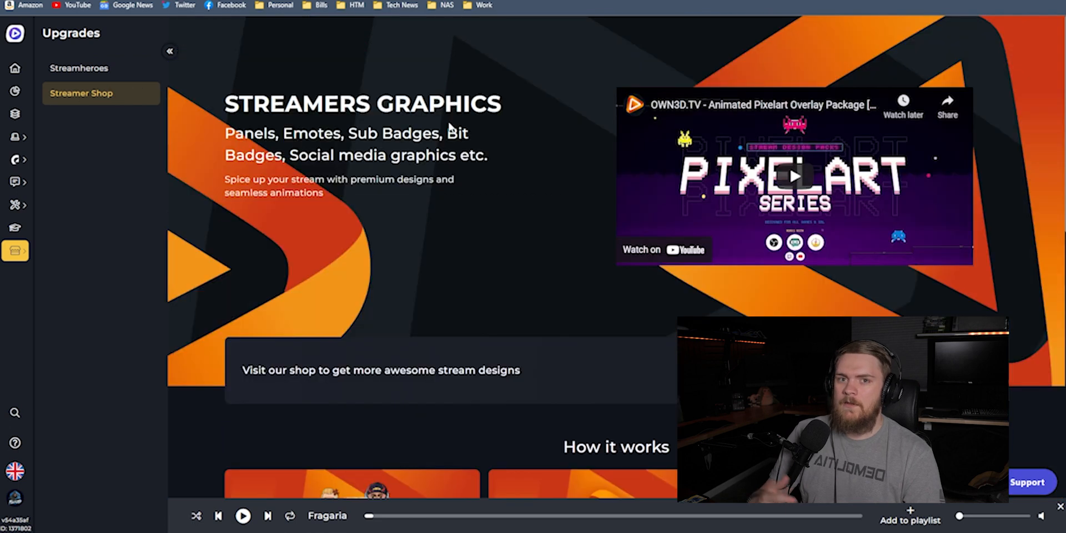
{"action": "scroll", "scroll_direction": "down", "scroll_amount": 3}
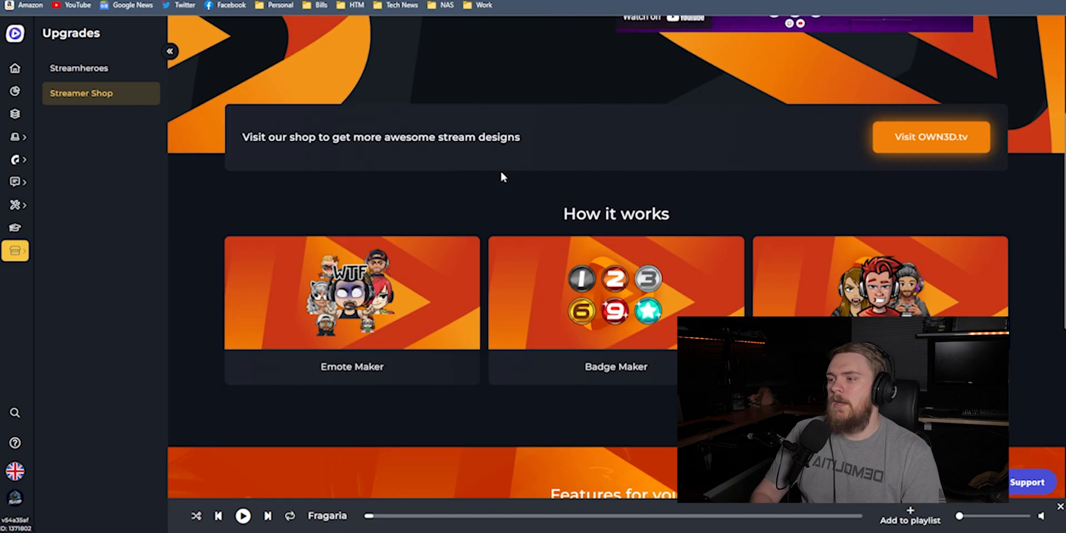
{"action": "scroll", "scroll_direction": "down", "scroll_amount": 3}
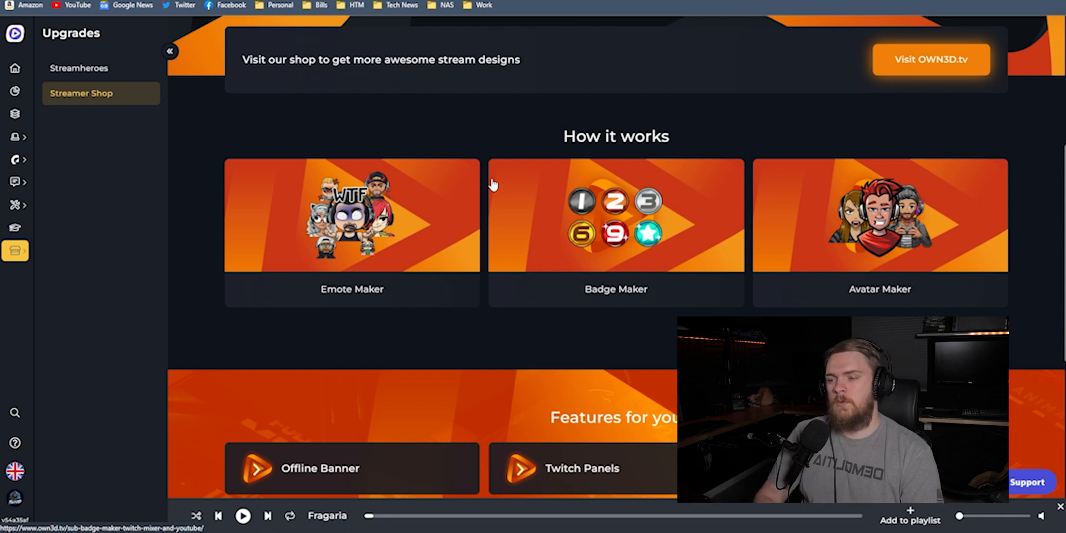
{"action": "scroll", "scroll_direction": "down", "scroll_amount": 3}
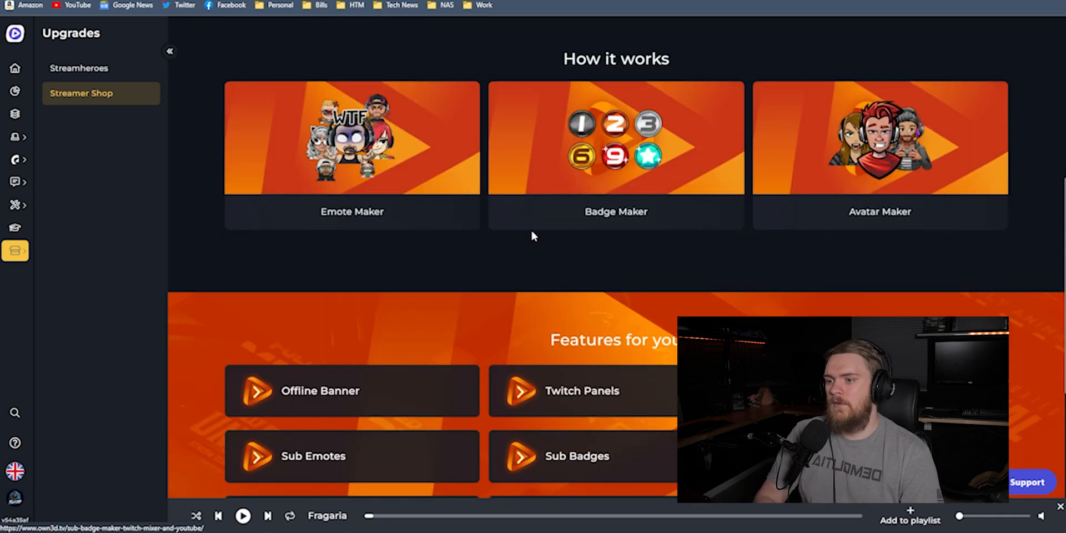
{"action": "scroll", "scroll_direction": "down", "scroll_amount": 3}
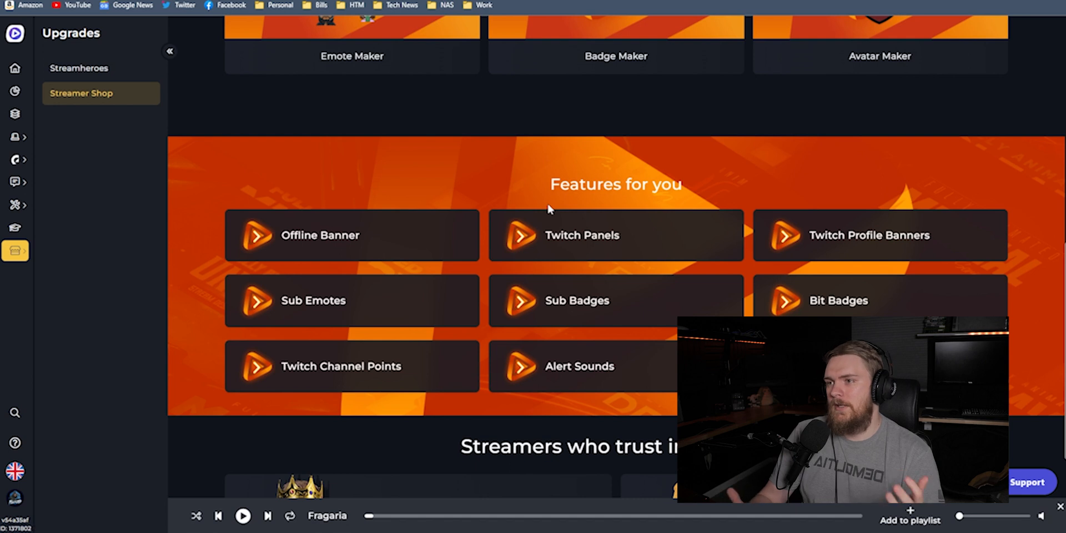
{"action": "mouse_move", "coordinate": [524, 199]}
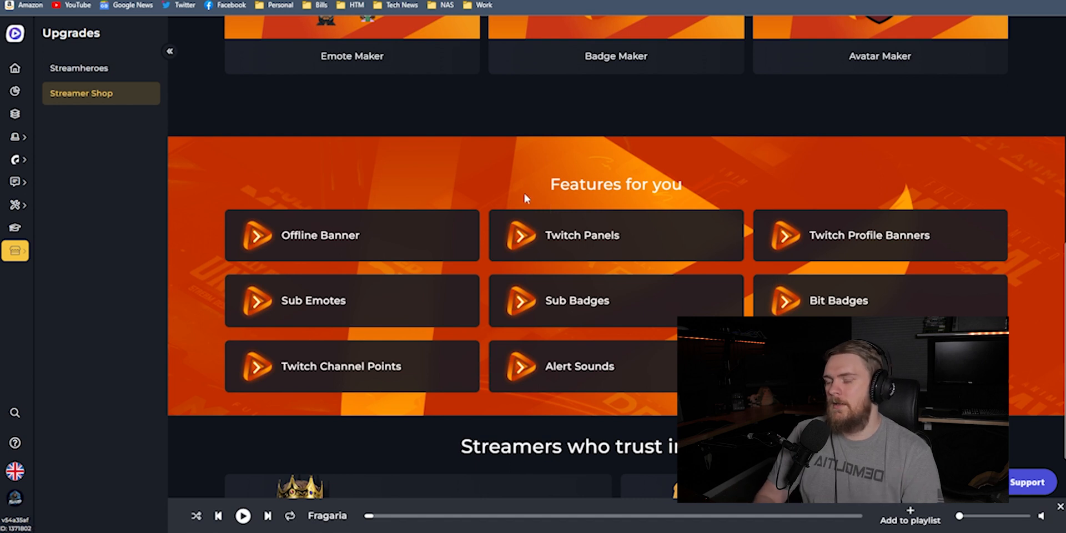
{"action": "mouse_move", "coordinate": [505, 166]}
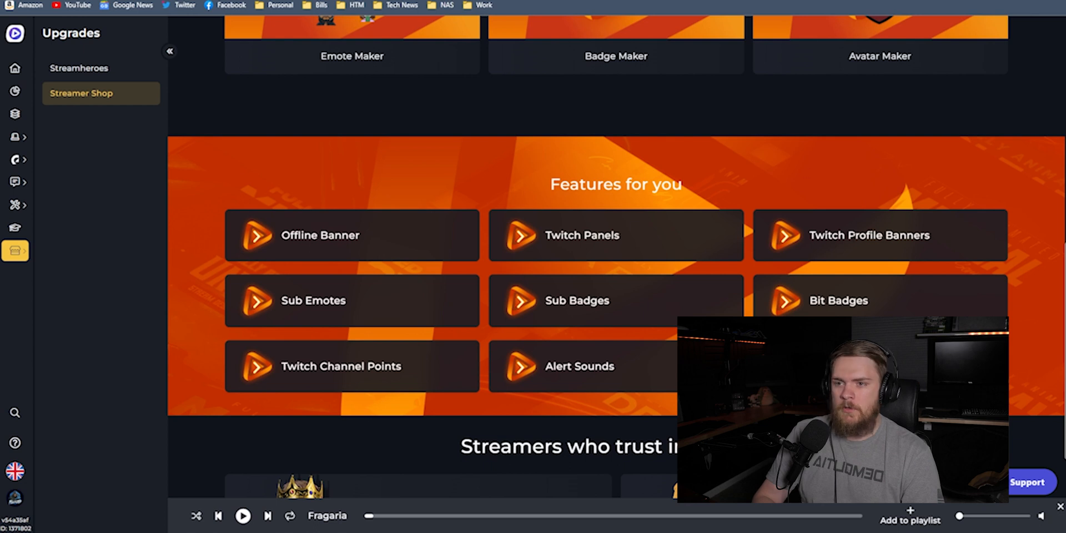
{"action": "scroll", "scroll_direction": "down", "scroll_amount": 3}
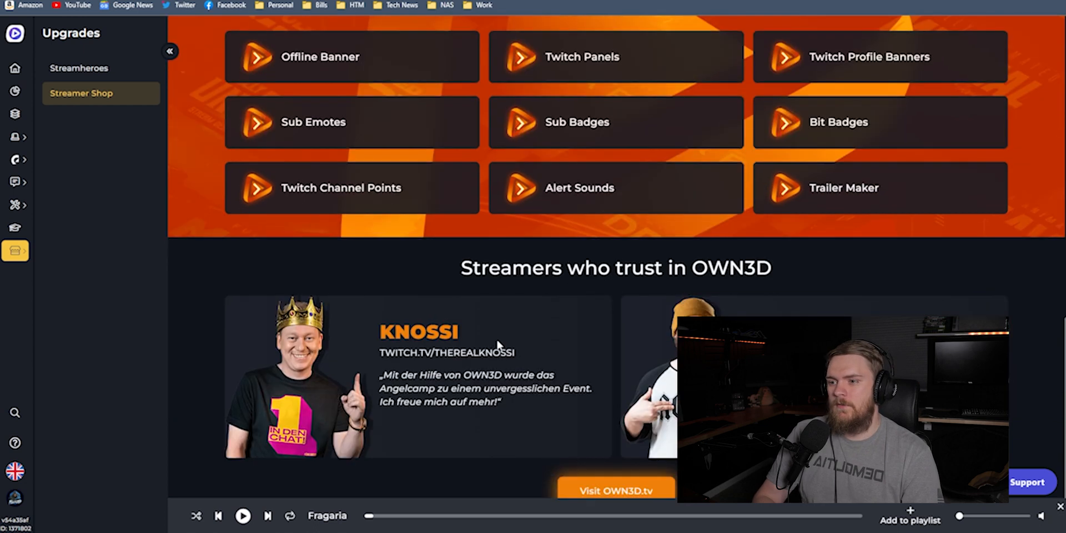
{"action": "scroll", "scroll_direction": "down", "scroll_amount": 3}
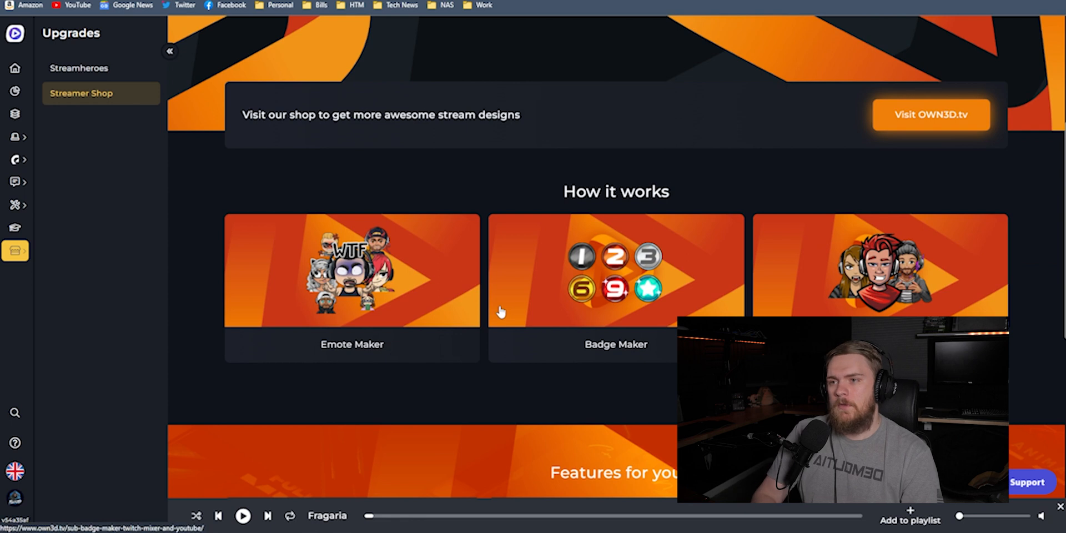
{"action": "scroll", "scroll_direction": "down", "scroll_amount": 3}
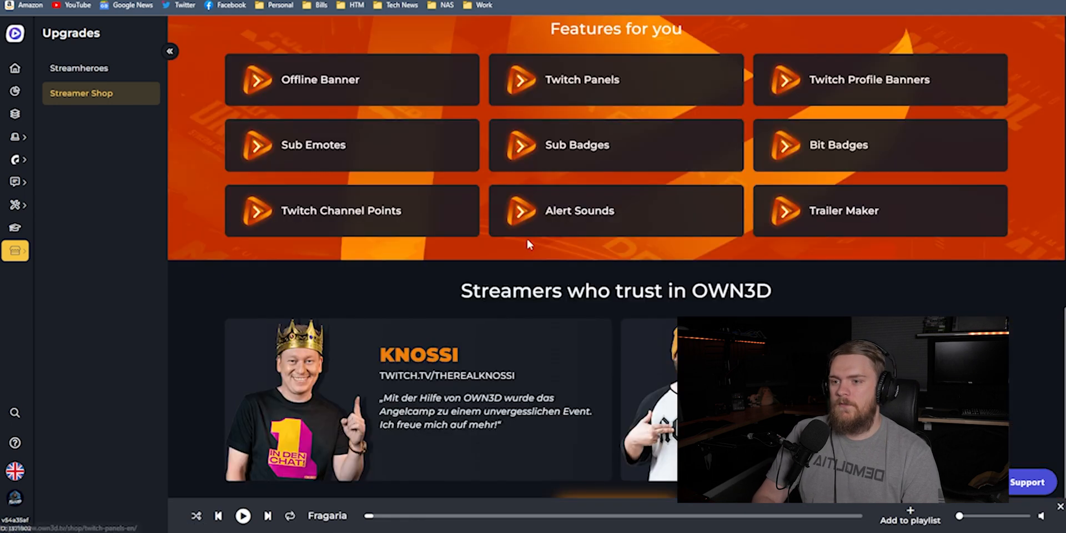
{"action": "mouse_move", "coordinate": [657, 131]}
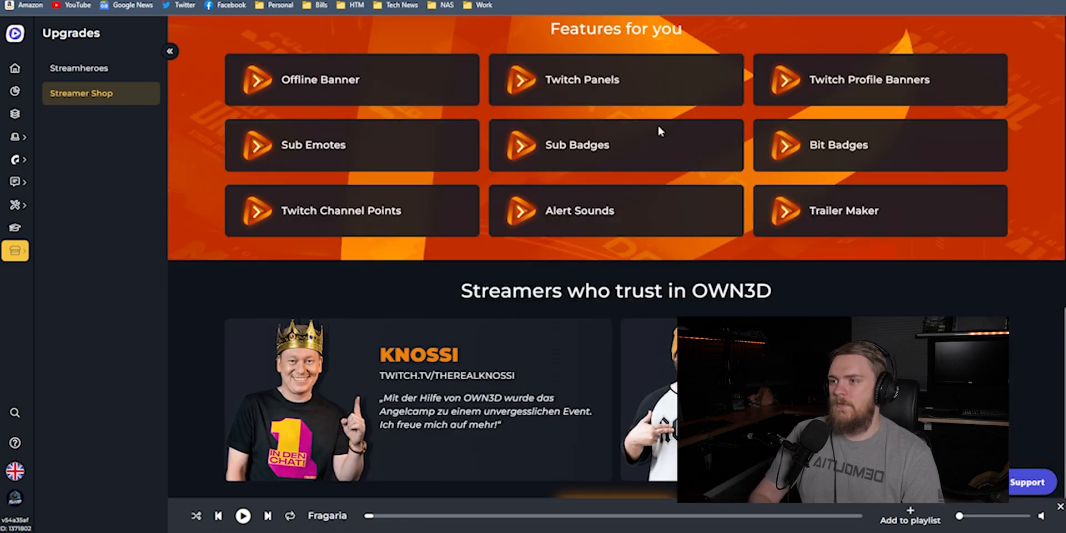